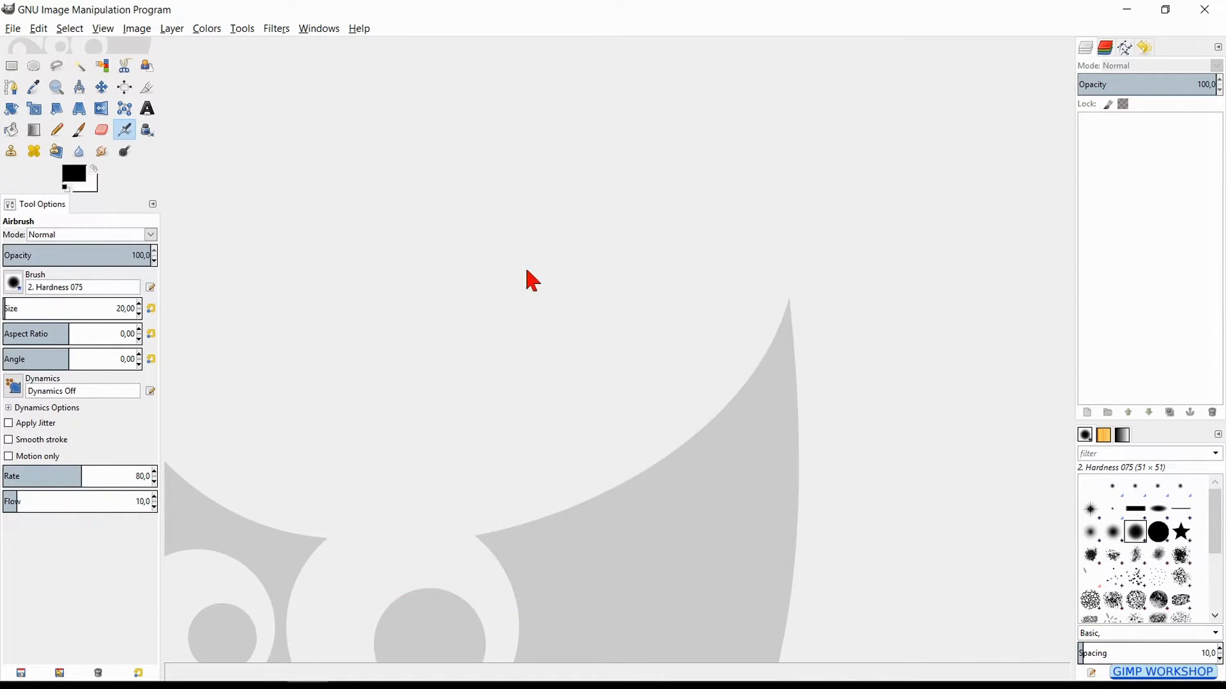
- Load every photo in the Photo Mosaic Pics folder as layers of one new image
click(13, 28)
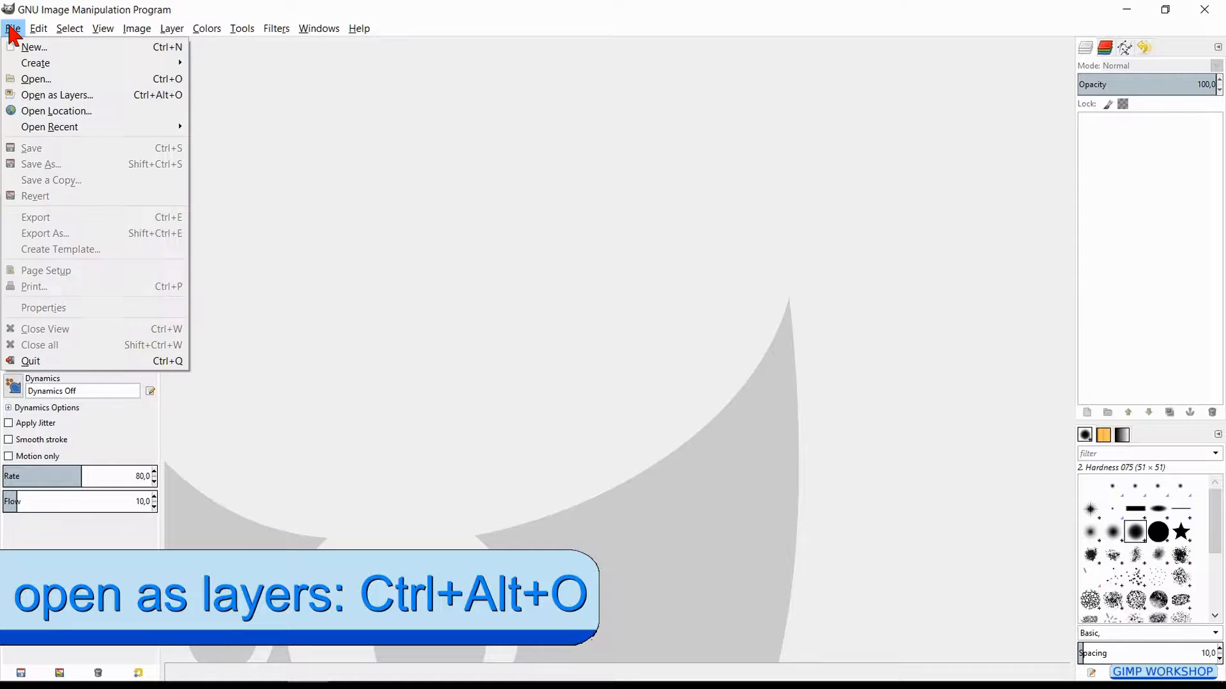
mouse_move(57, 95)
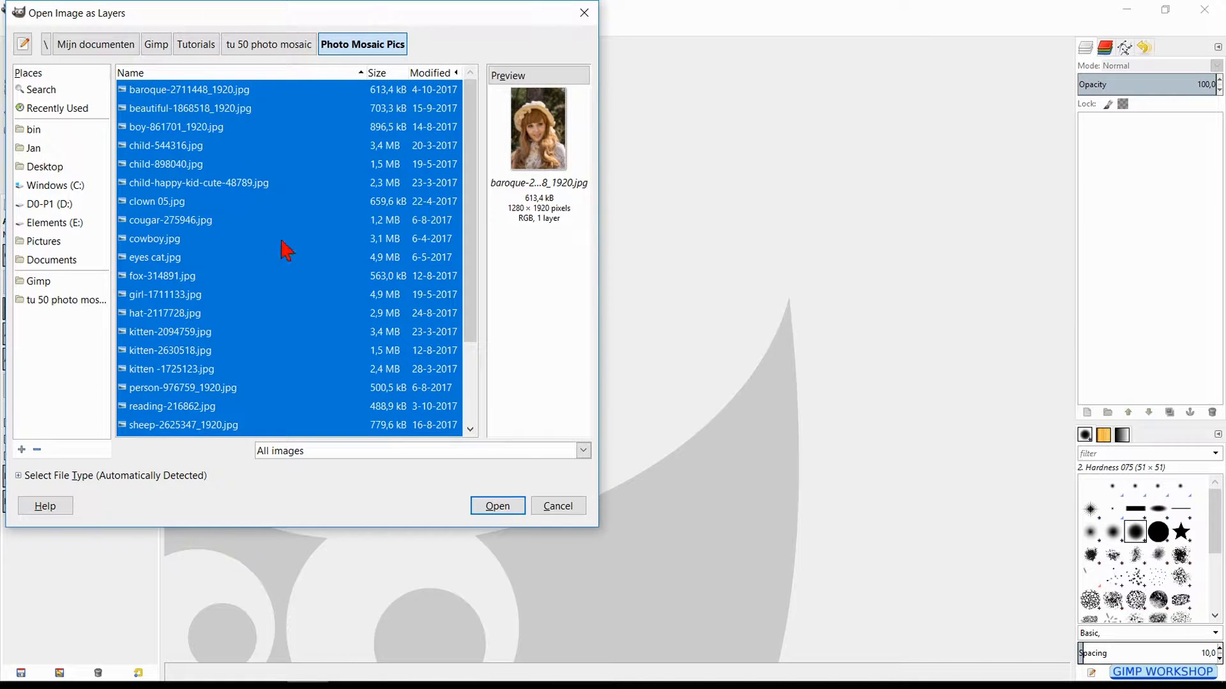
click(496, 505)
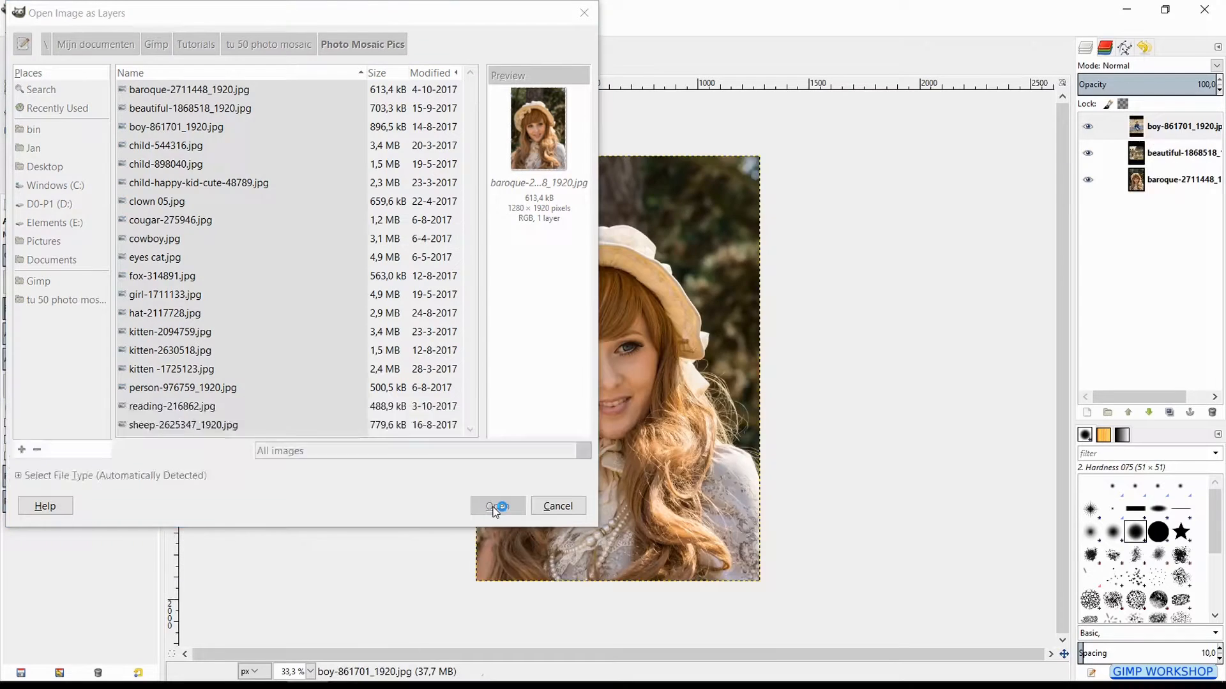
click(496, 506)
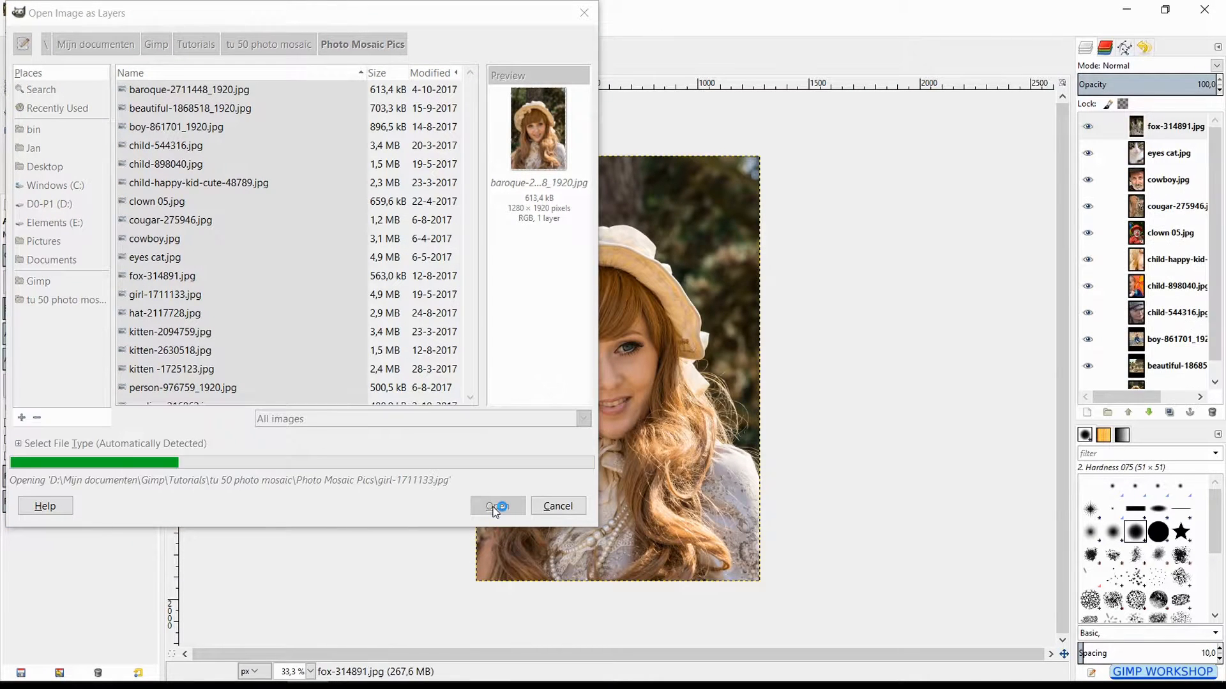
click(496, 506)
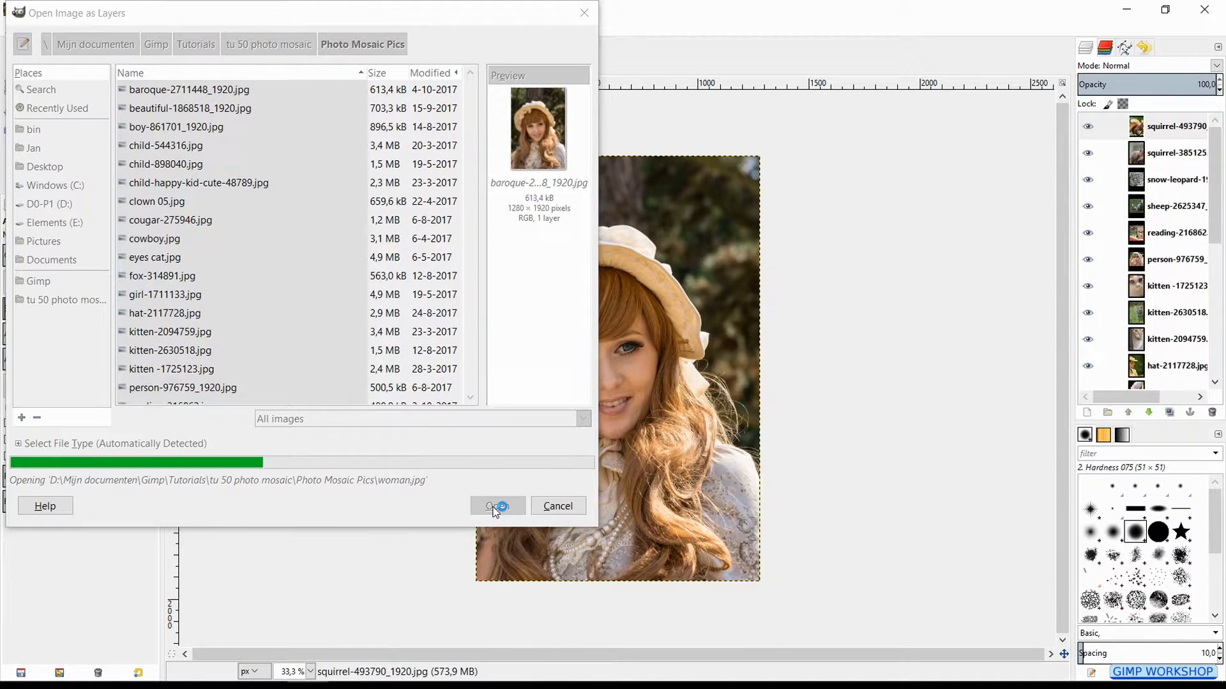
click(498, 506)
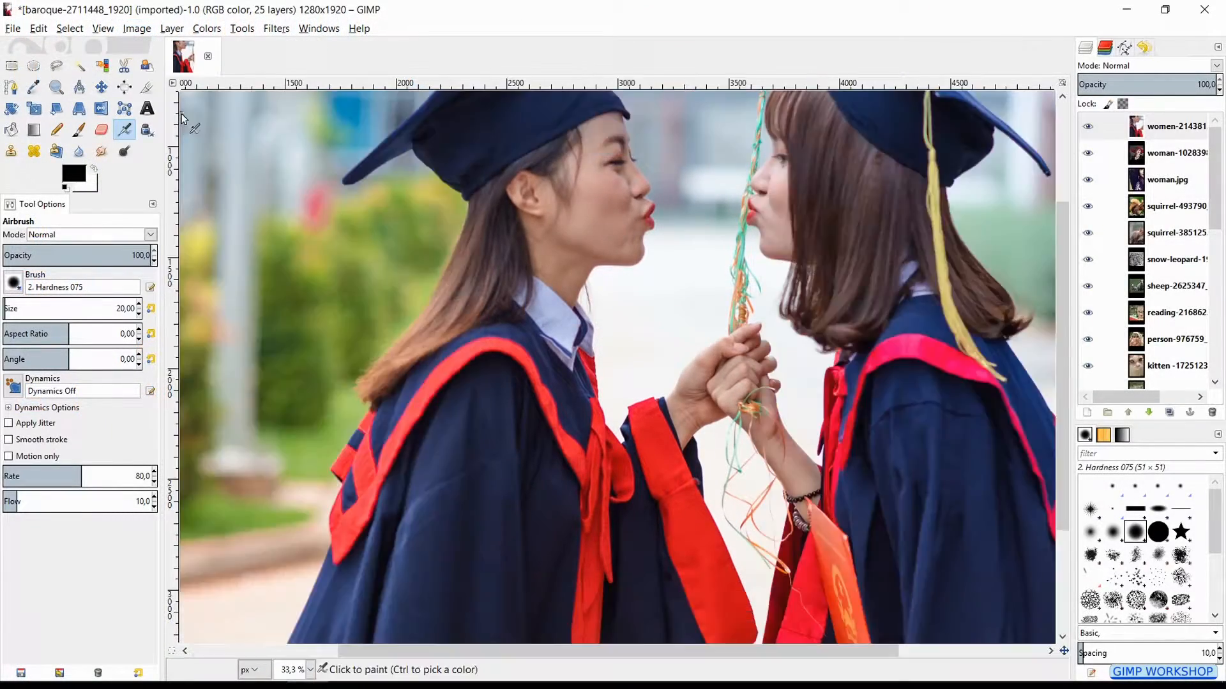
- Browse into the tu 50 photo mosaic folder from the open-image window
key(Shift+Ctrl+J)
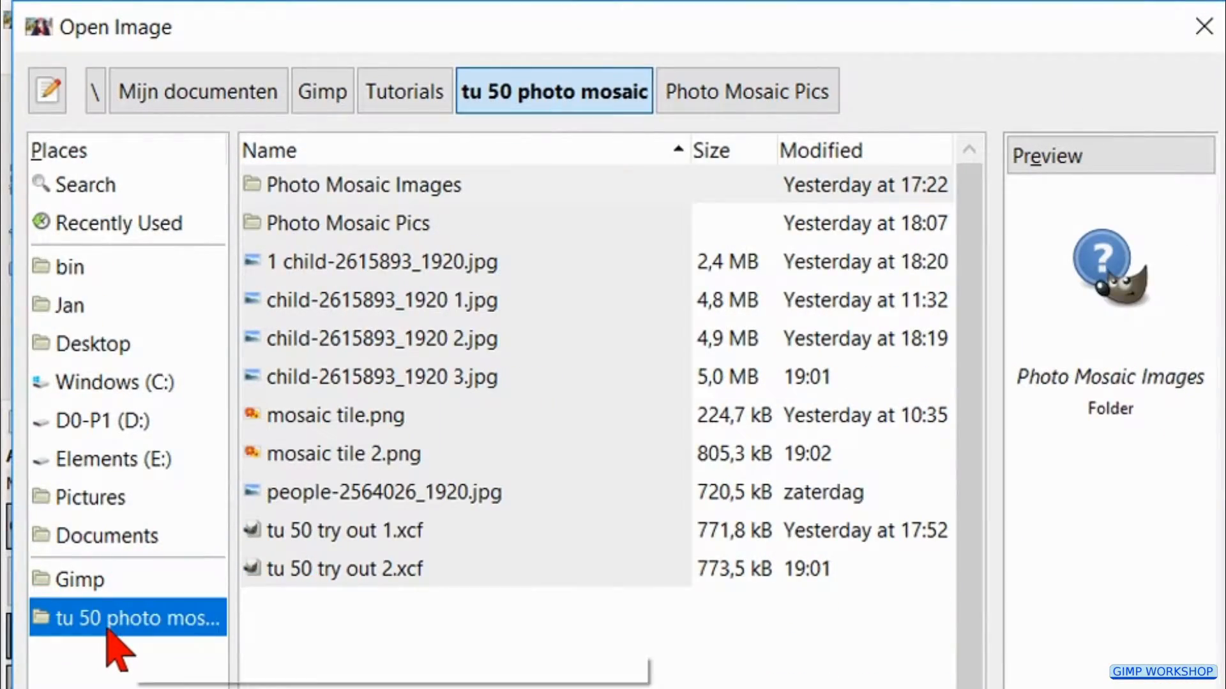
double_click(384, 260)
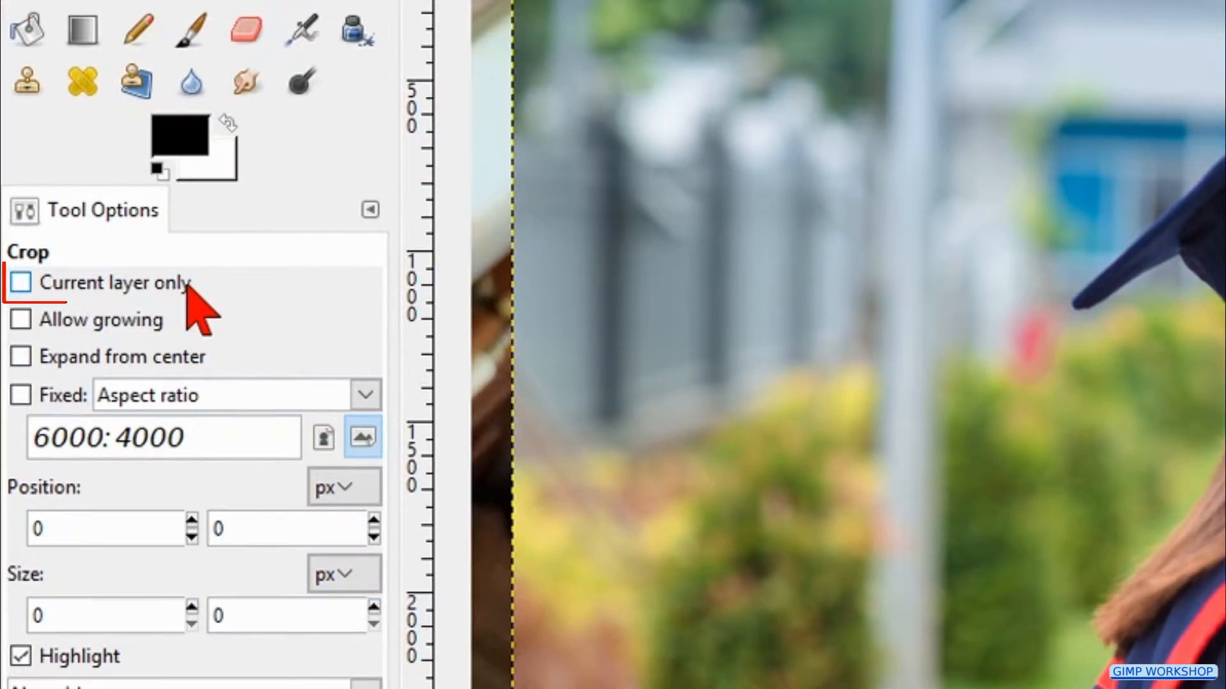
- Restrict the Crop tool to the current layer with a fixed 1:1 aspect ratio
click(22, 282)
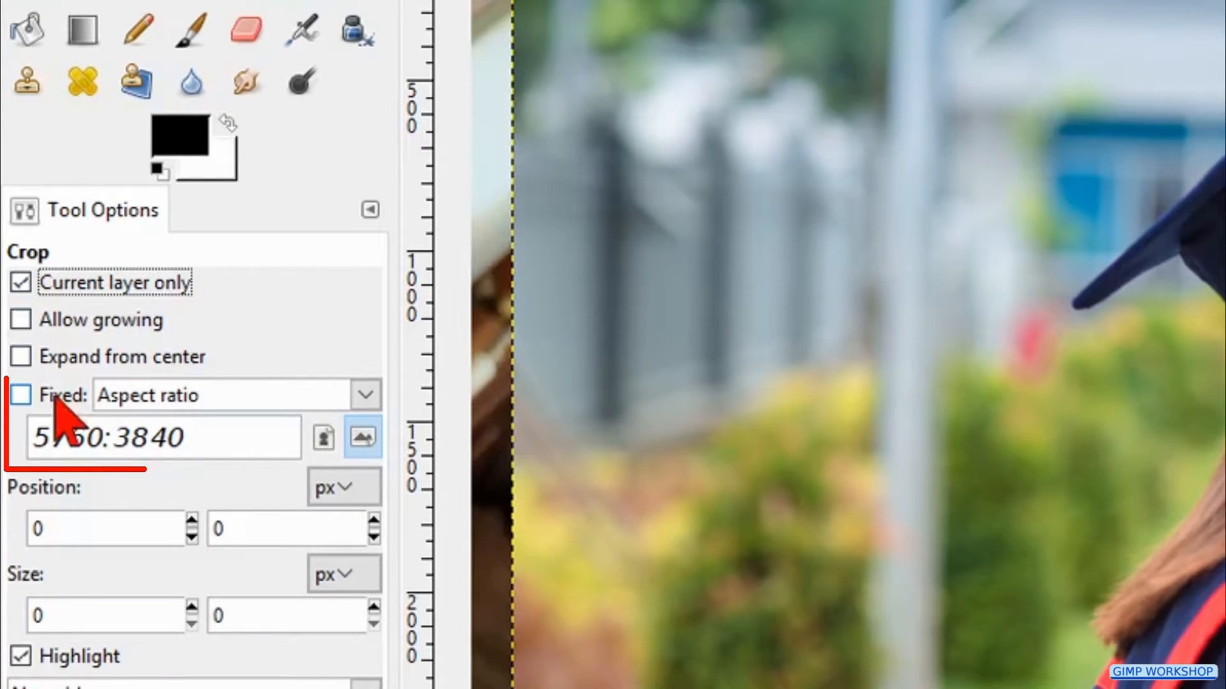
click(20, 395)
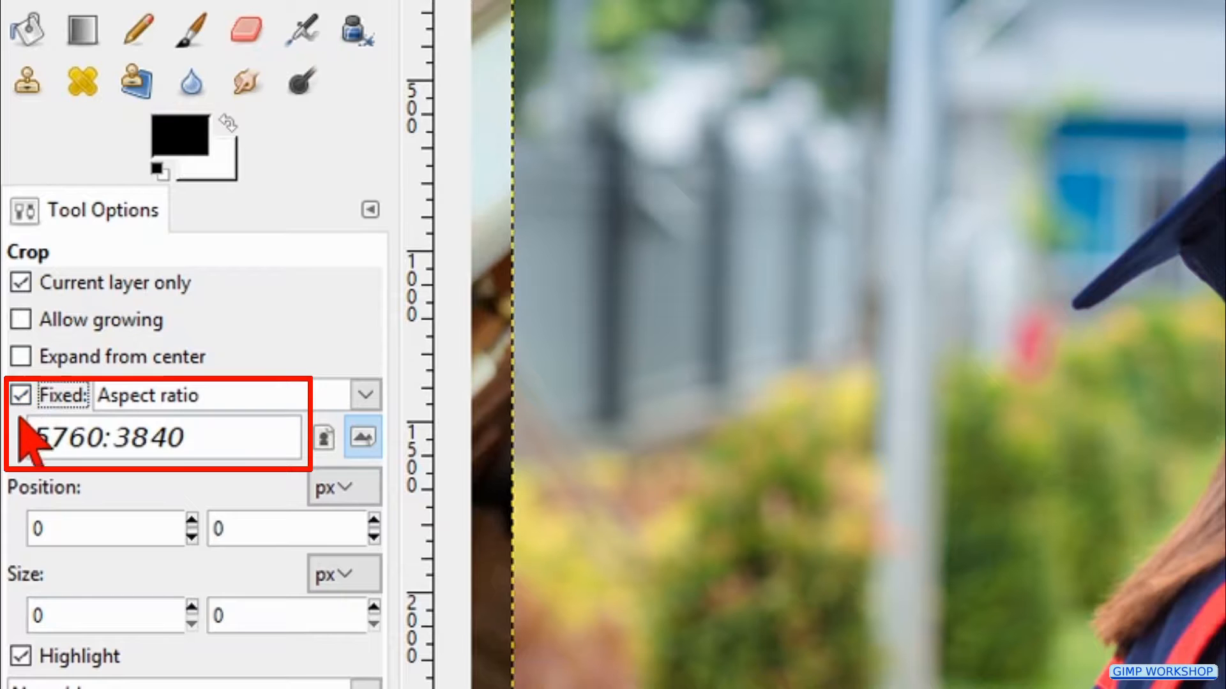
triple_click(110, 438)
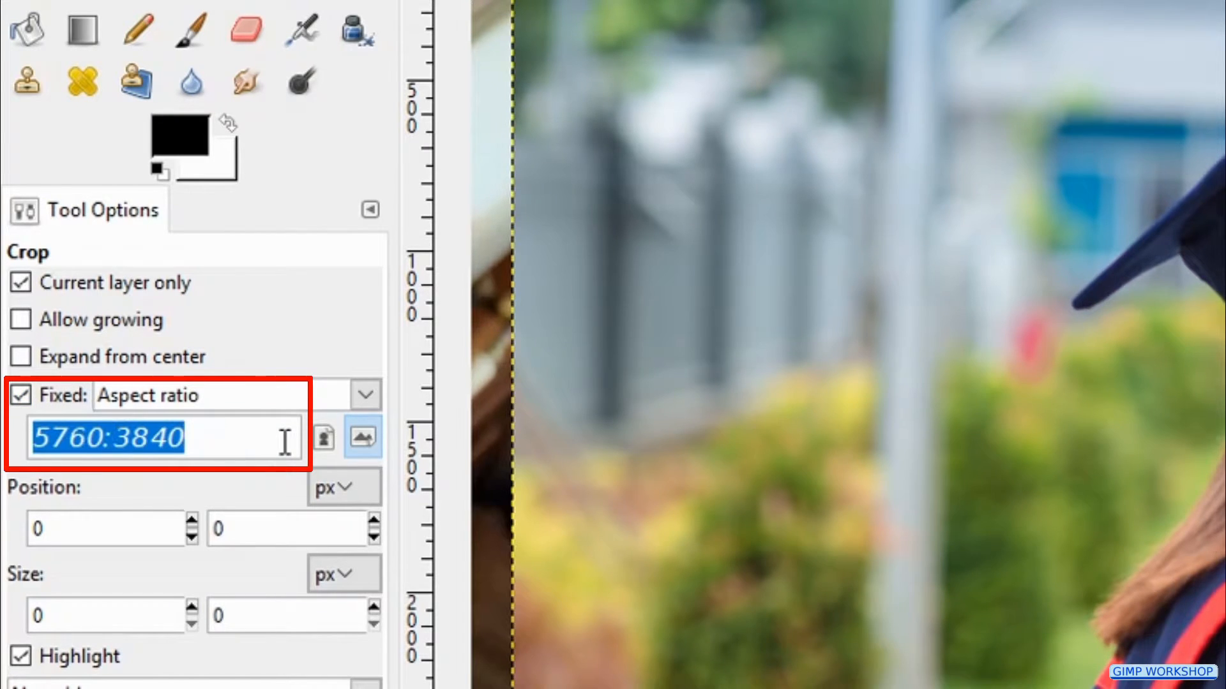
text(1:1)
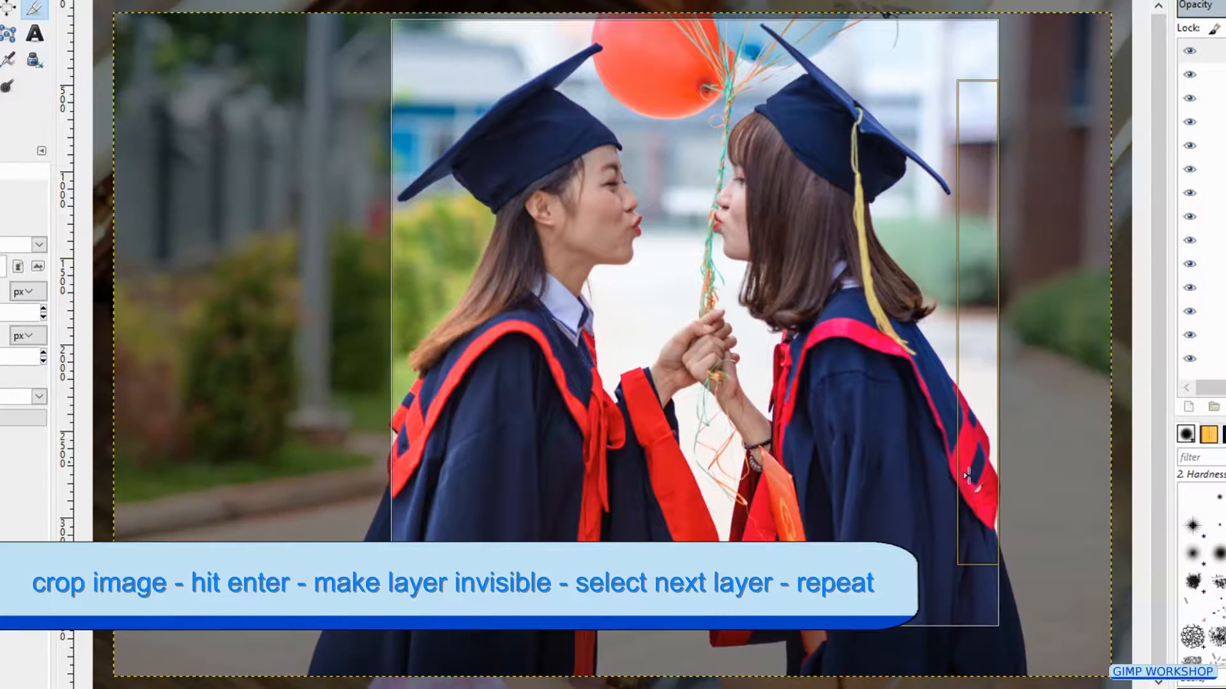
- Square-crop and hide the graduation, red hat, woman and two squirrel layers in turn
key(Return)
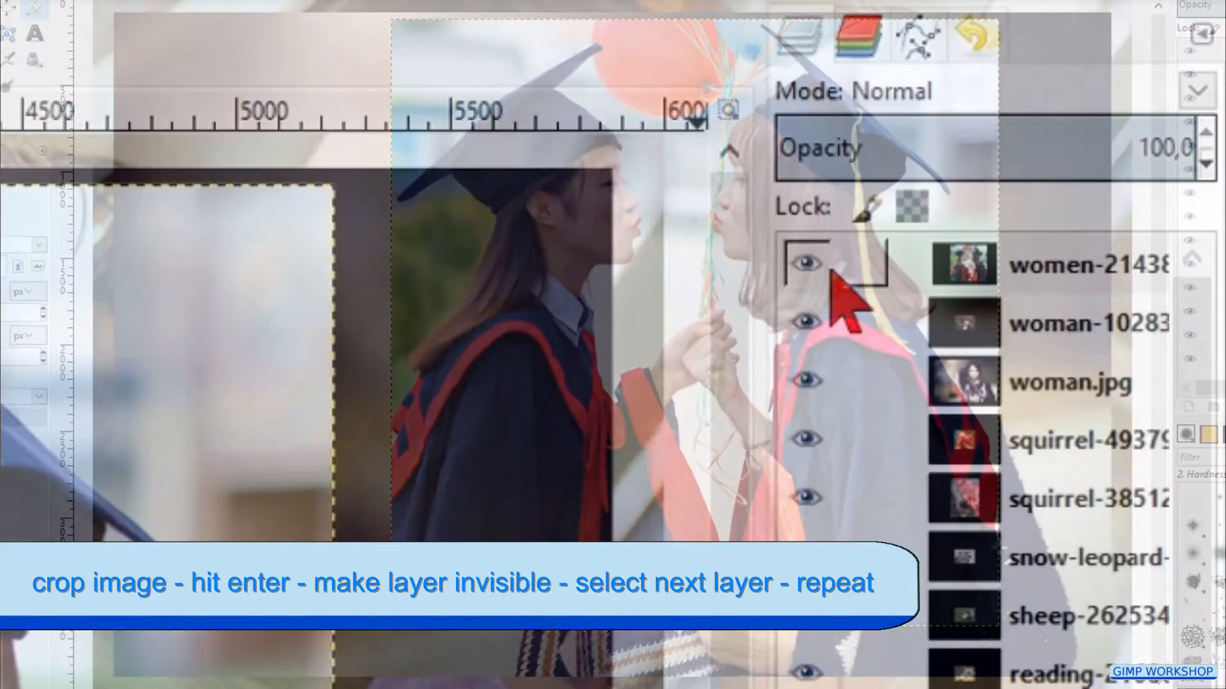
click(806, 263)
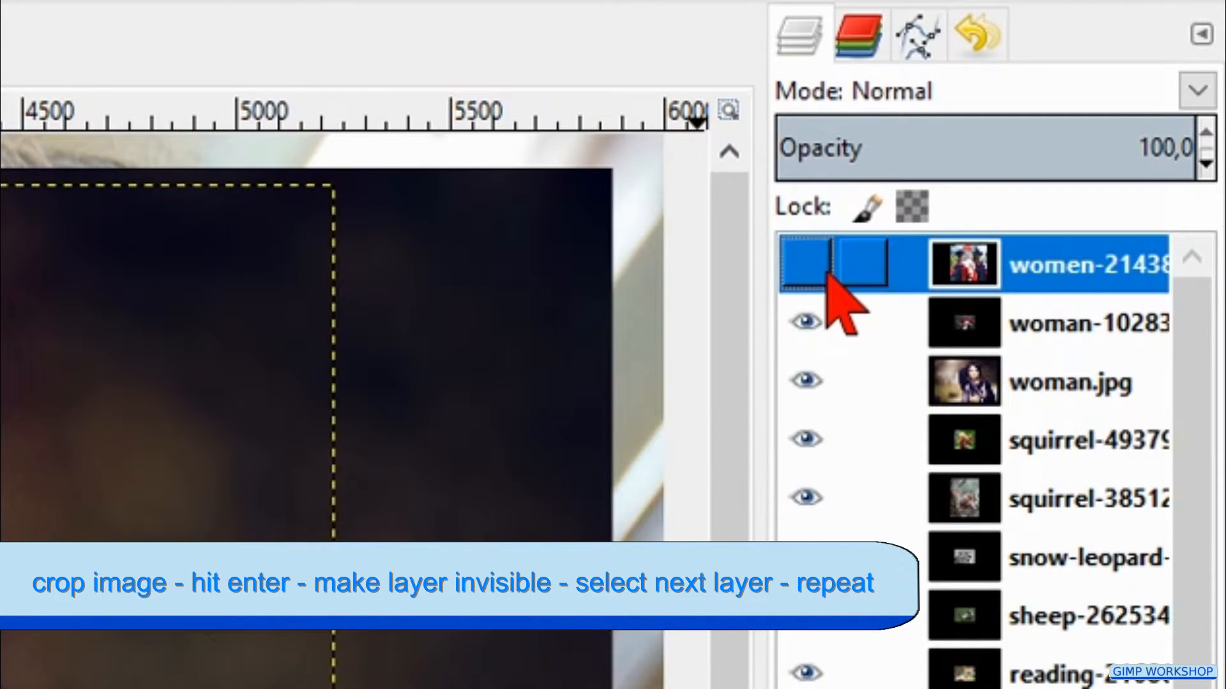
click(803, 323)
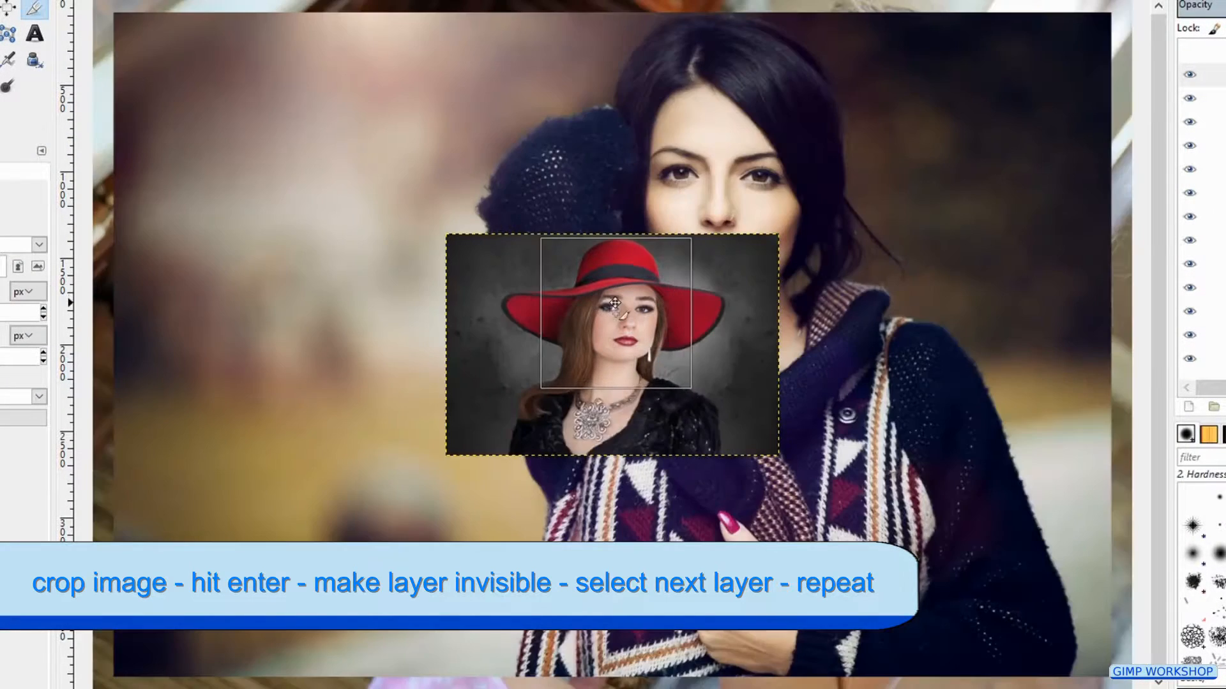
key(Return)
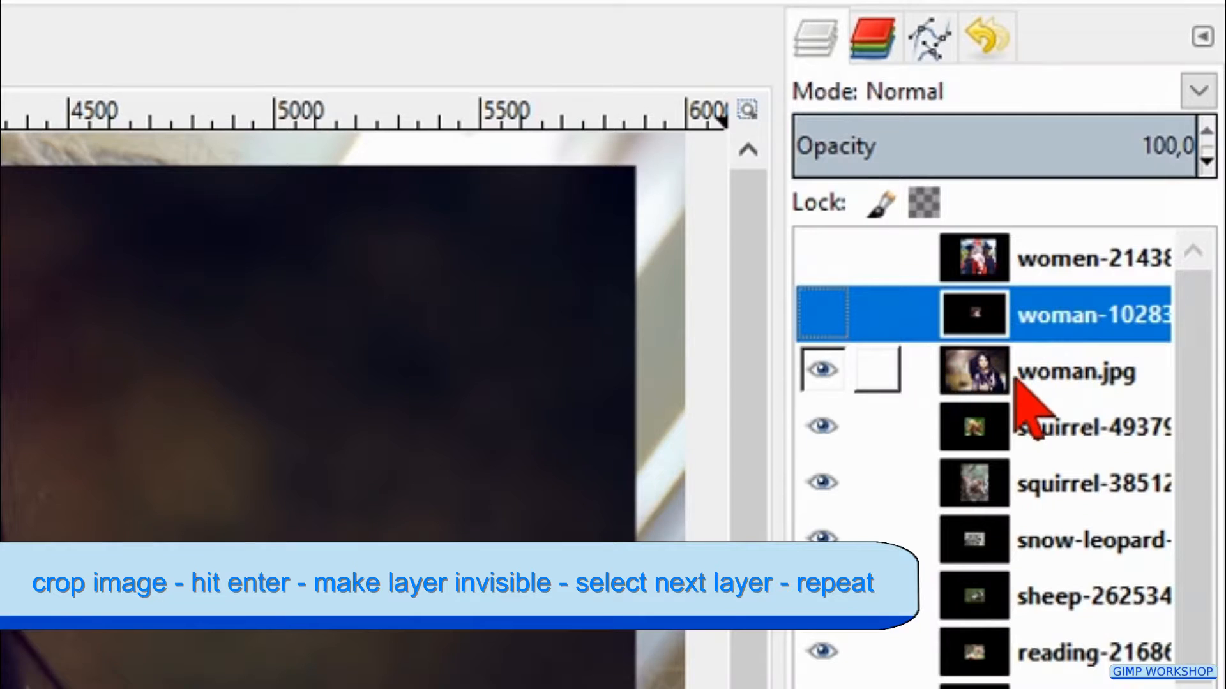
click(1078, 371)
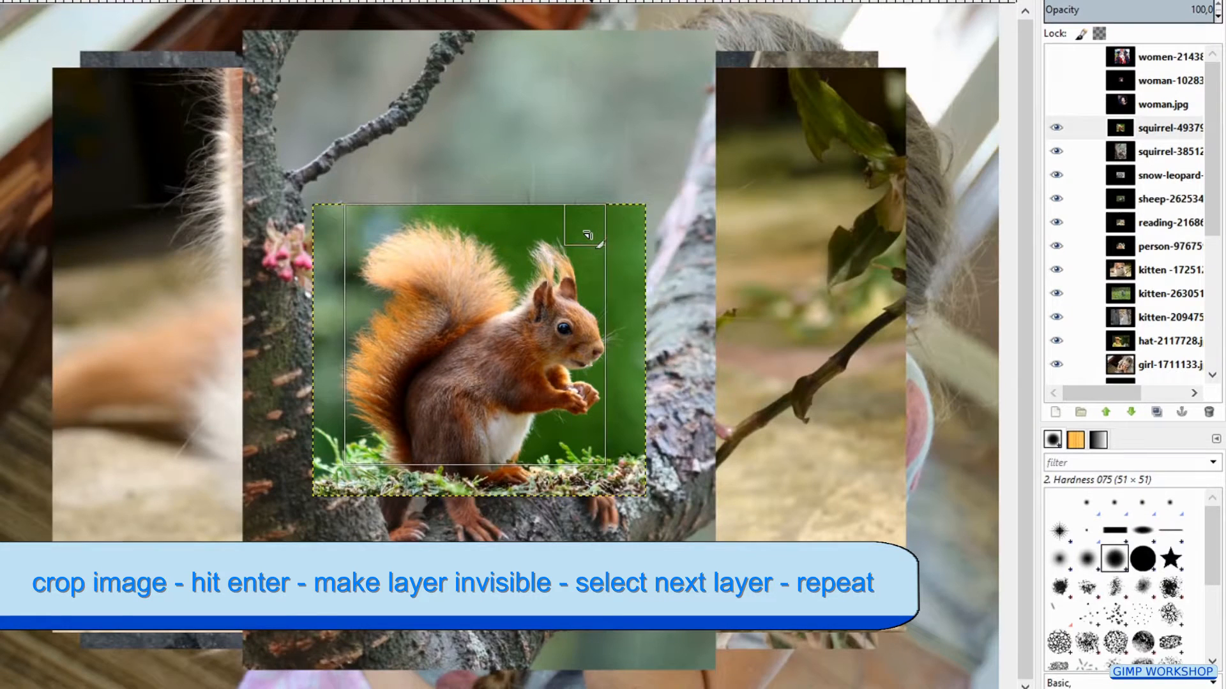
key(Return)
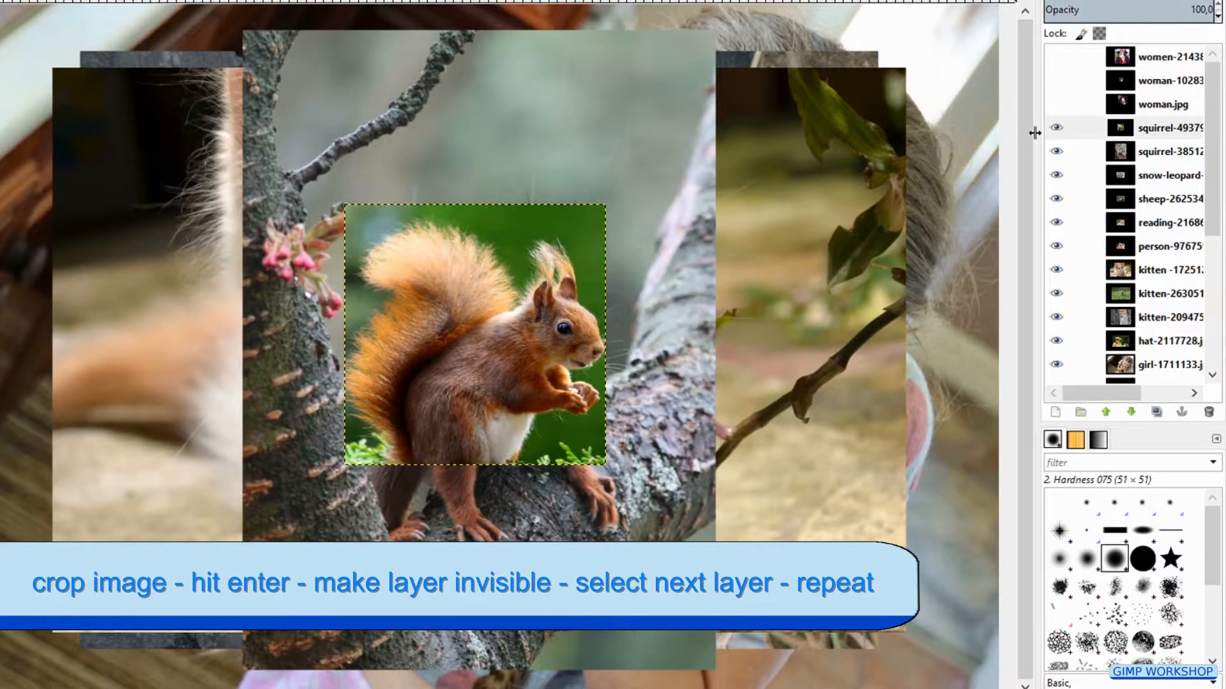
click(1164, 127)
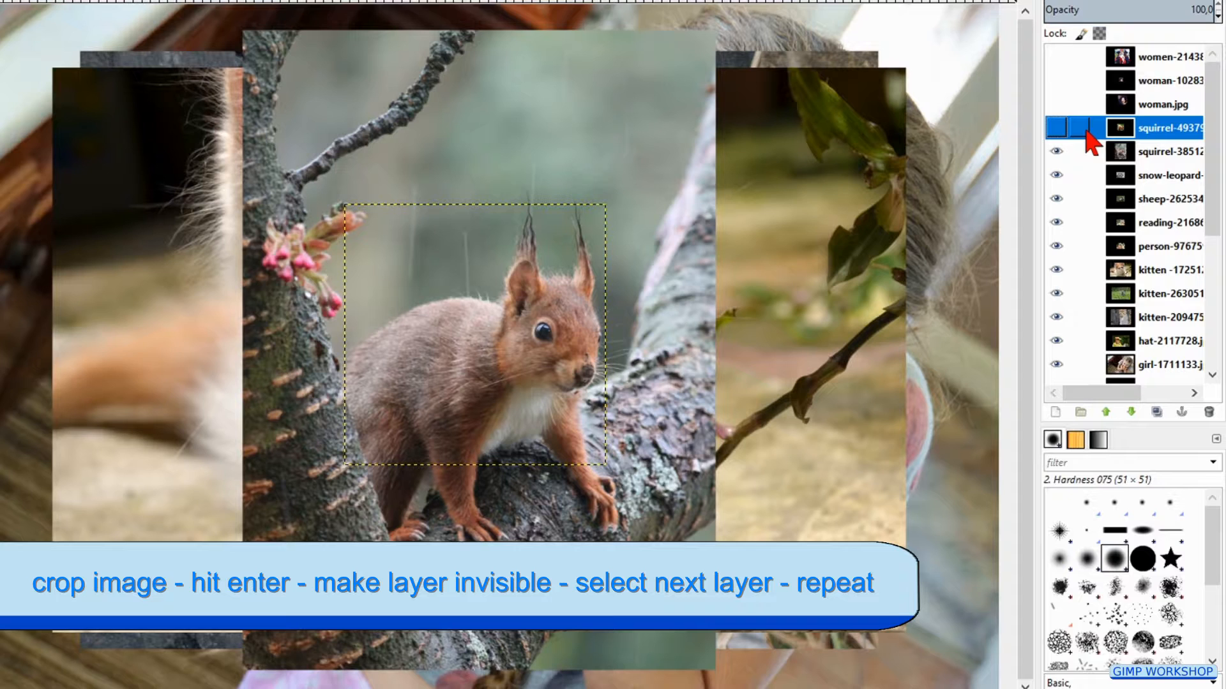
click(1168, 152)
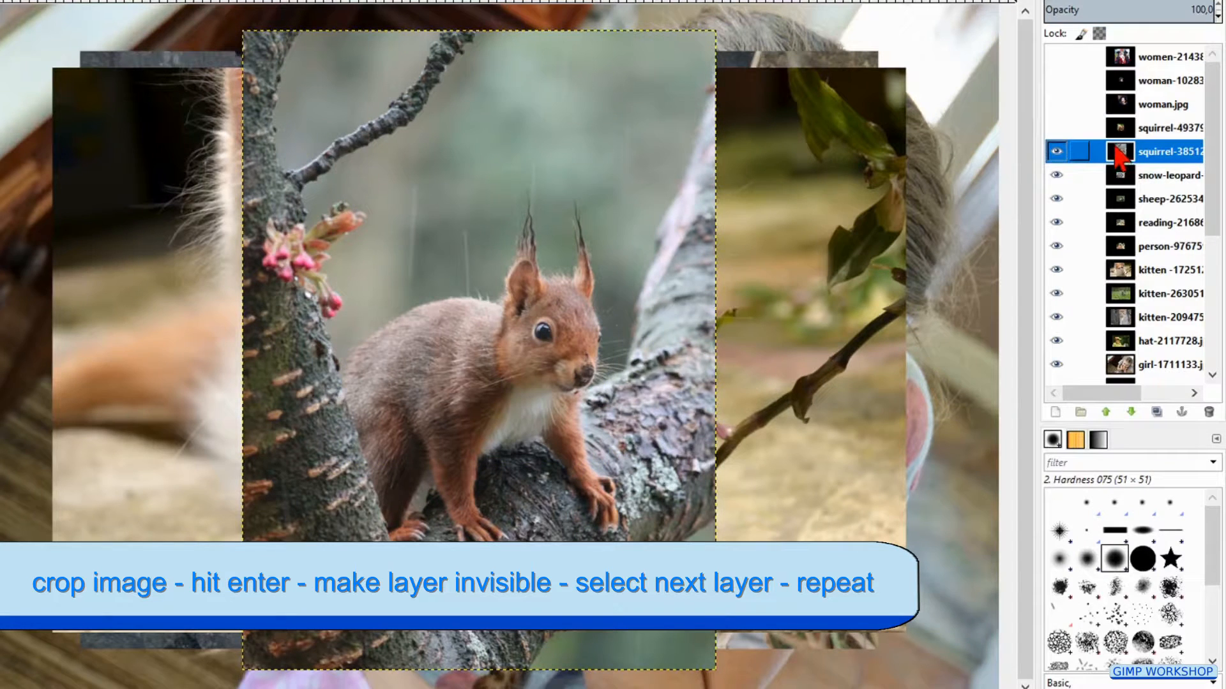
key(Return)
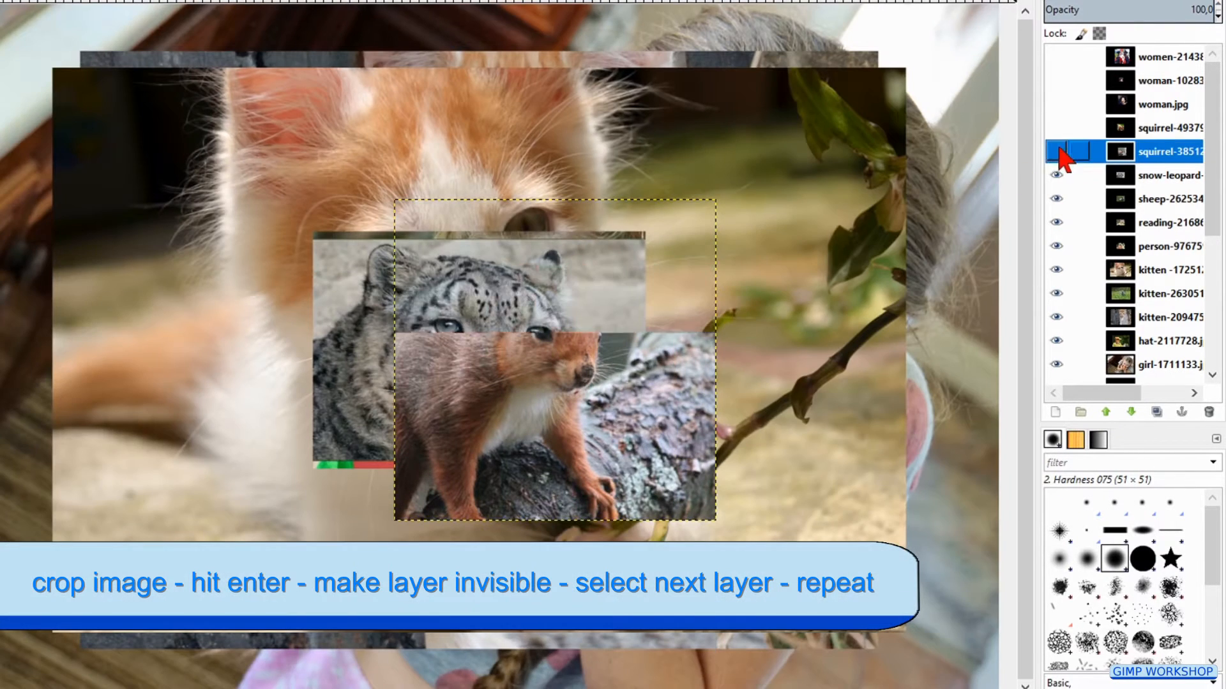
- Crop and hide the snow leopard, reading girl, pigtailed girl, kitten and cat layers
click(1055, 152)
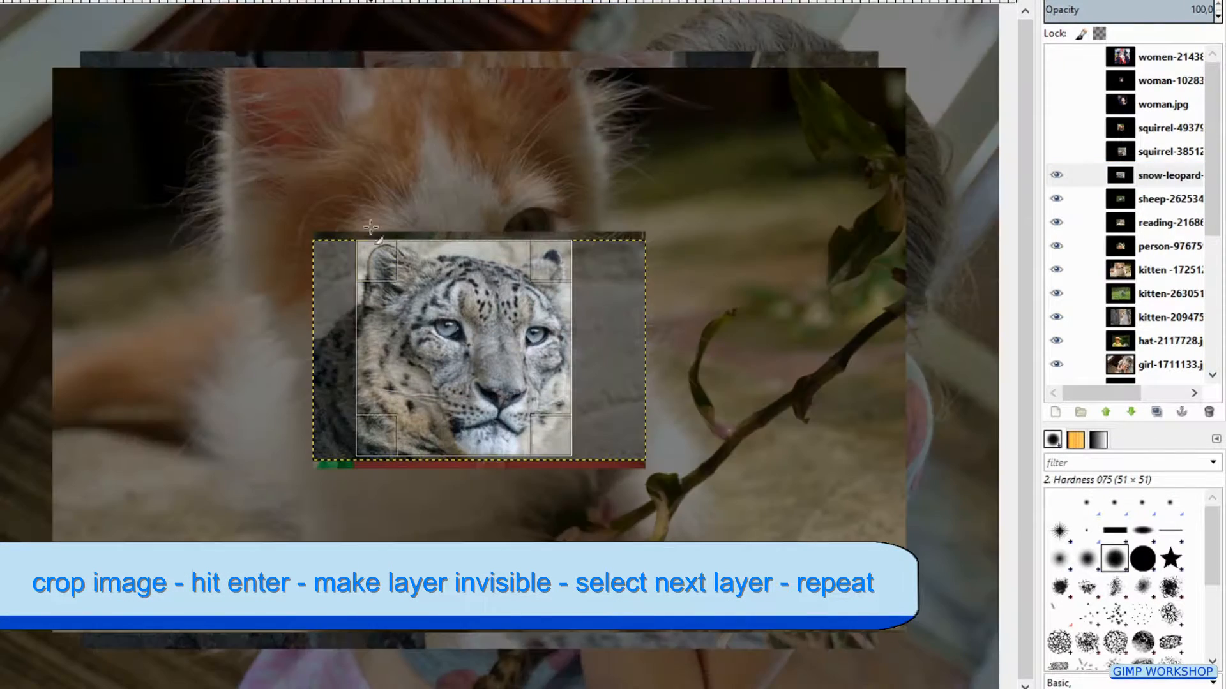
click(1055, 175)
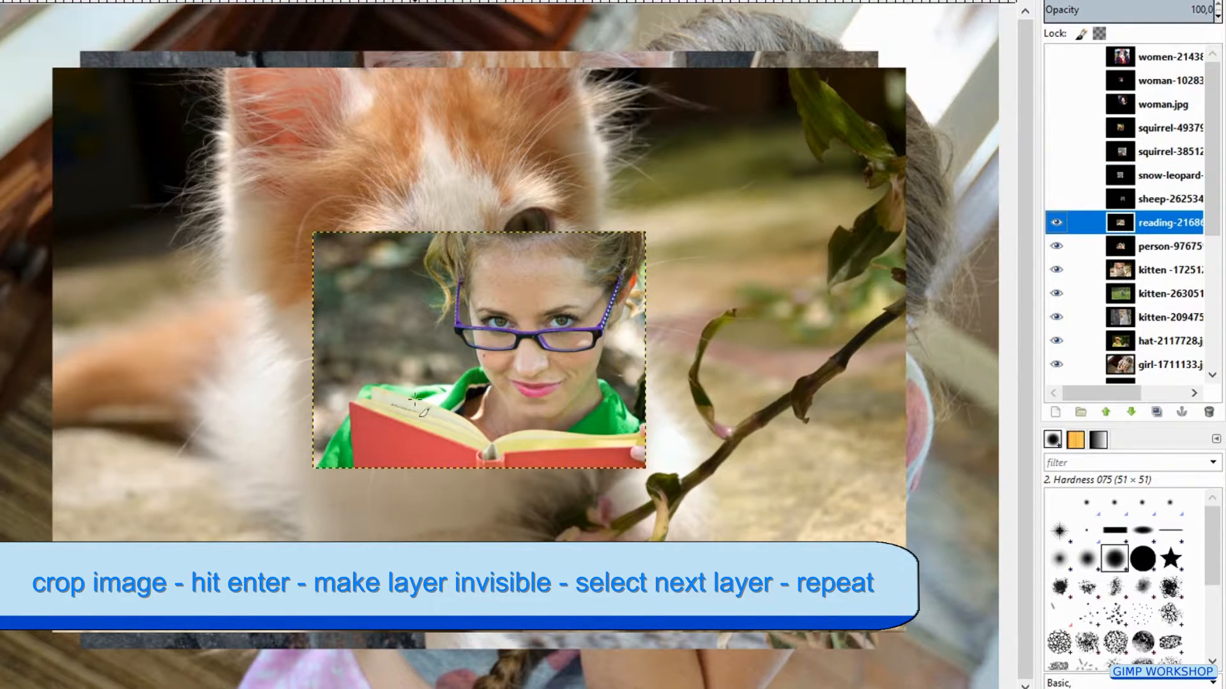
click(1164, 246)
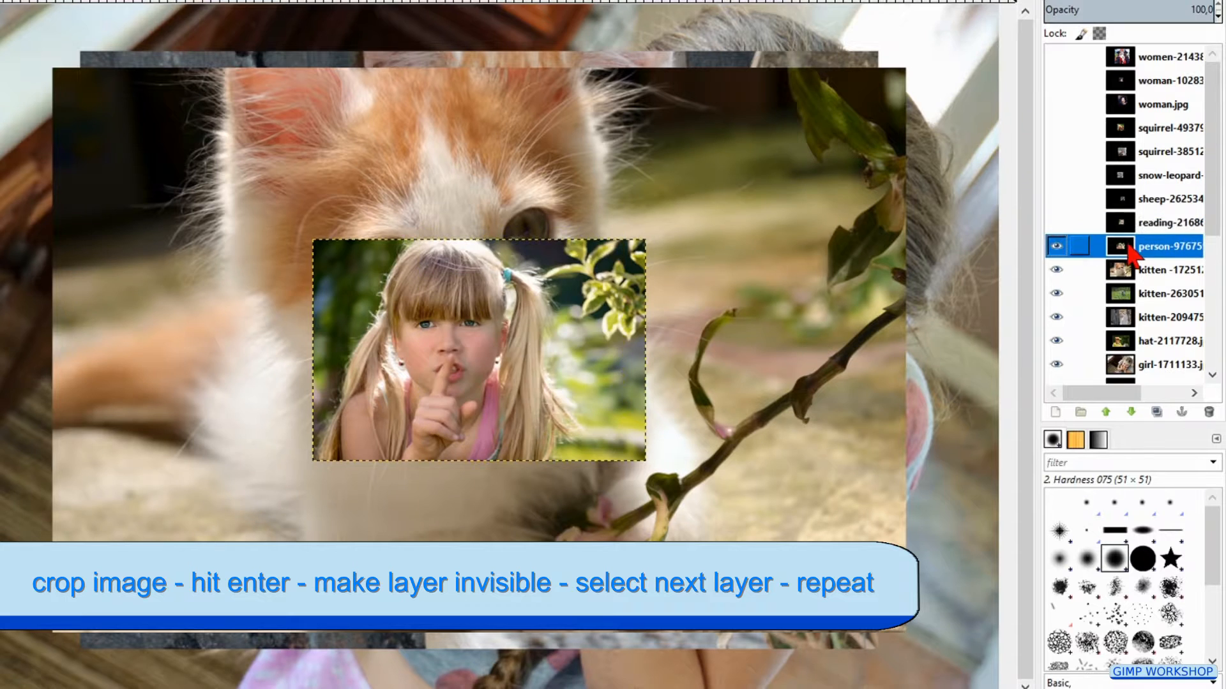
click(1060, 247)
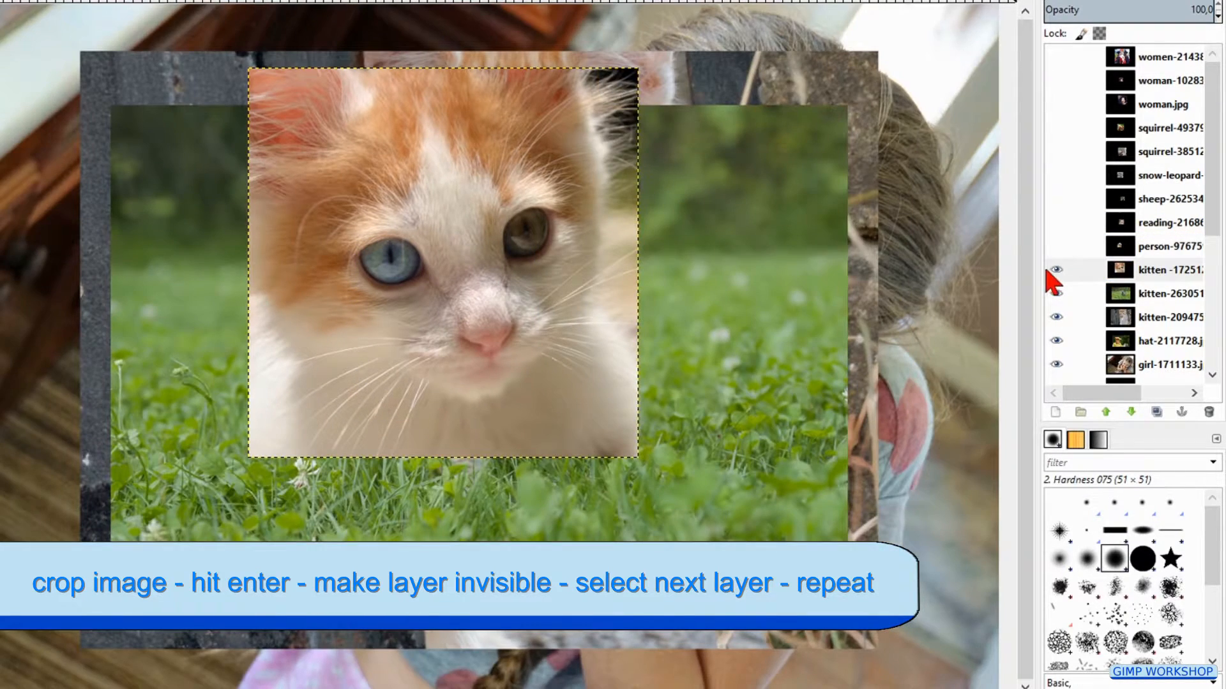
click(1055, 269)
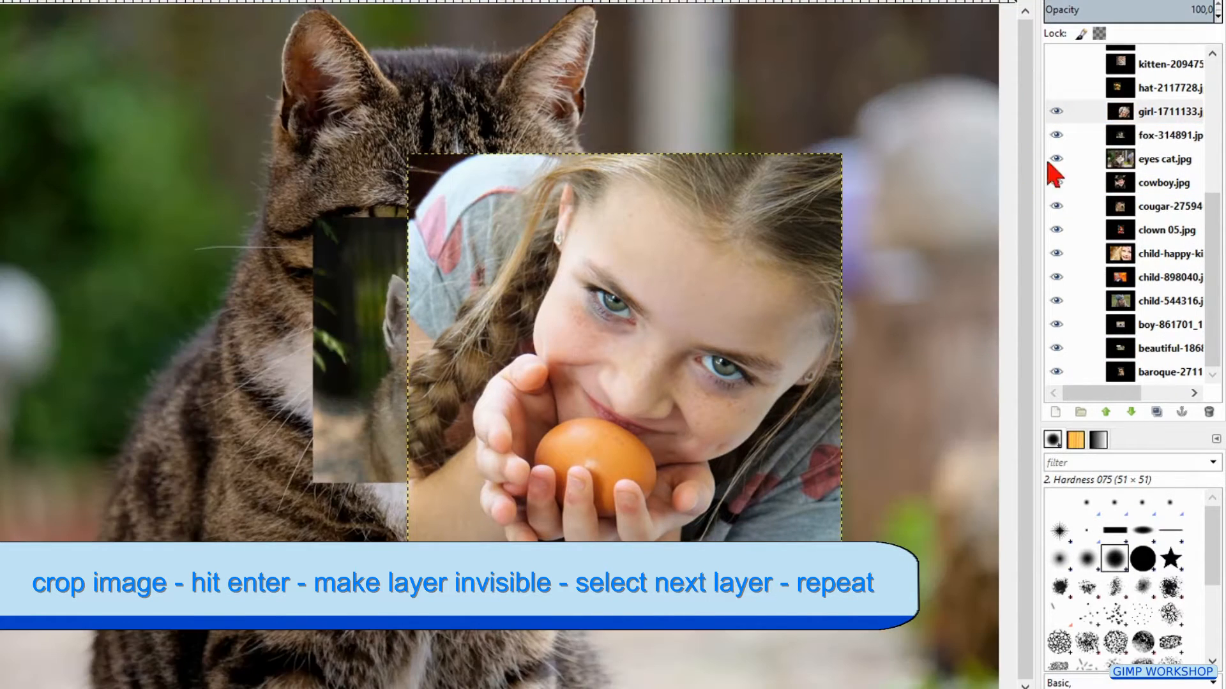
click(1056, 111)
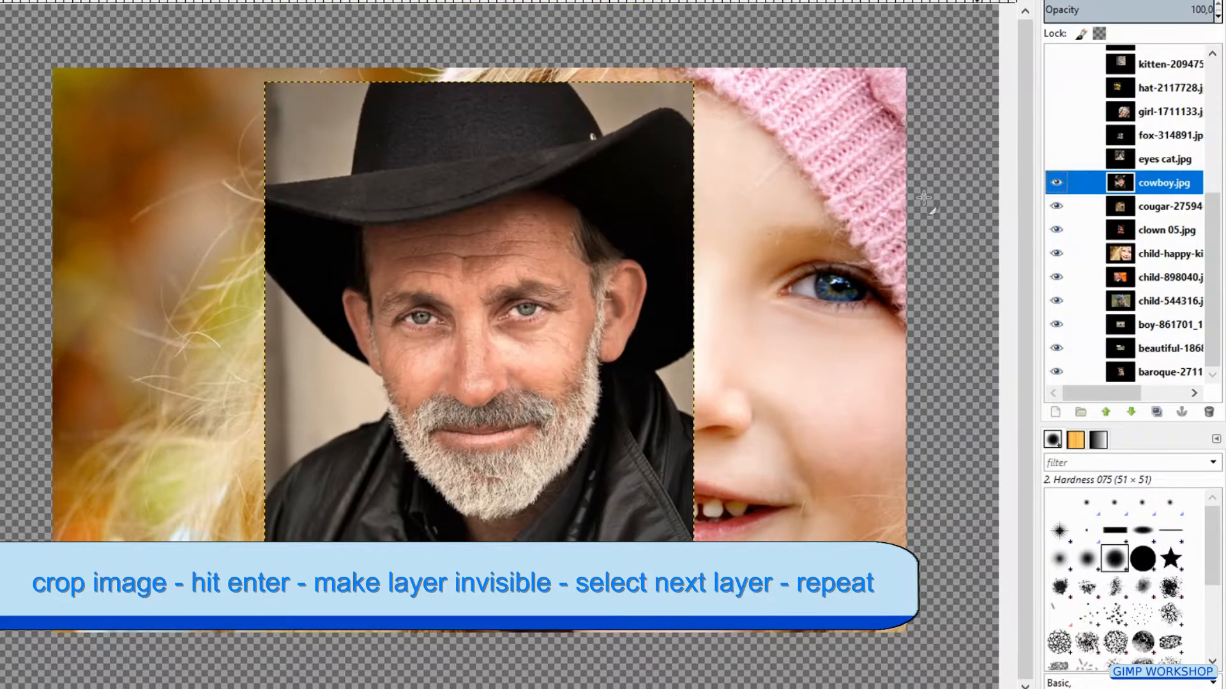
- Crop and hide the cowboy, cougar, clown and boy layers, ending on the baroque layer
click(1056, 183)
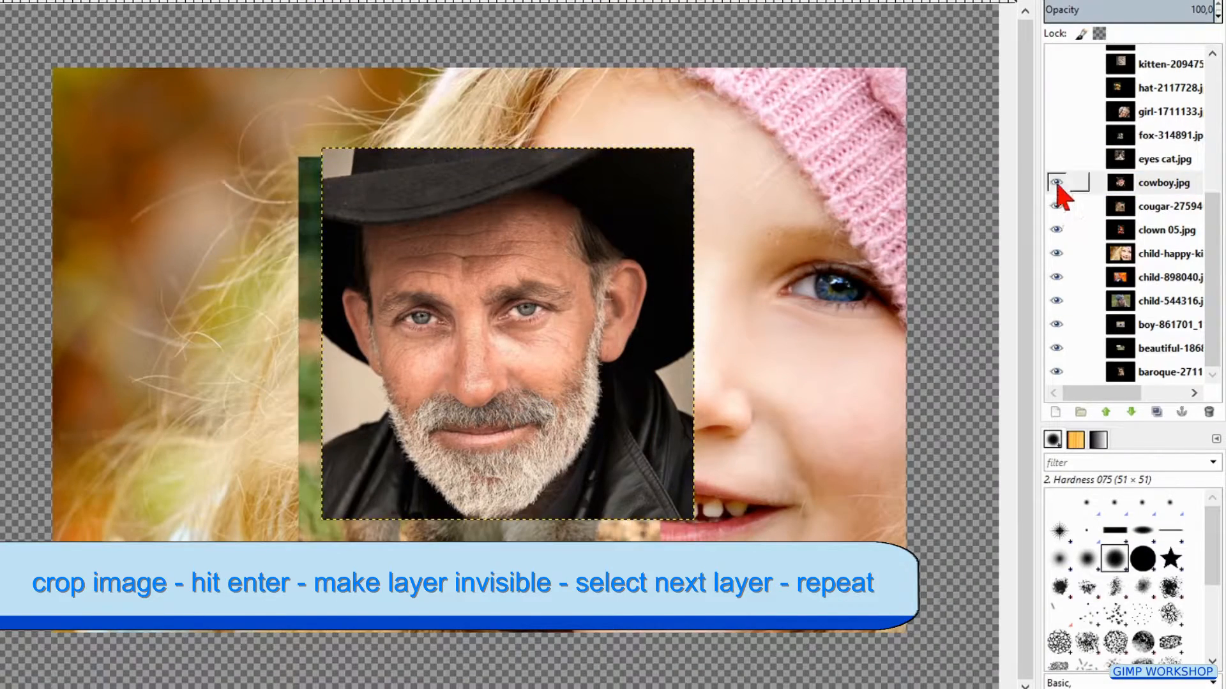
click(1057, 183)
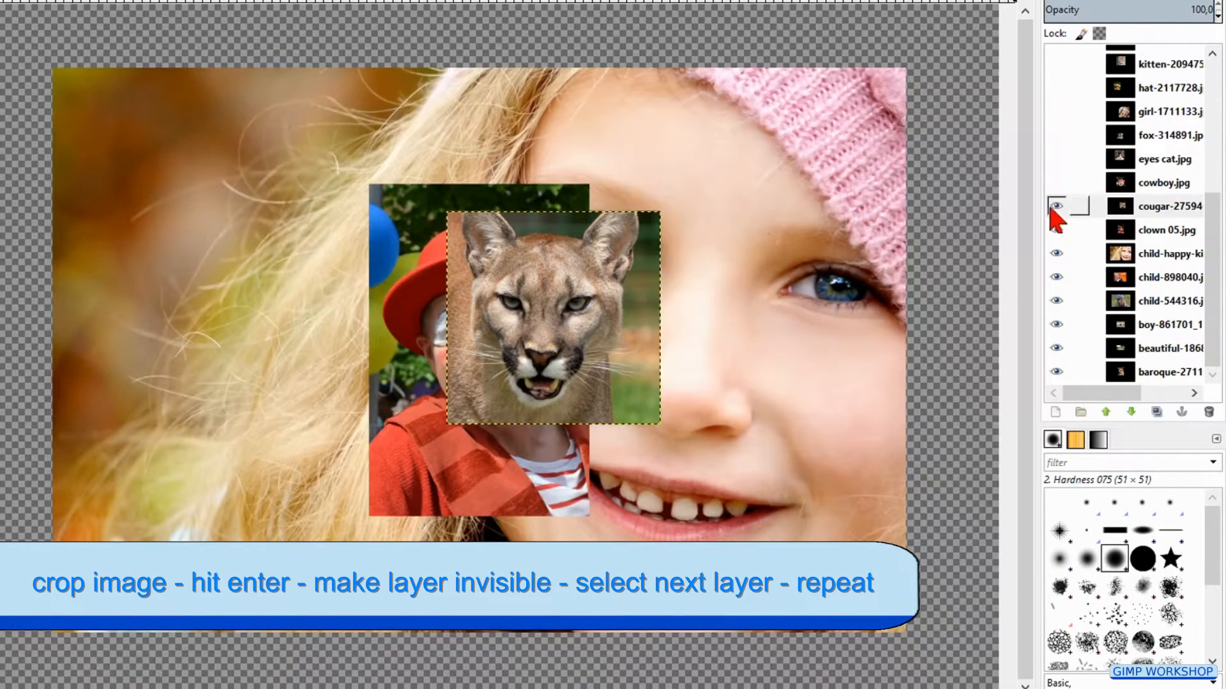
click(1056, 205)
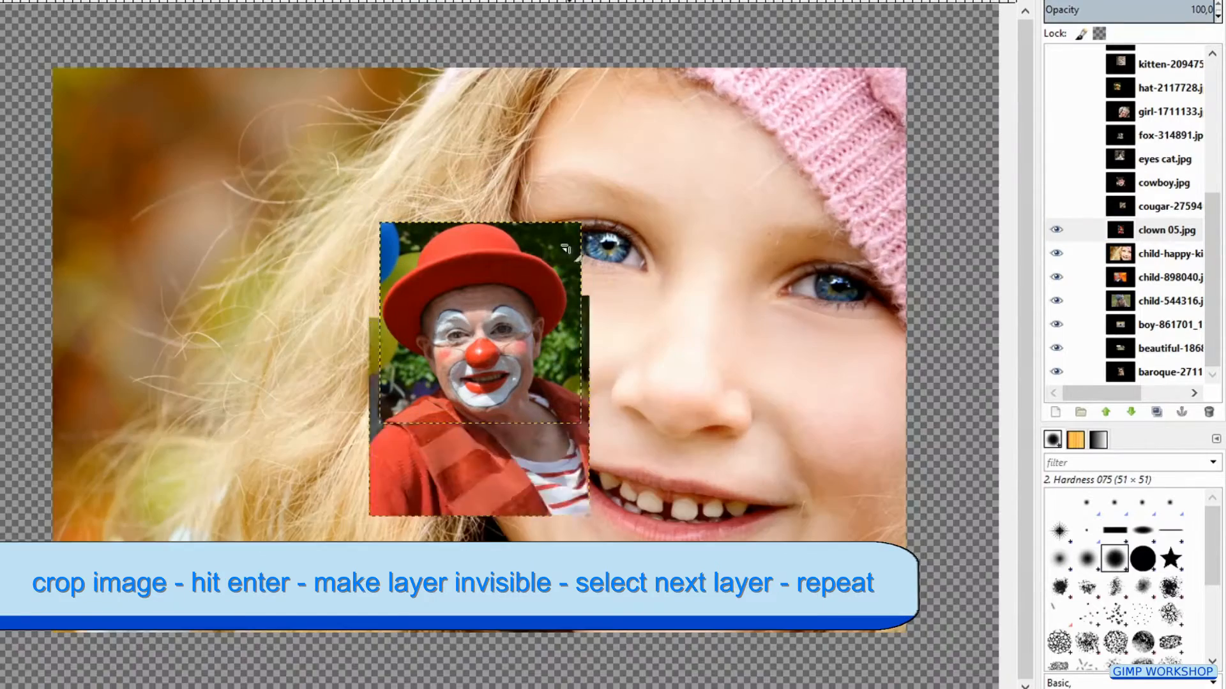
click(1056, 230)
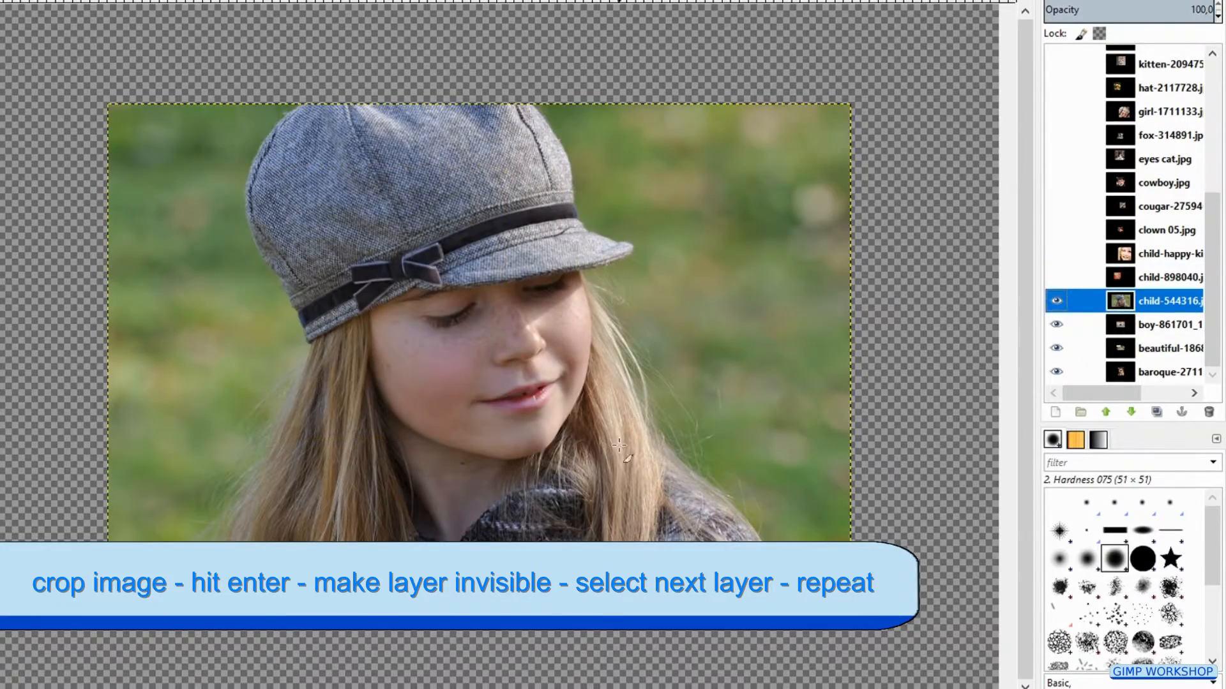
click(1168, 324)
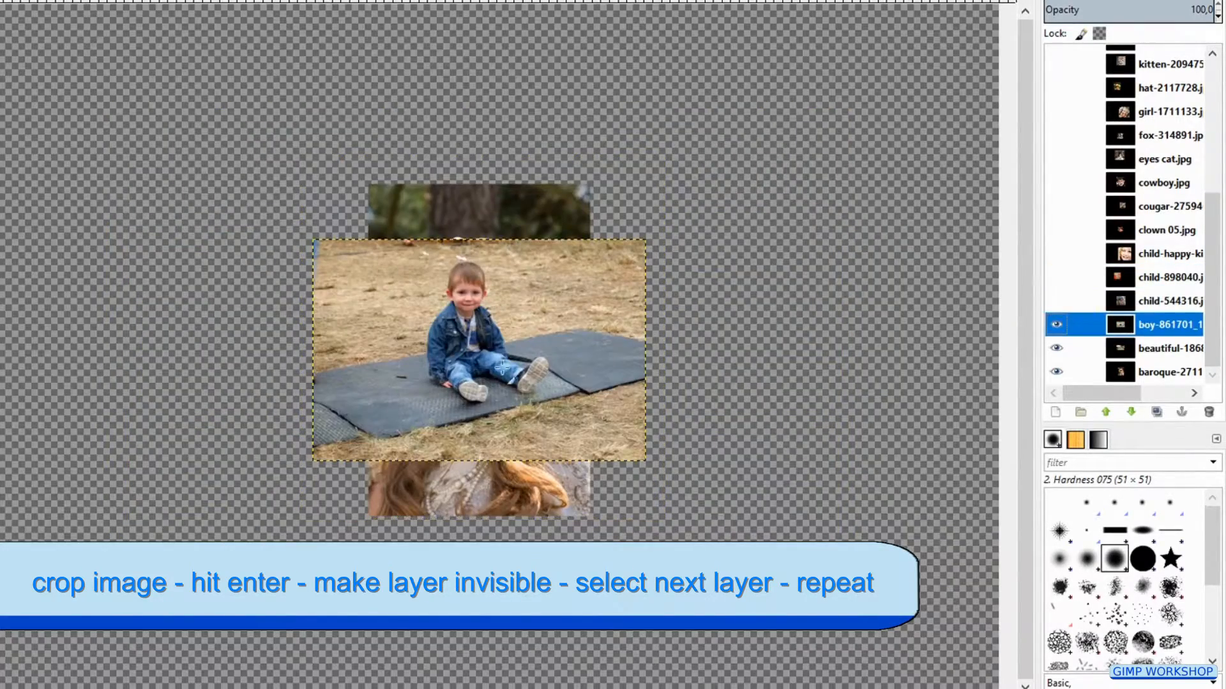
click(1164, 347)
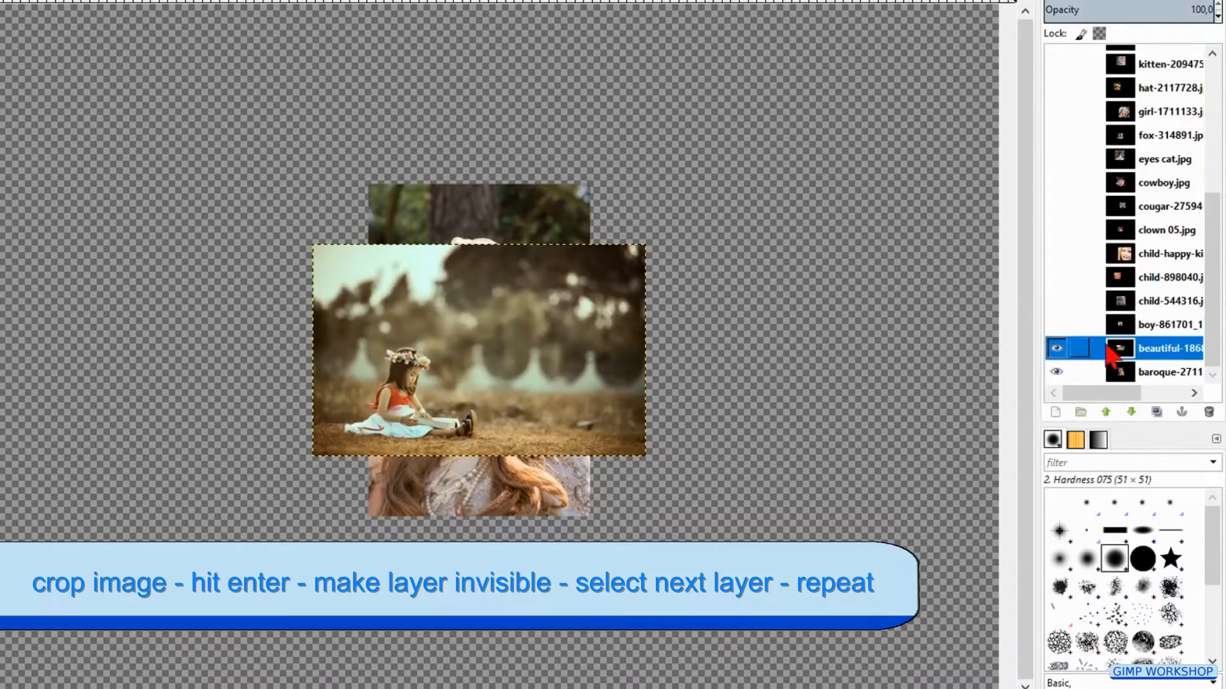
click(1055, 349)
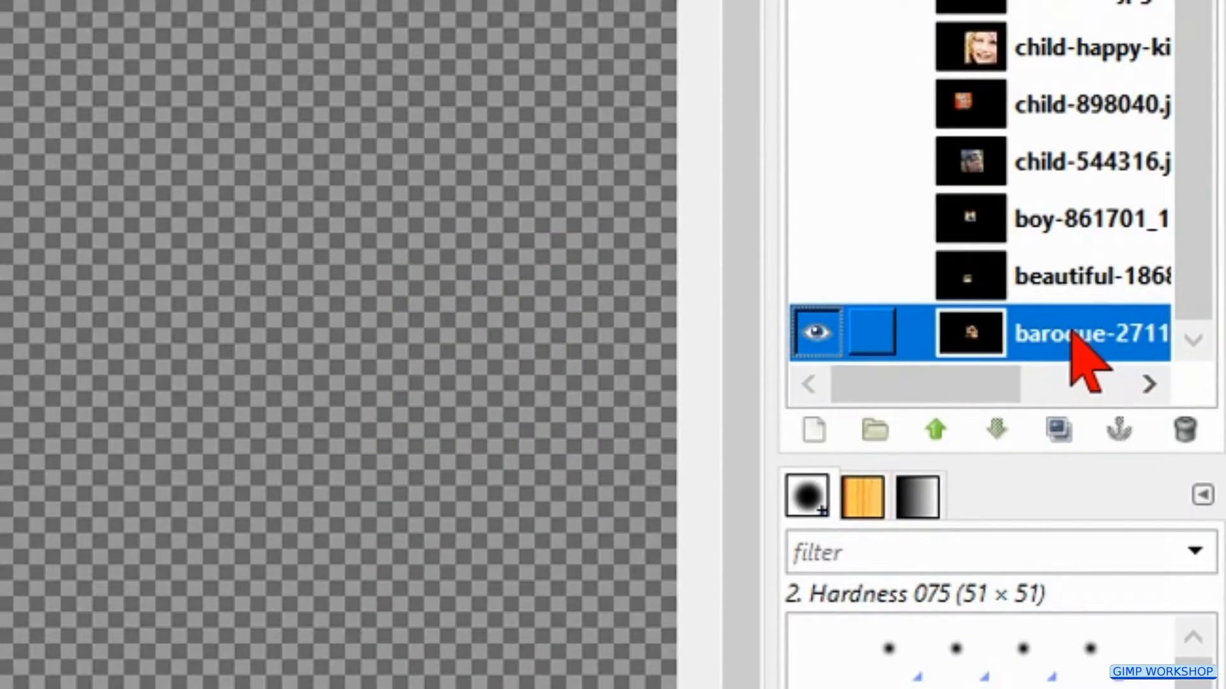
- Show the baroque and sitting girl layers again and scale each to 100 pixels wide
click(47, 30)
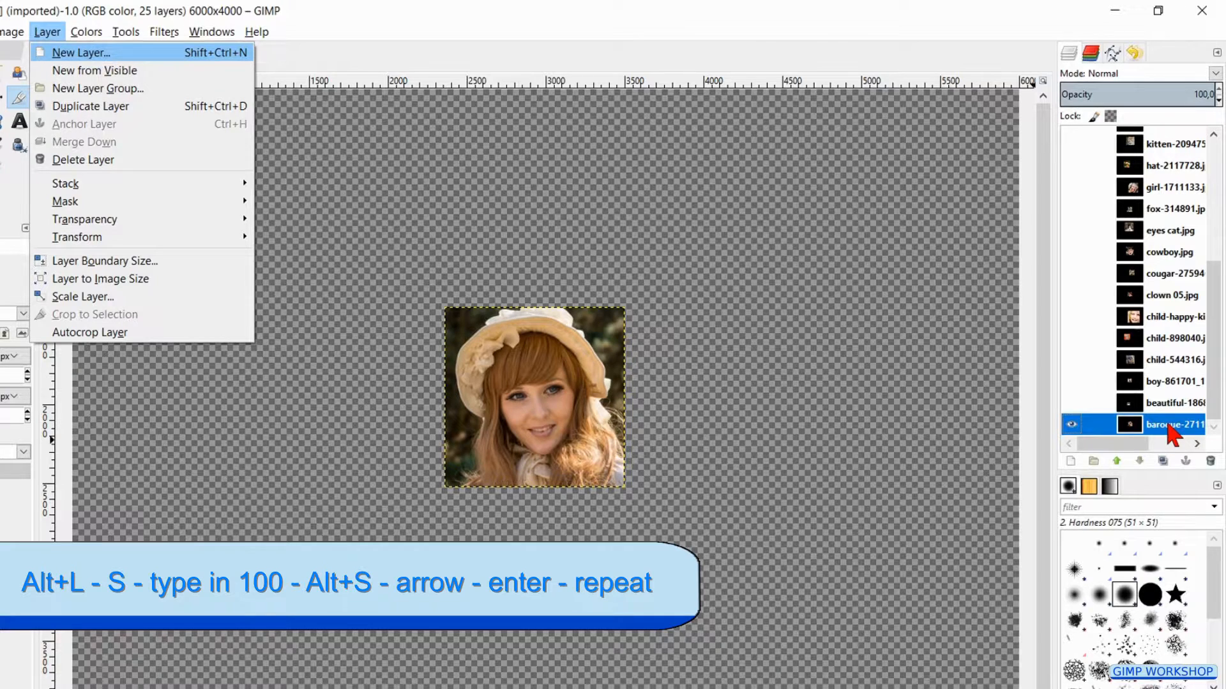
click(83, 298)
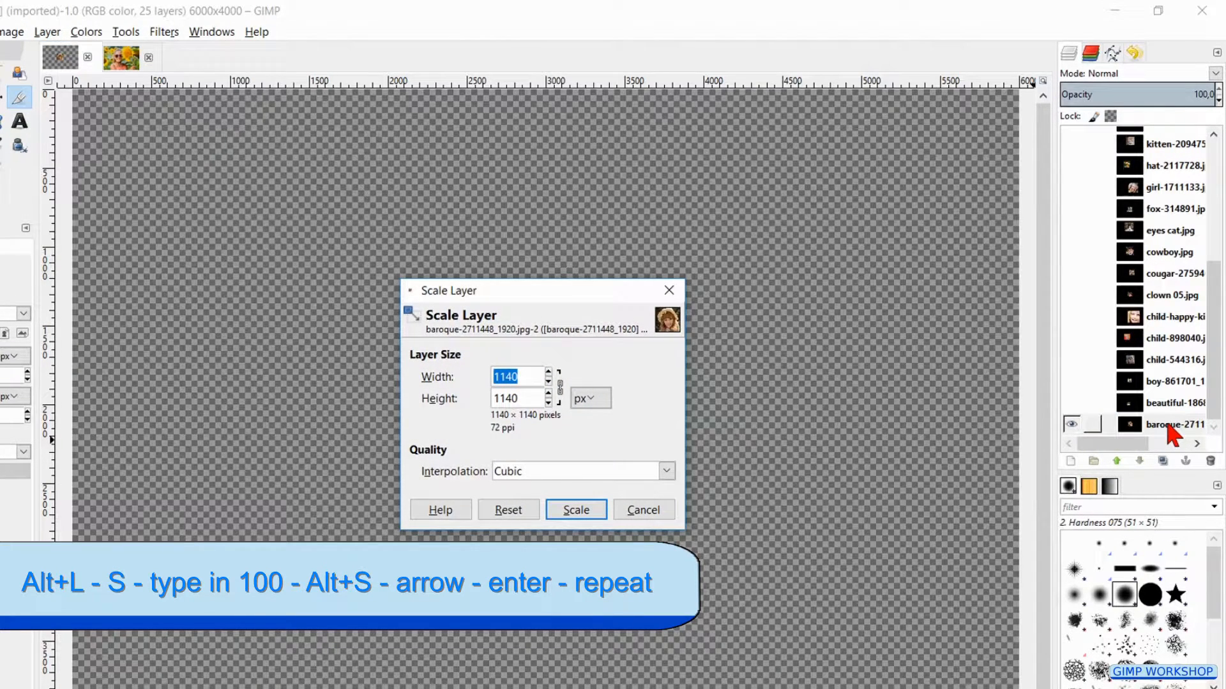
text(1)
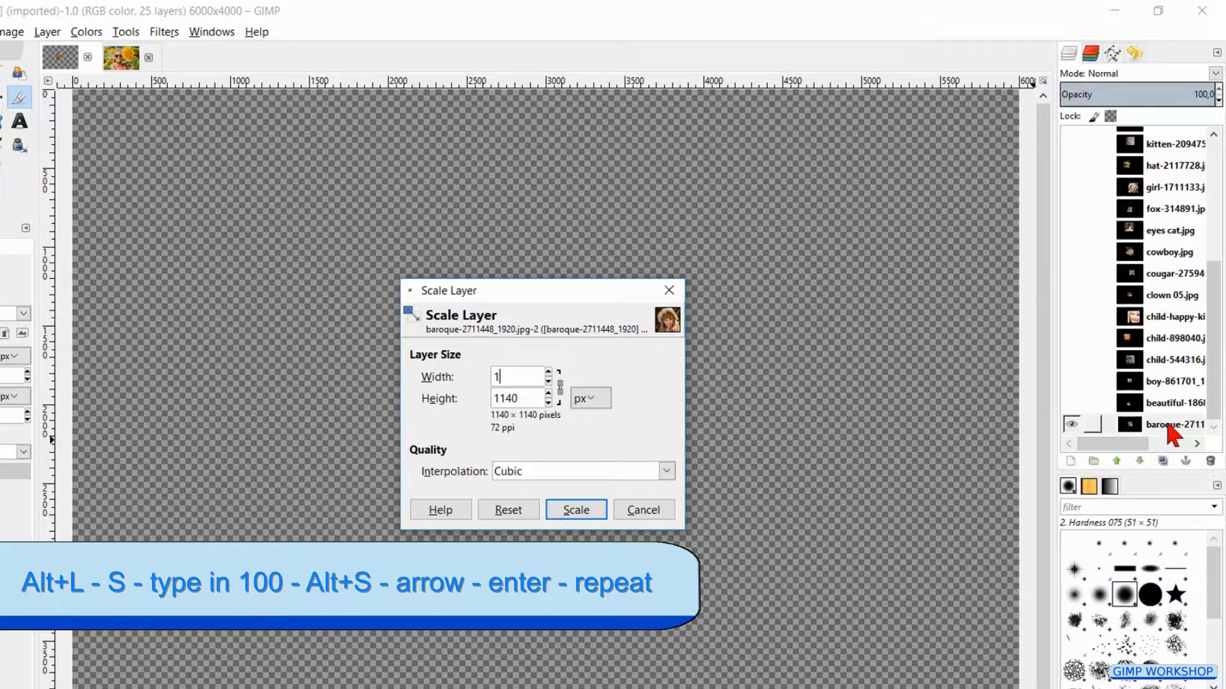
text(00)
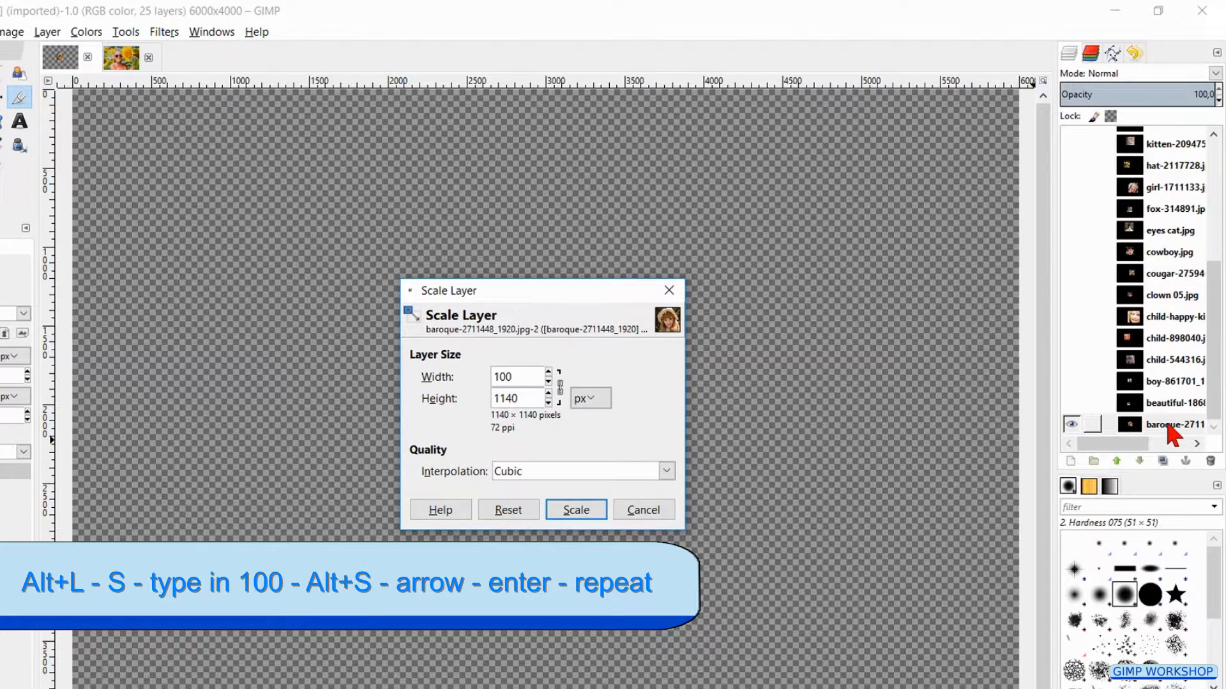
click(575, 510)
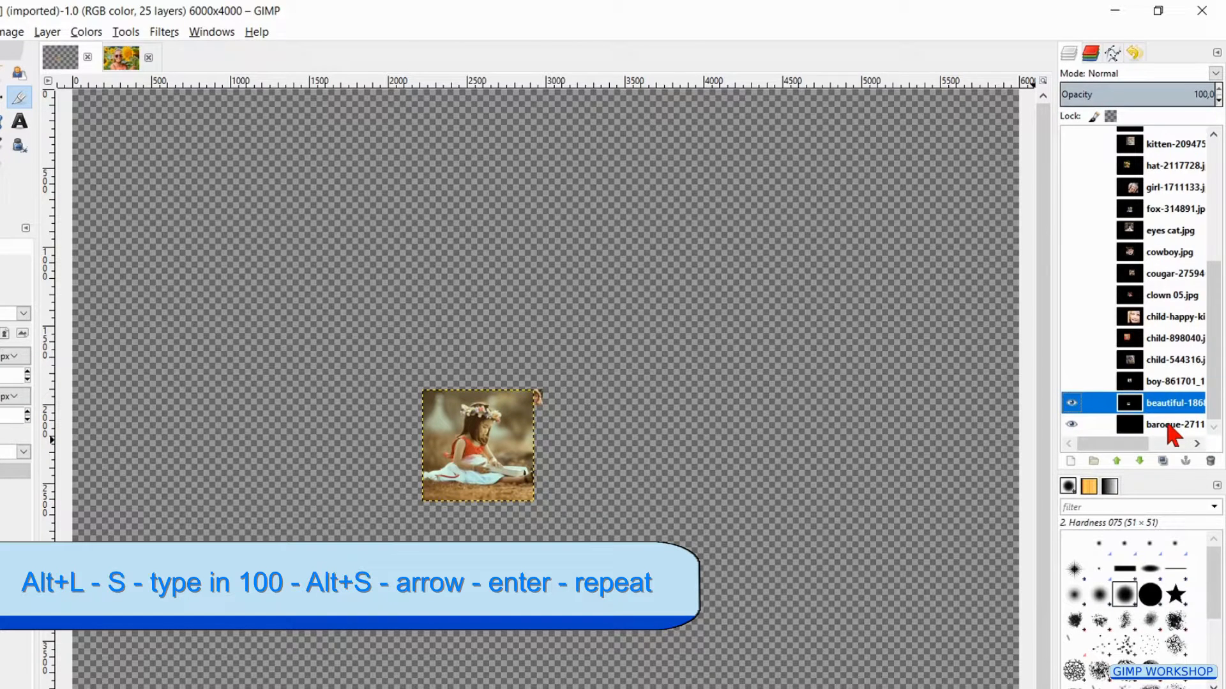
click(46, 32)
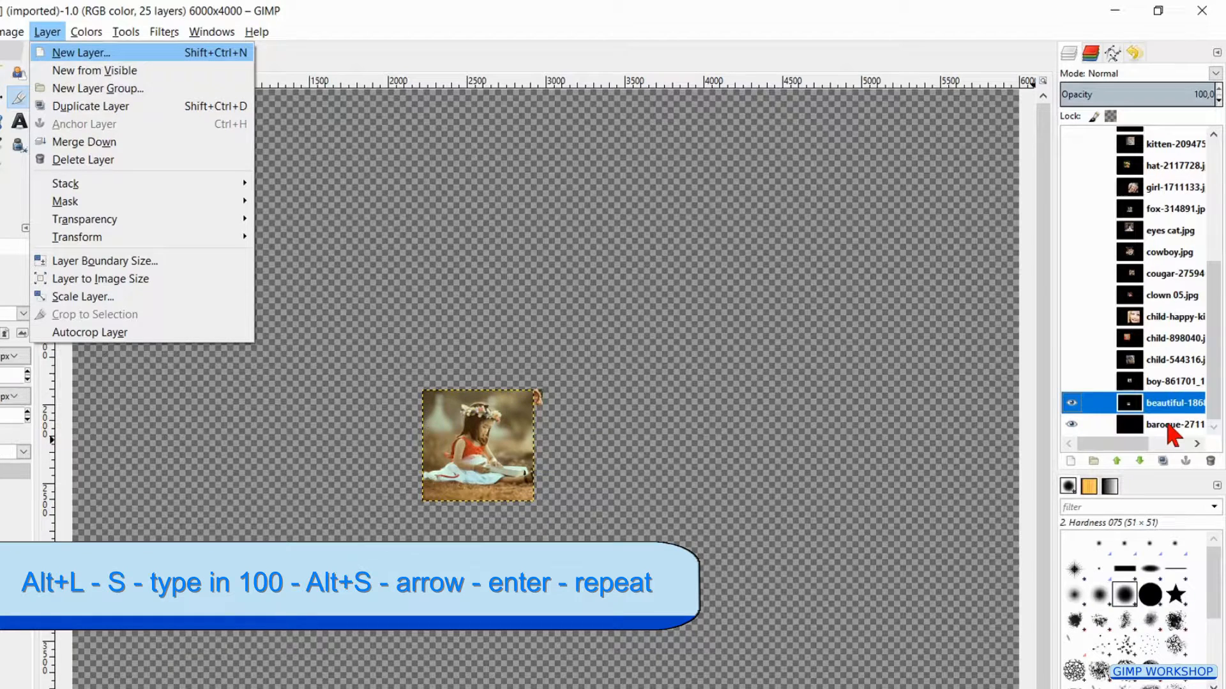
click(83, 296)
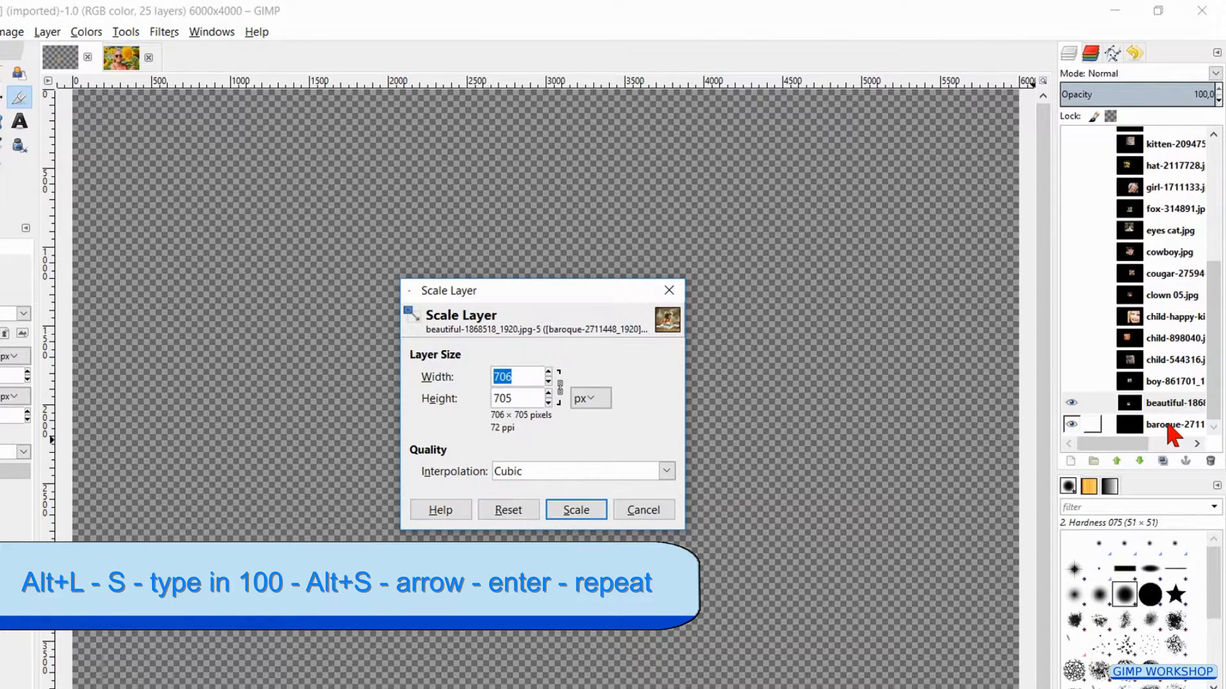
text(100)
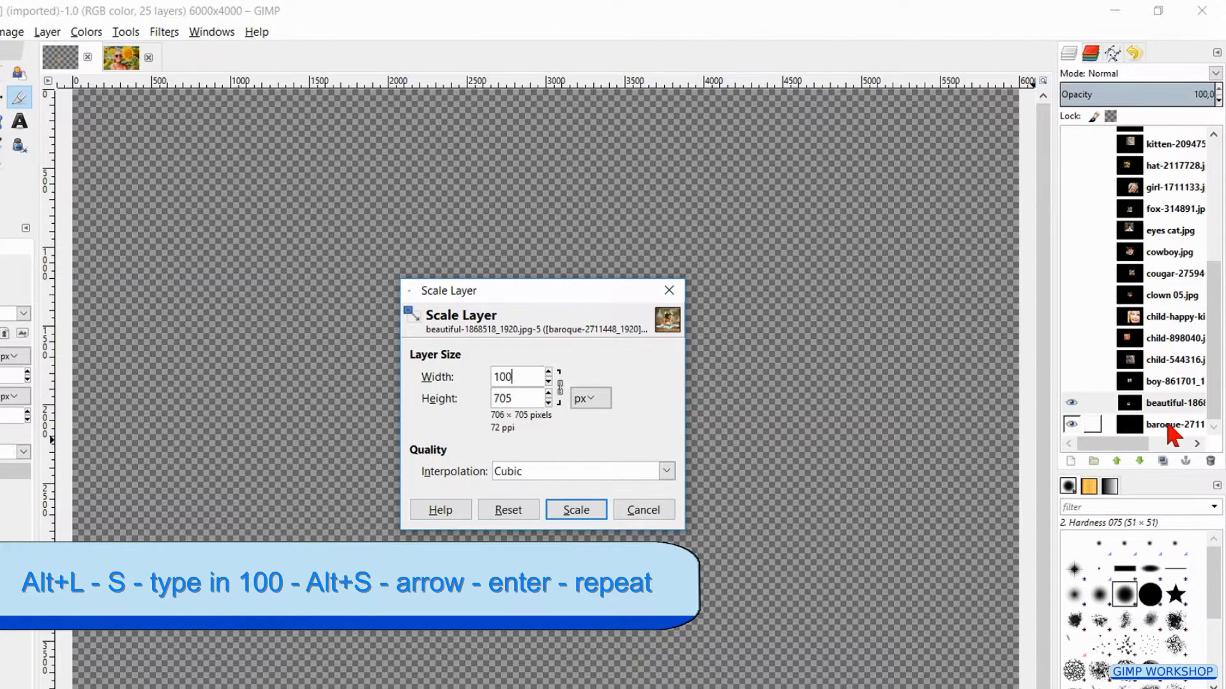
click(575, 509)
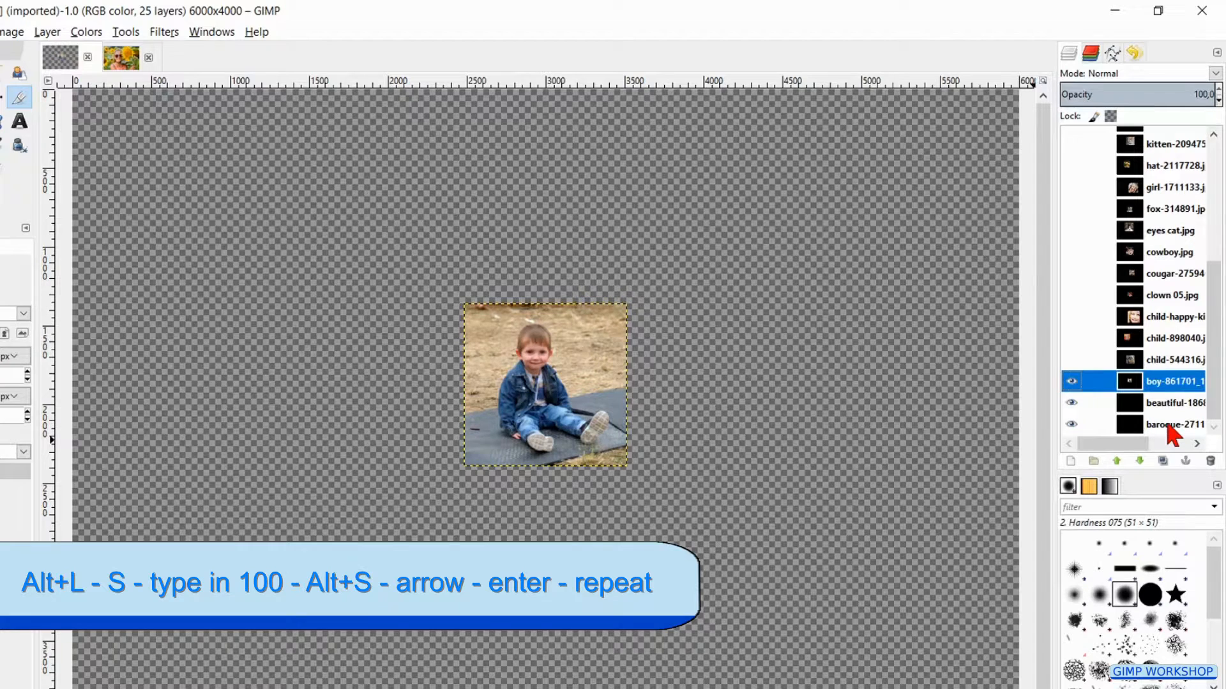
- Scale the boy, girl in cap and smiling girl layers down to 100 pixels wide
key(alt+l)
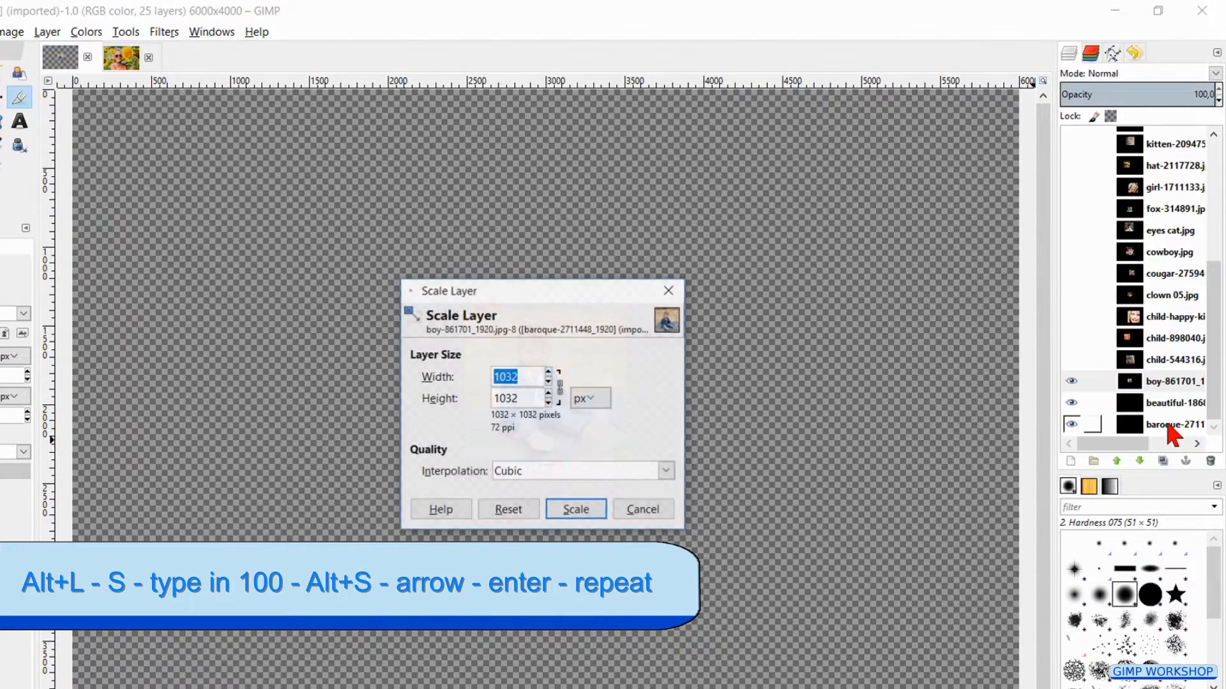
text(100)
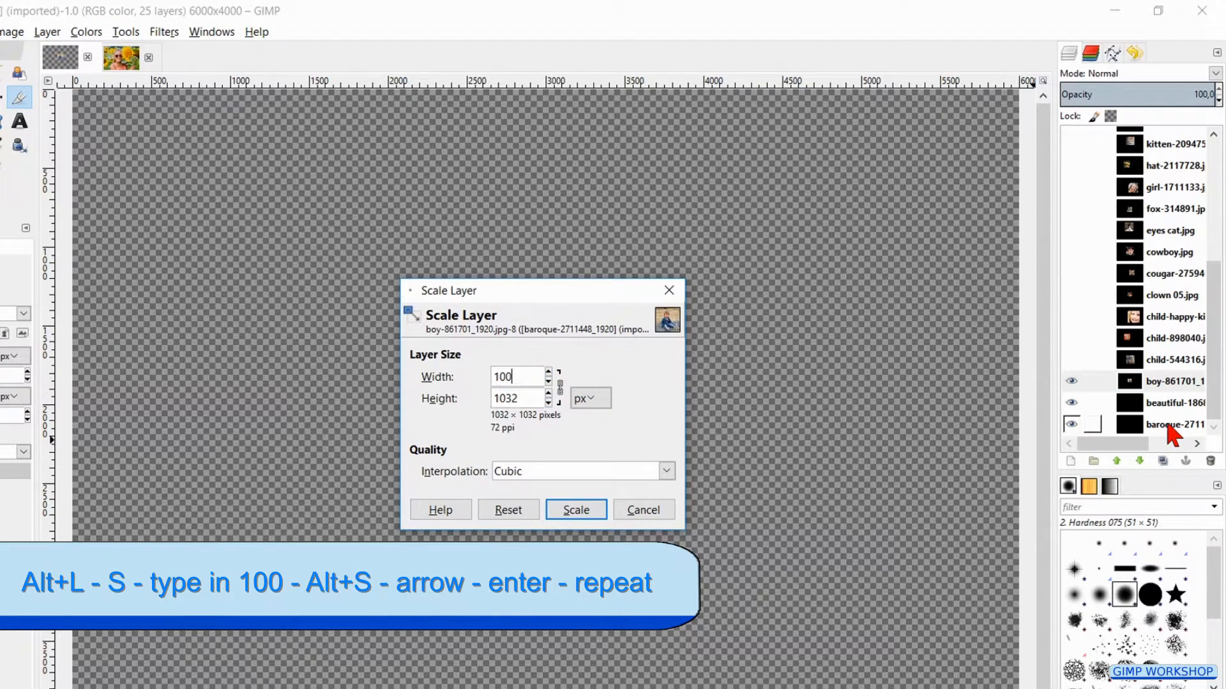
click(575, 510)
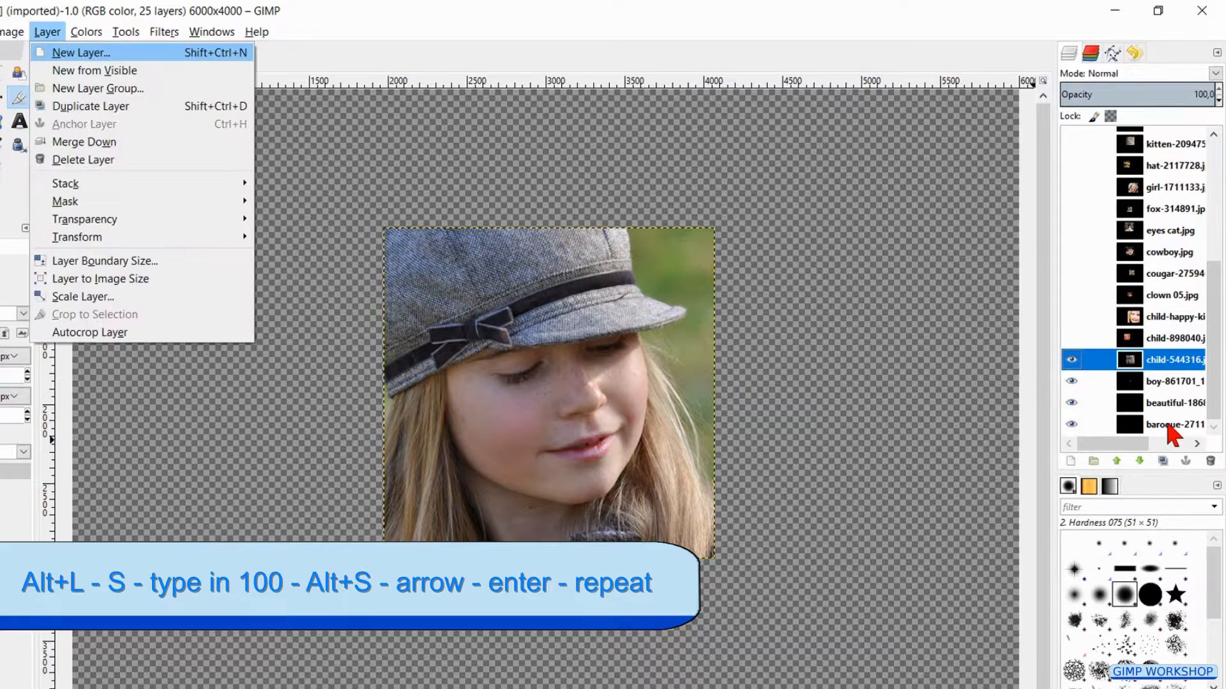
click(82, 297)
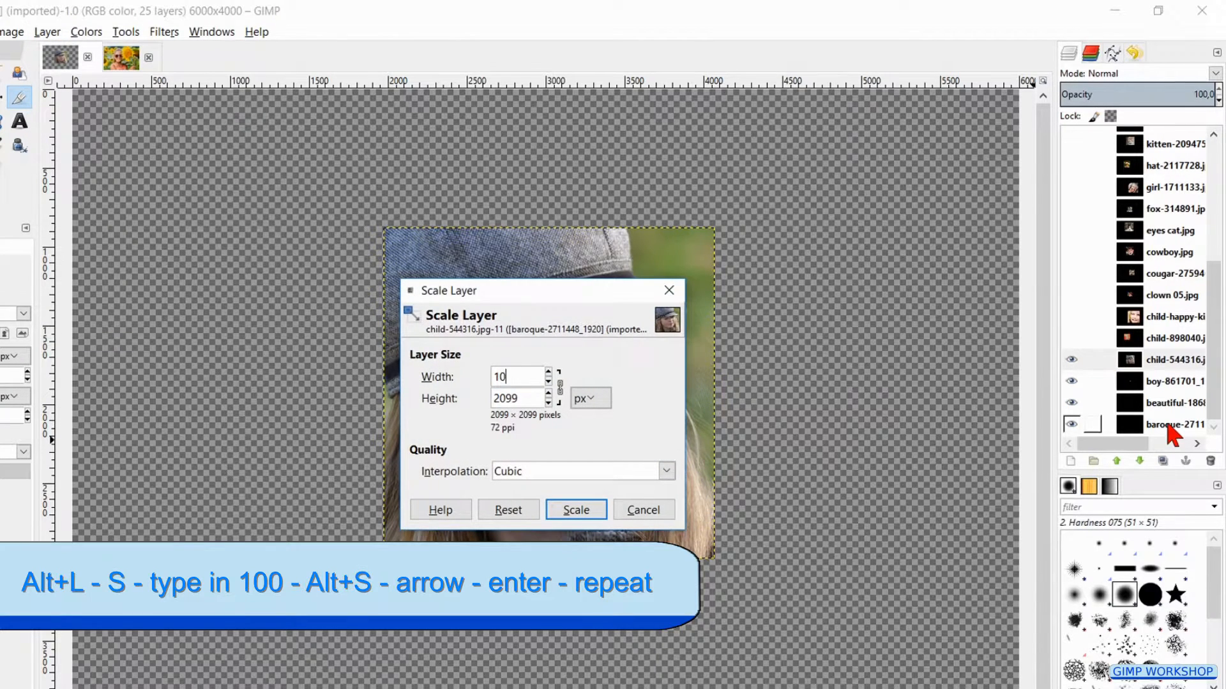
click(576, 510)
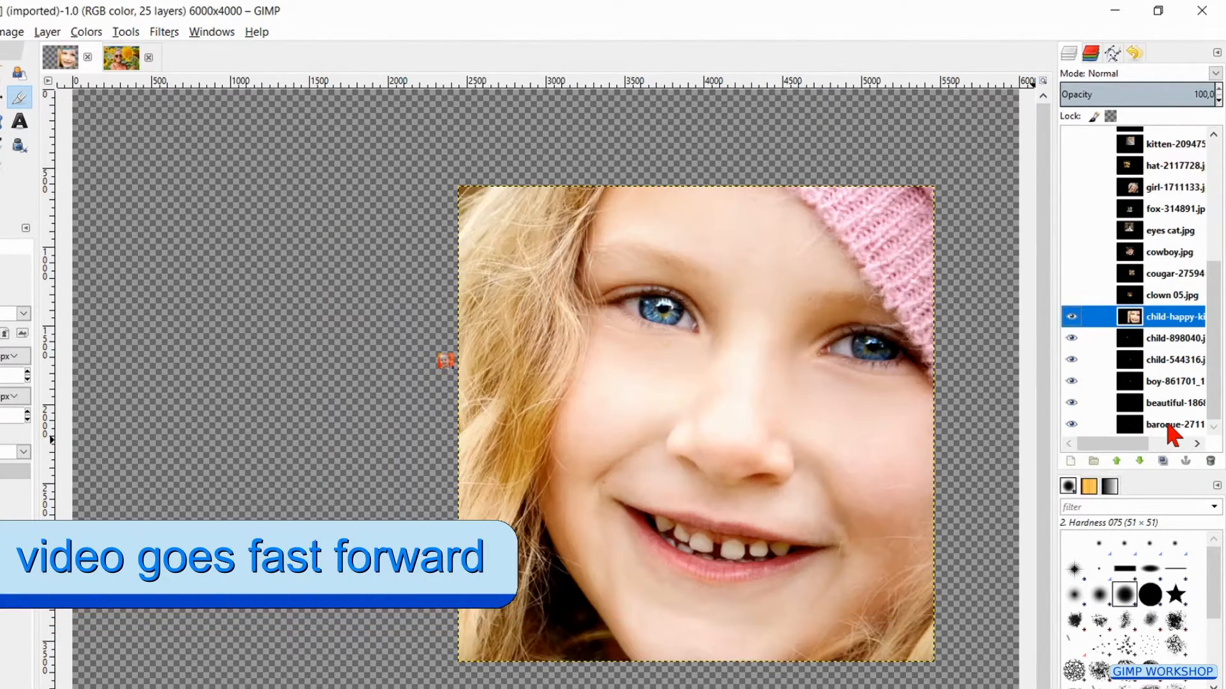
click(1171, 295)
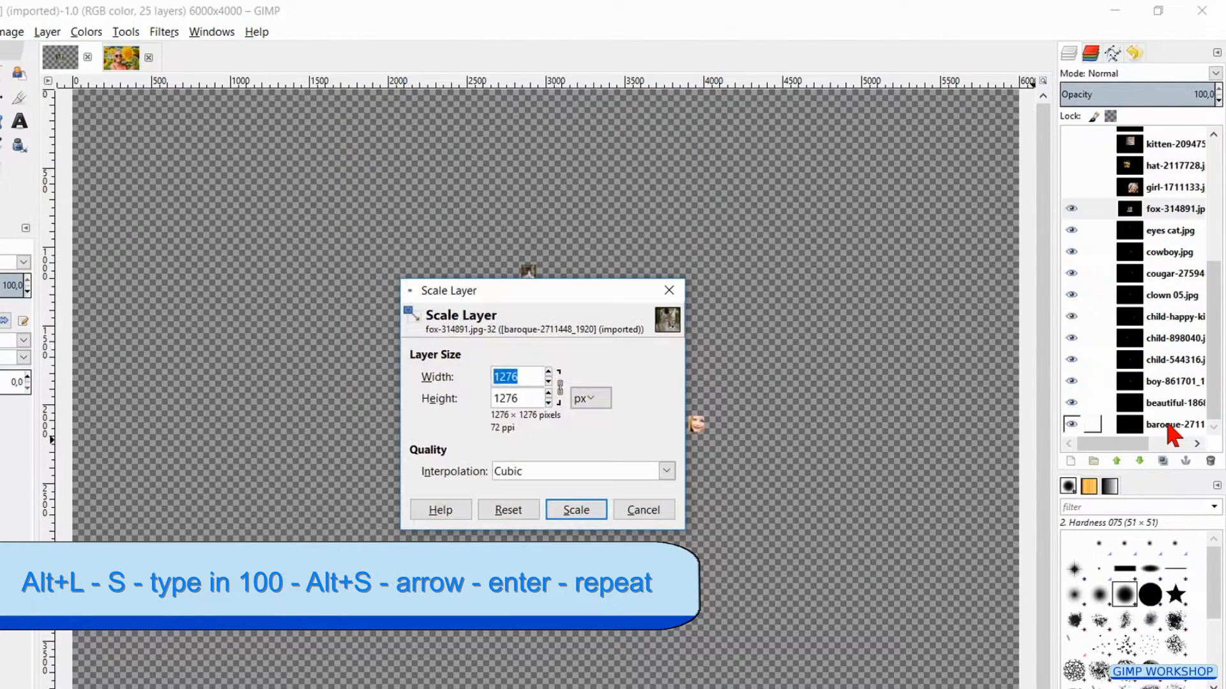
- Scale the fox, hat, sheep and squirrel layers down to 100 pixels wide
click(576, 509)
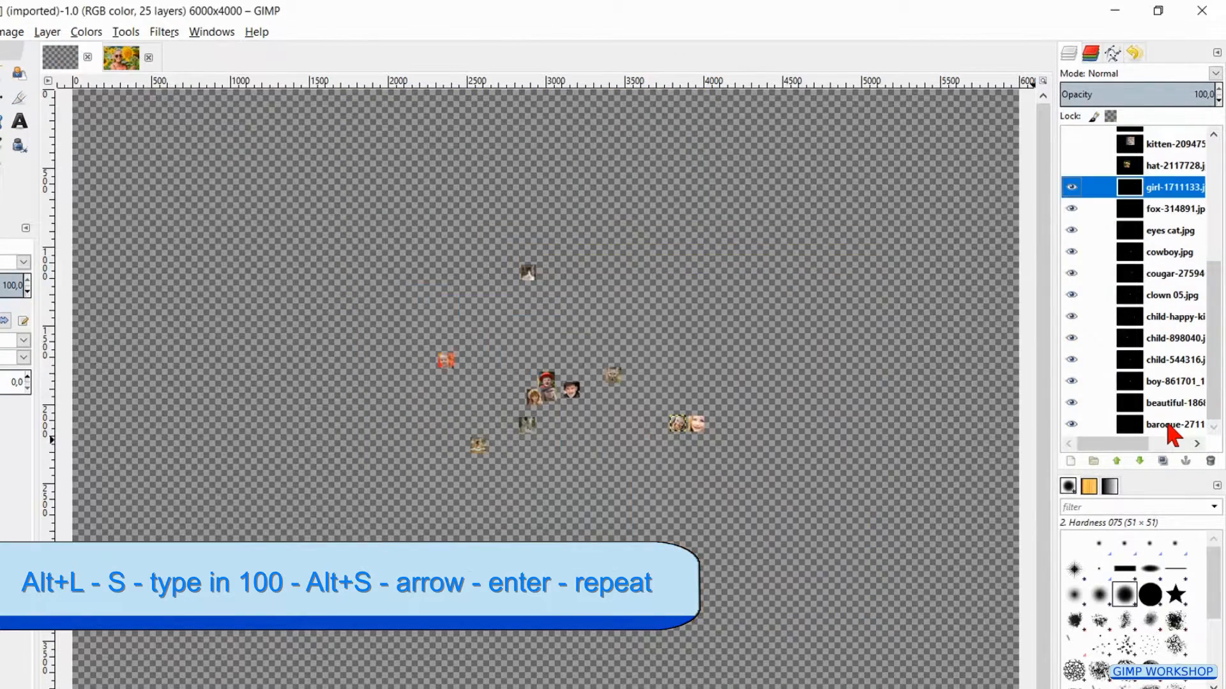
text(100)
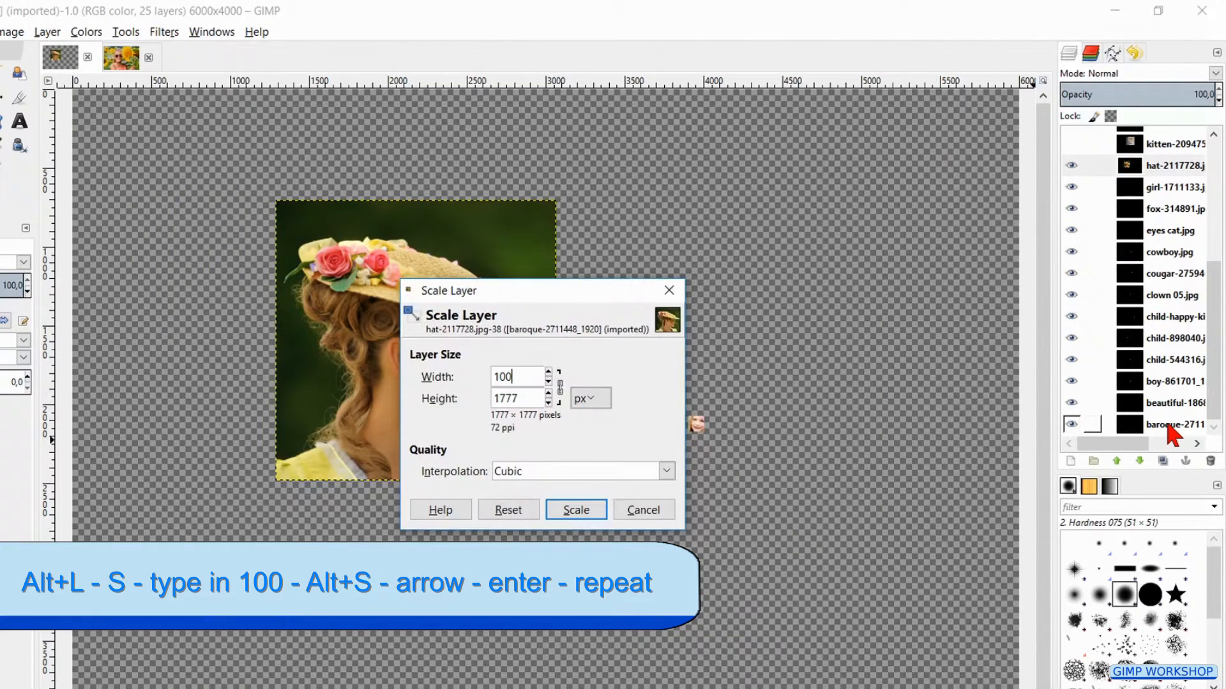
click(575, 509)
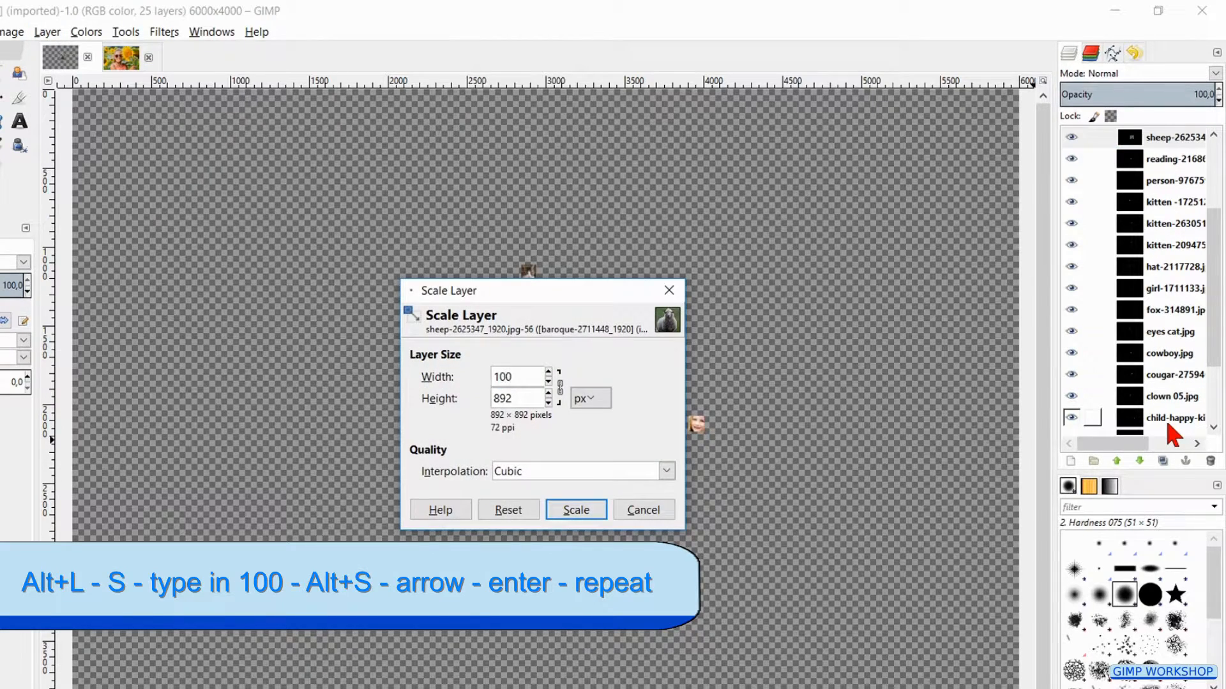
click(576, 510)
text(100)
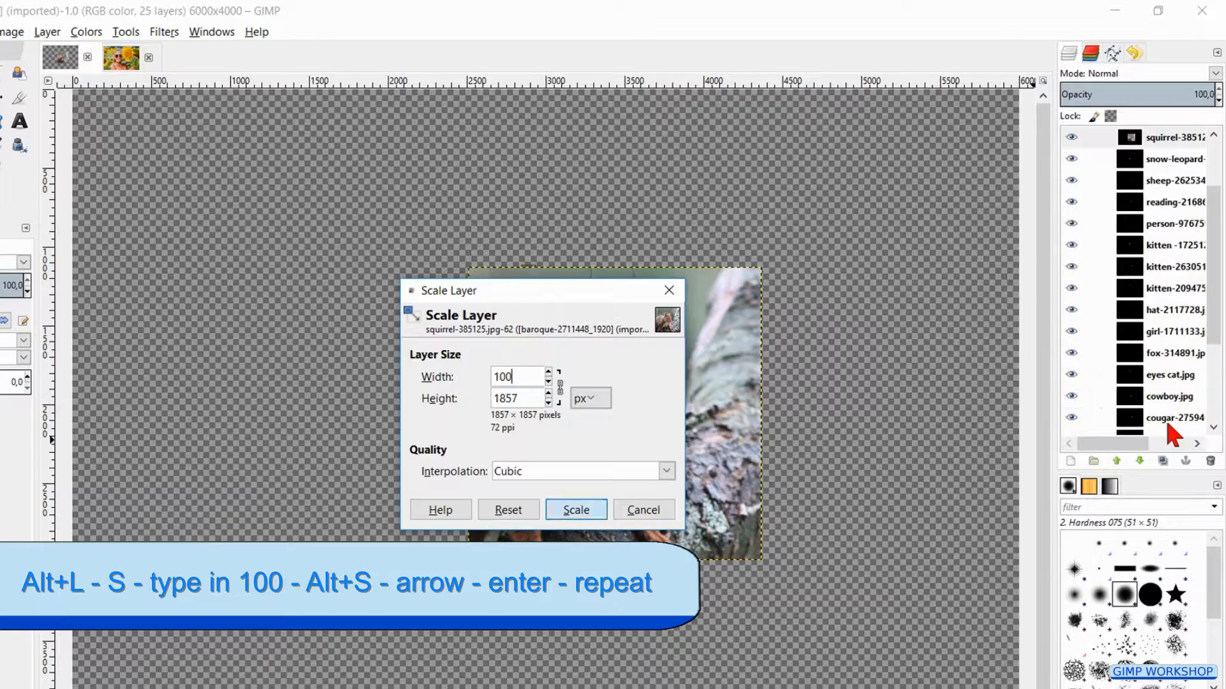
click(575, 509)
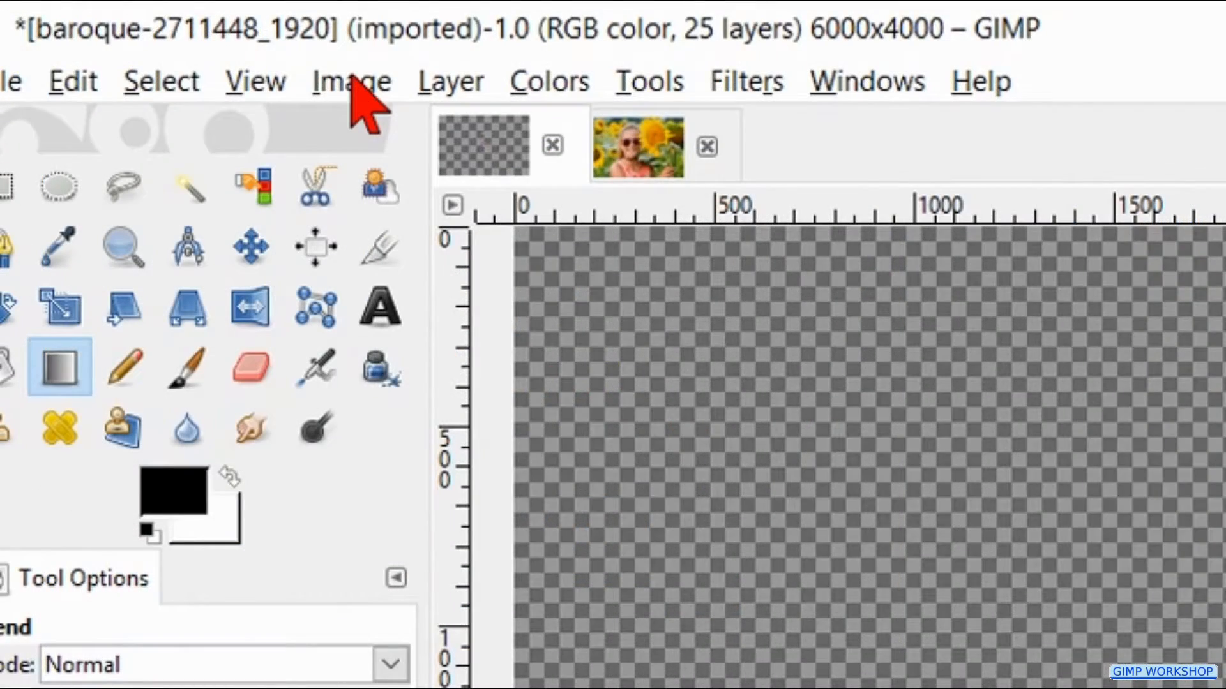
- Fit the canvas to the layers (1877×1196) and fit the image in the window
click(350, 80)
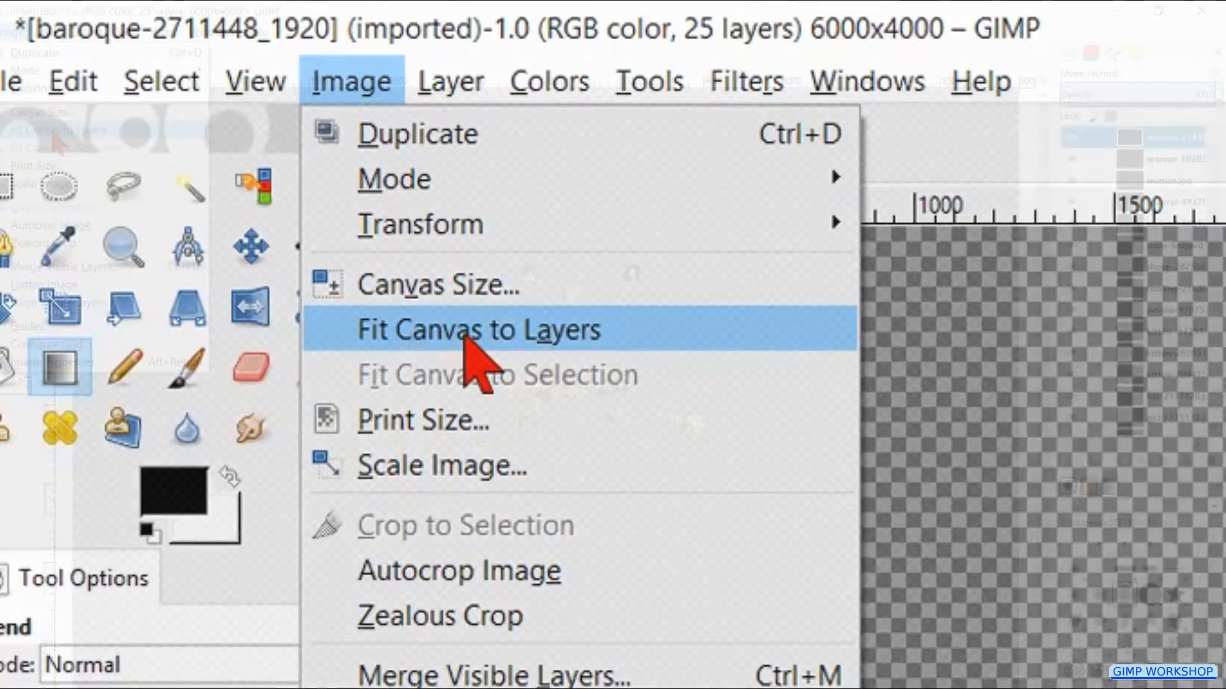
click(477, 330)
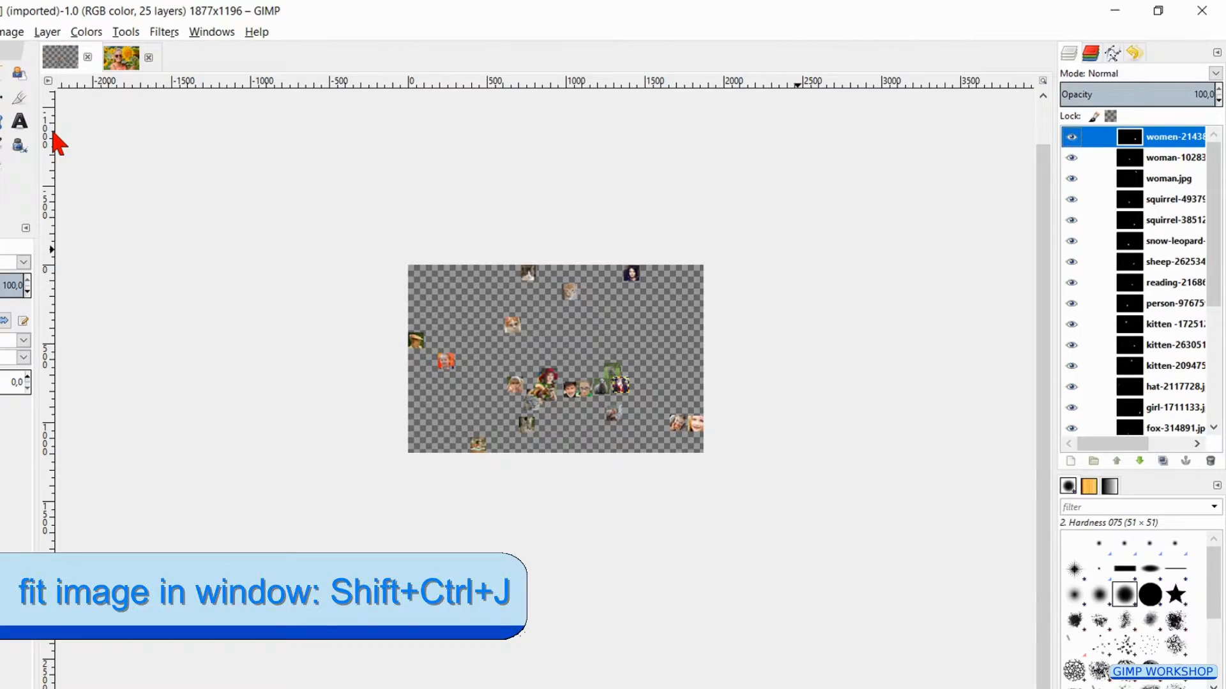
key(shift+ctrl+j)
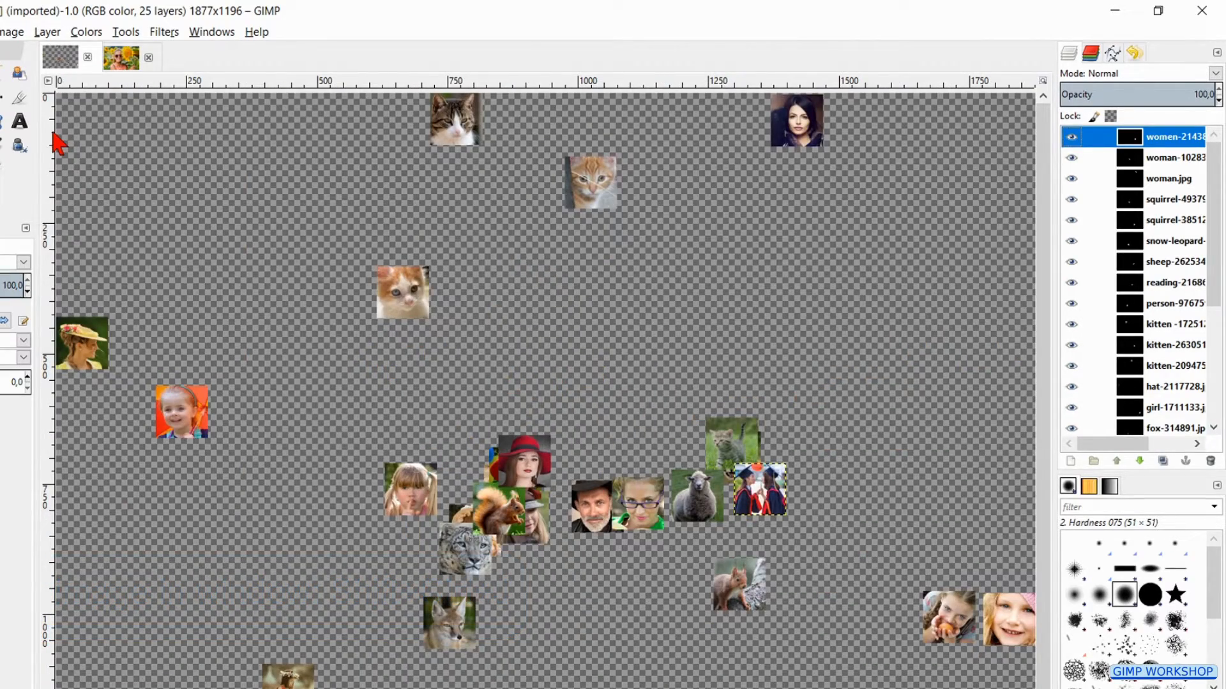
- Add a new white-filled layer named mosaic covering the canvas
key(Shift+Ctrl+N)
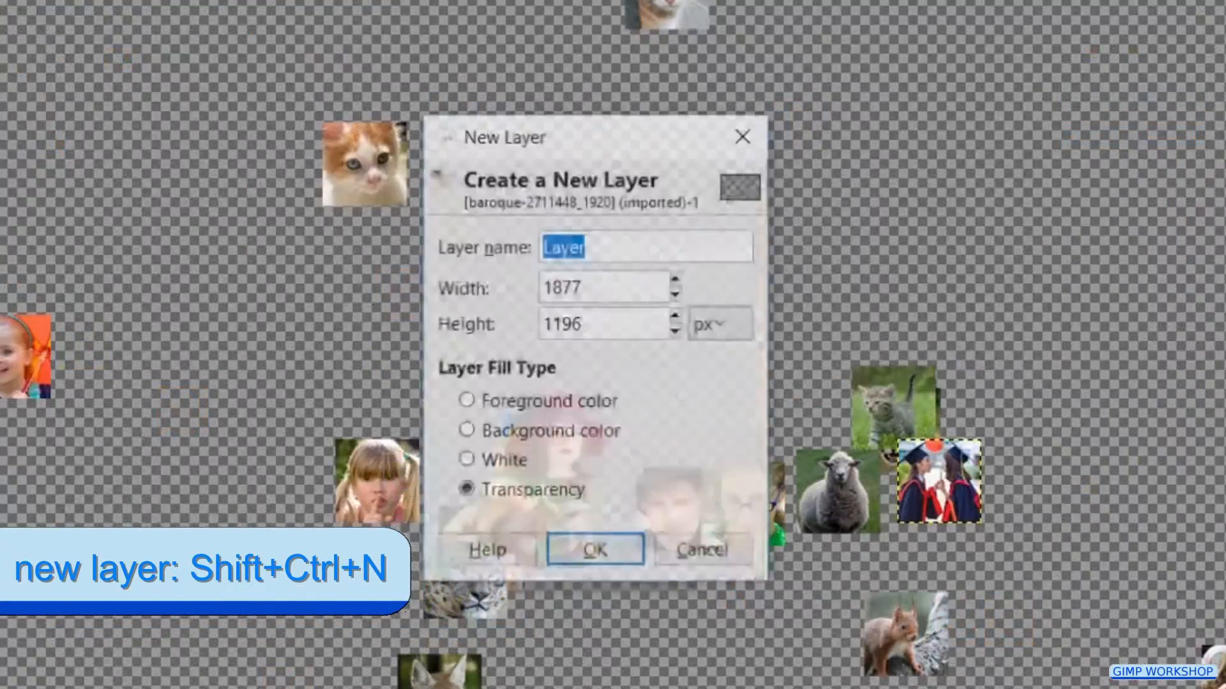
text(m)
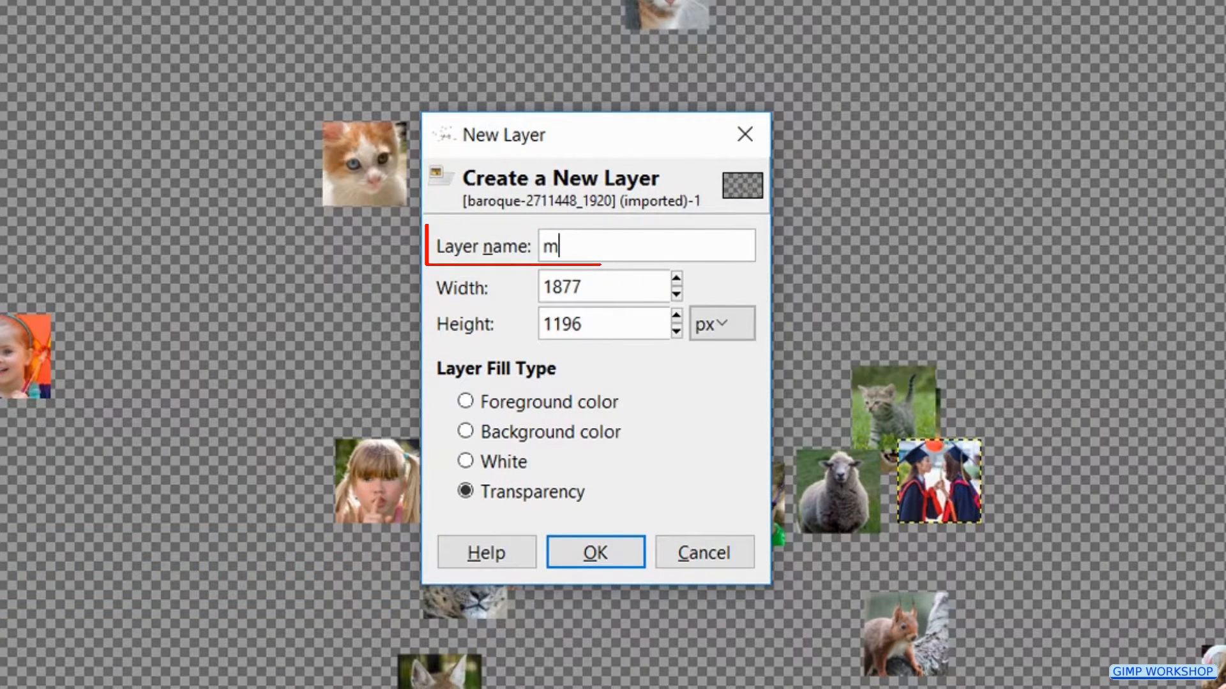
text(osaic)
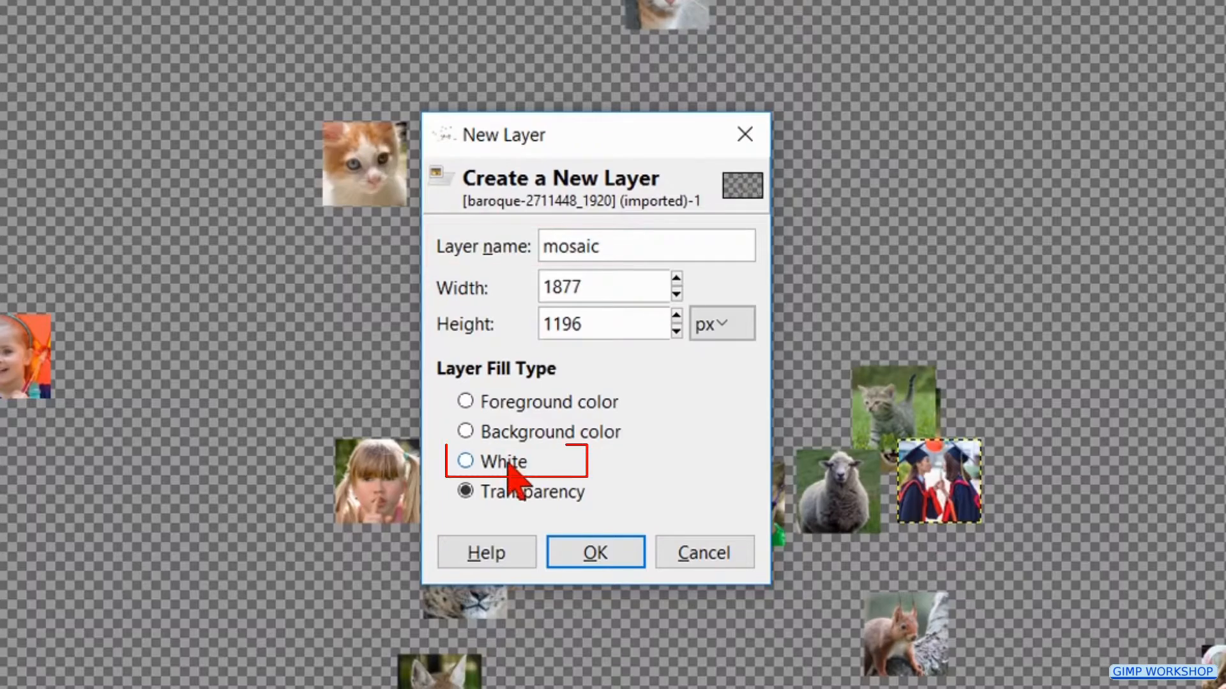
click(464, 461)
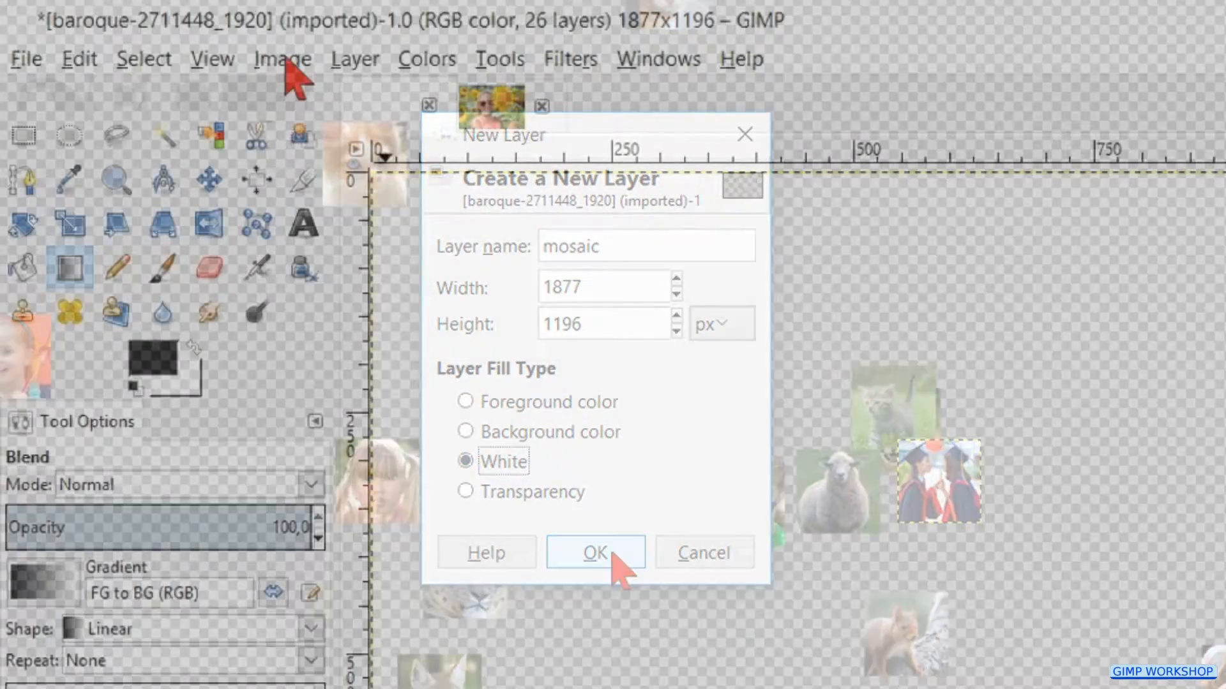
- Configure the image grid with 100×100 pixel spacing
click(282, 58)
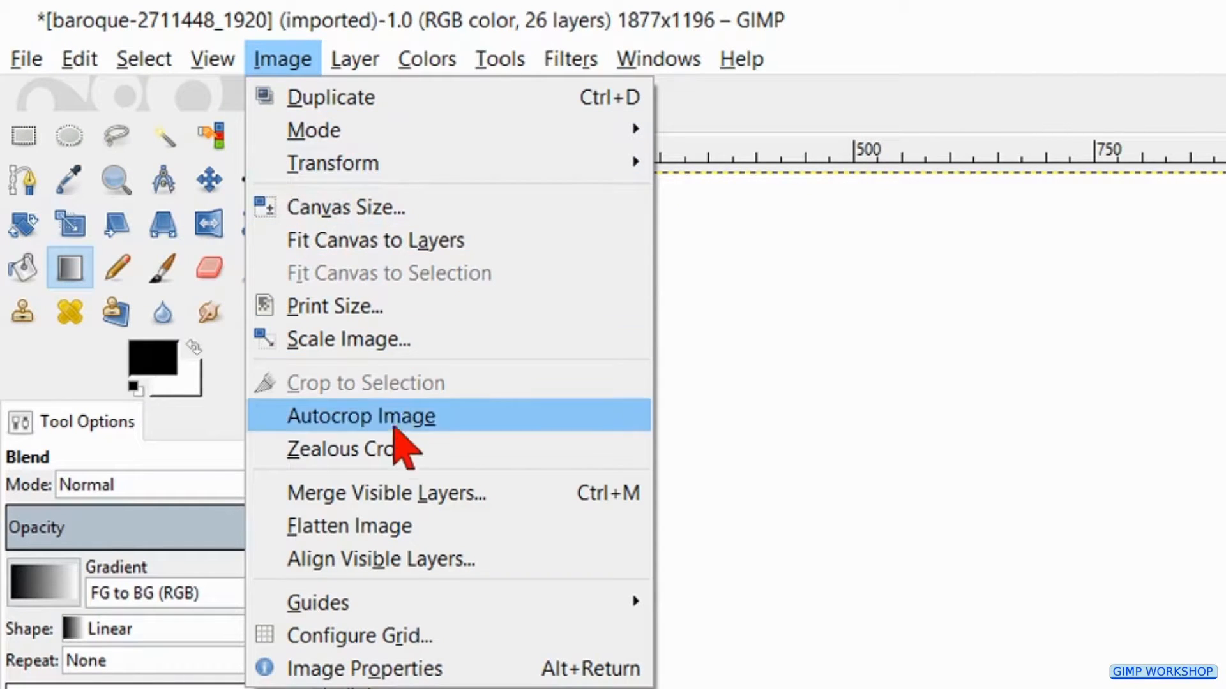
click(359, 636)
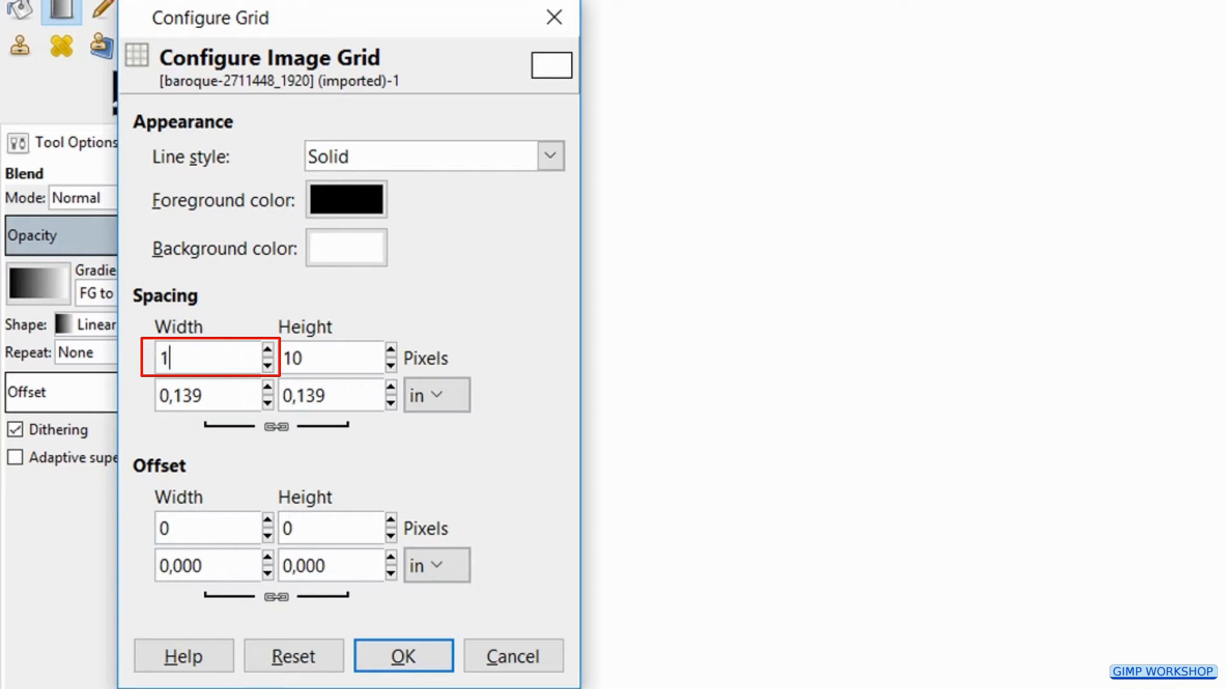
text(00)
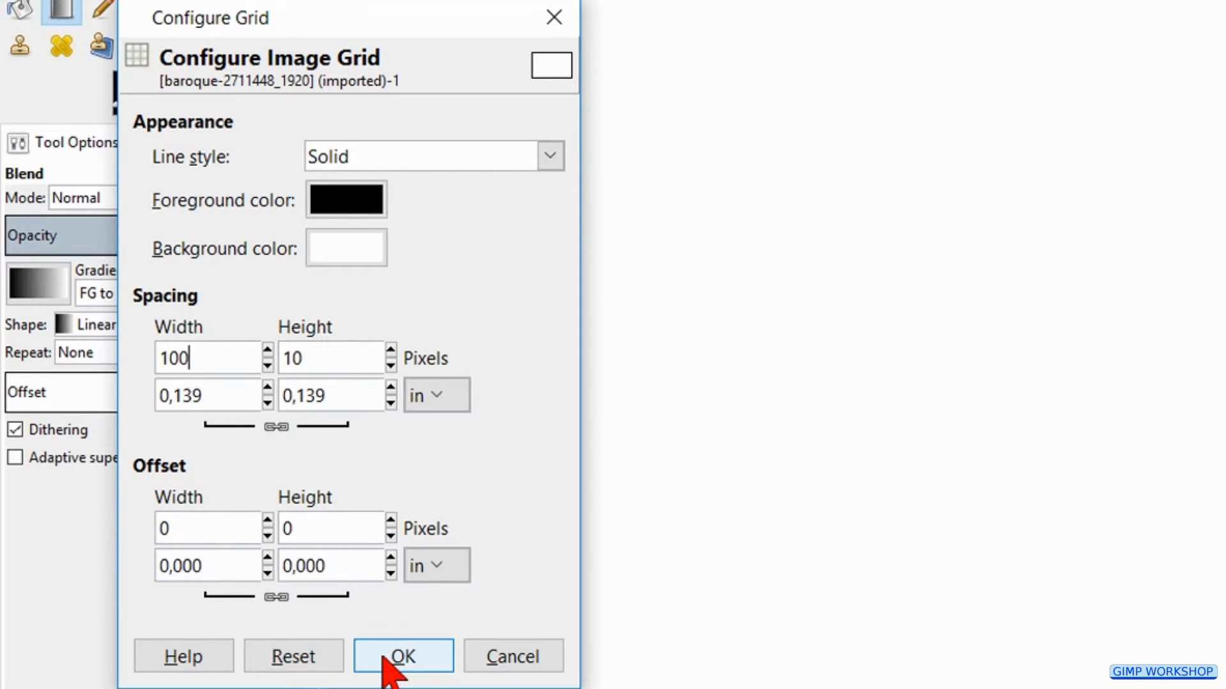
click(402, 656)
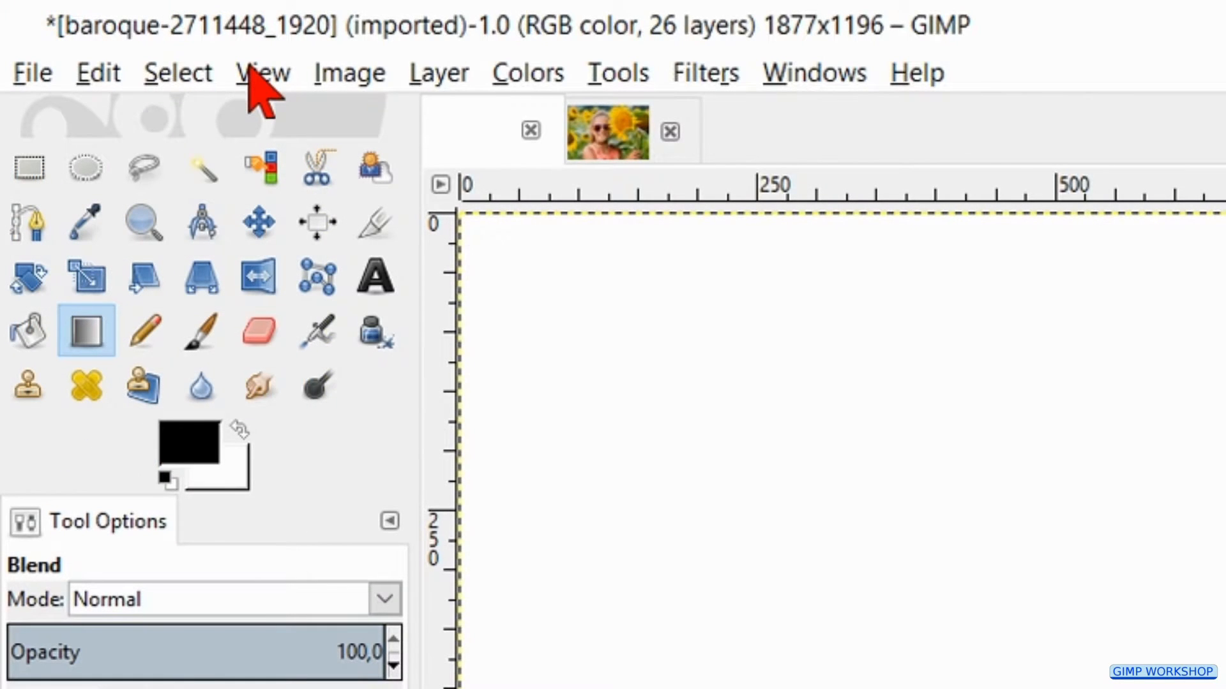
- Show the grid over the canvas and enable snapping to it
click(263, 71)
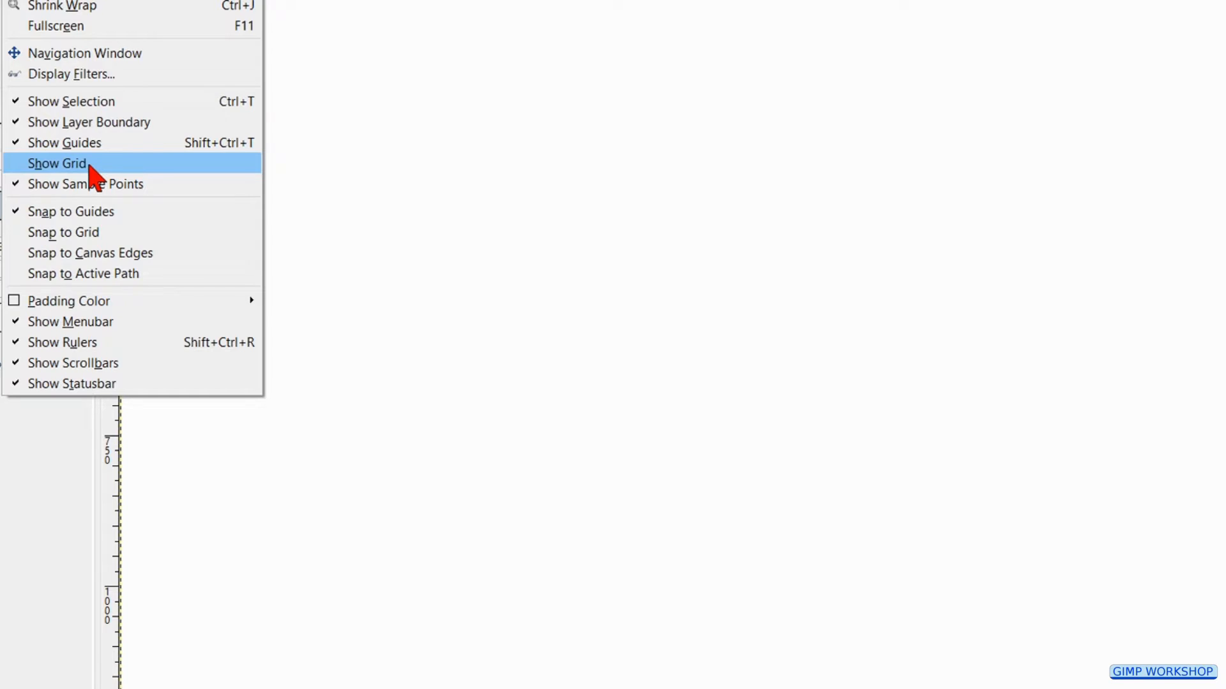
click(56, 163)
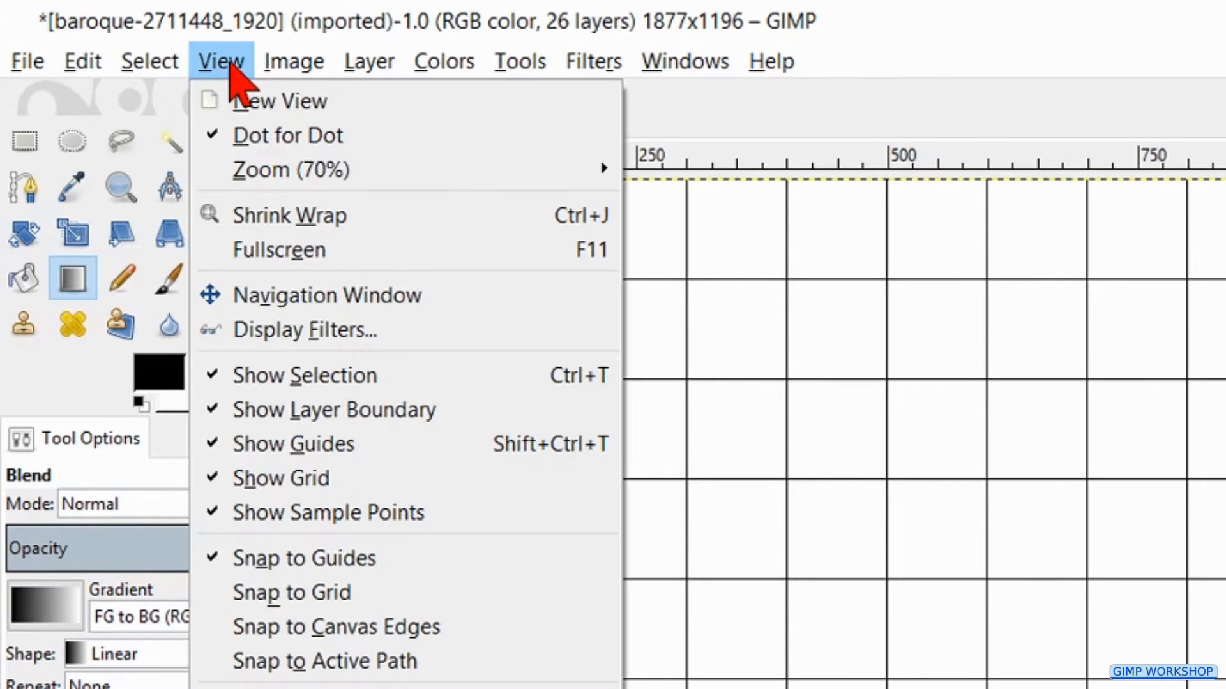
mouse_move(328, 592)
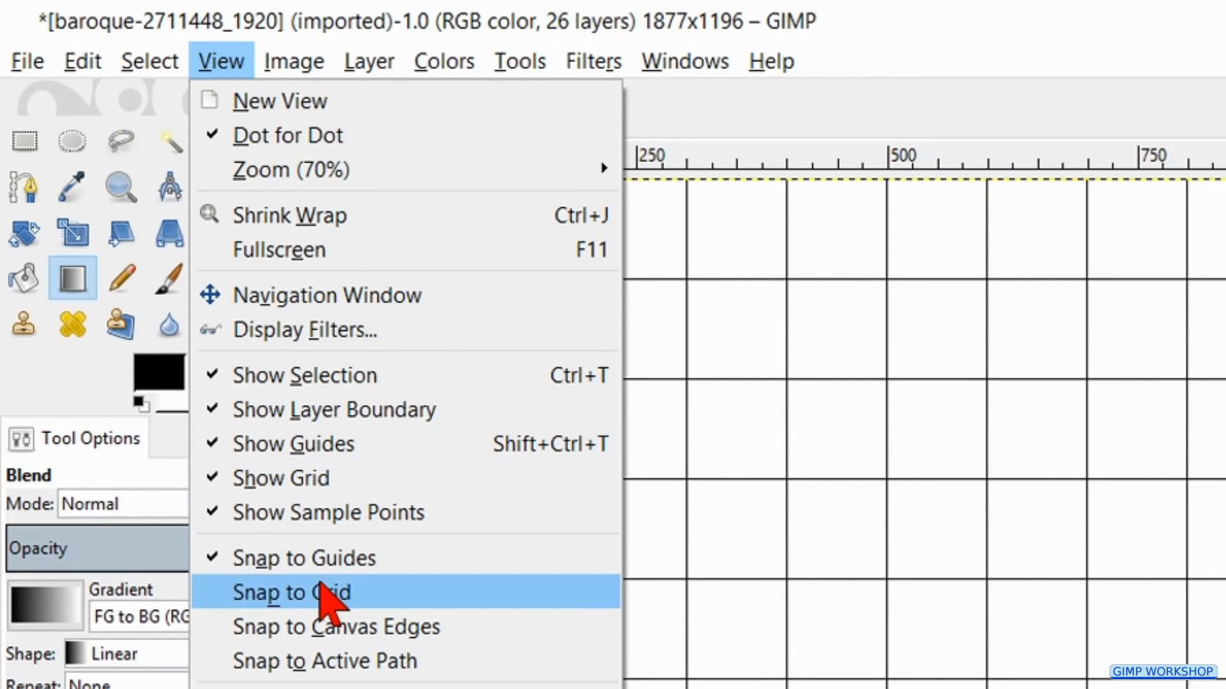
click(230, 61)
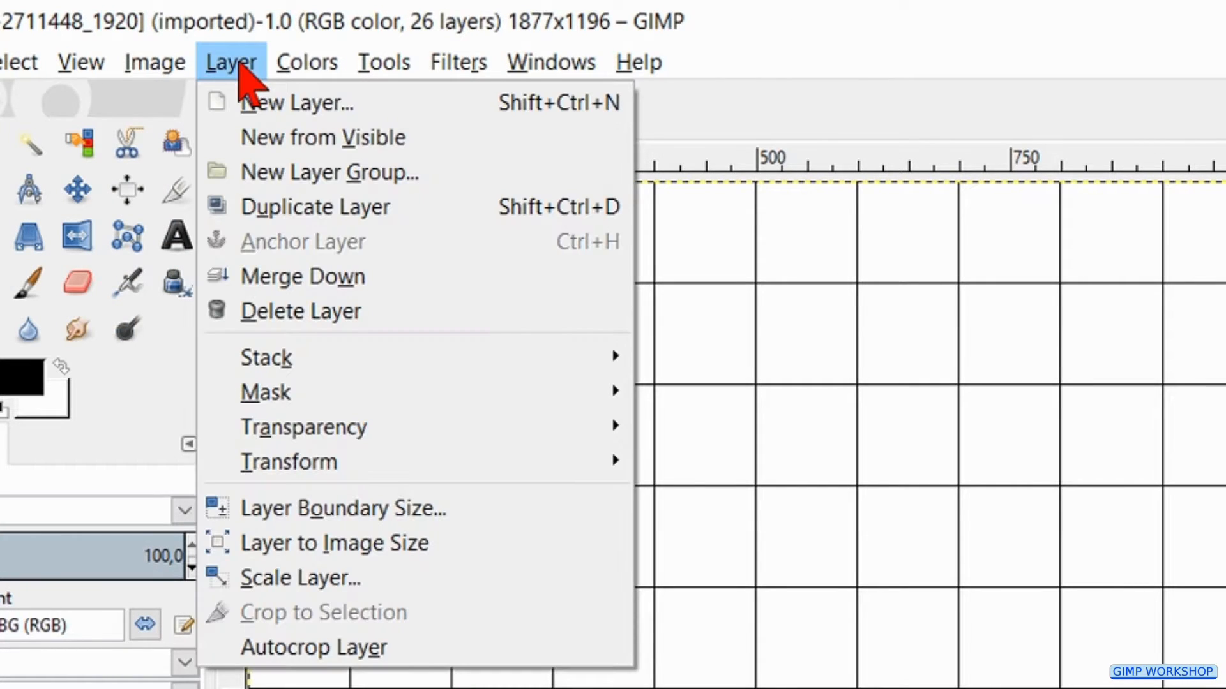
mouse_move(391, 357)
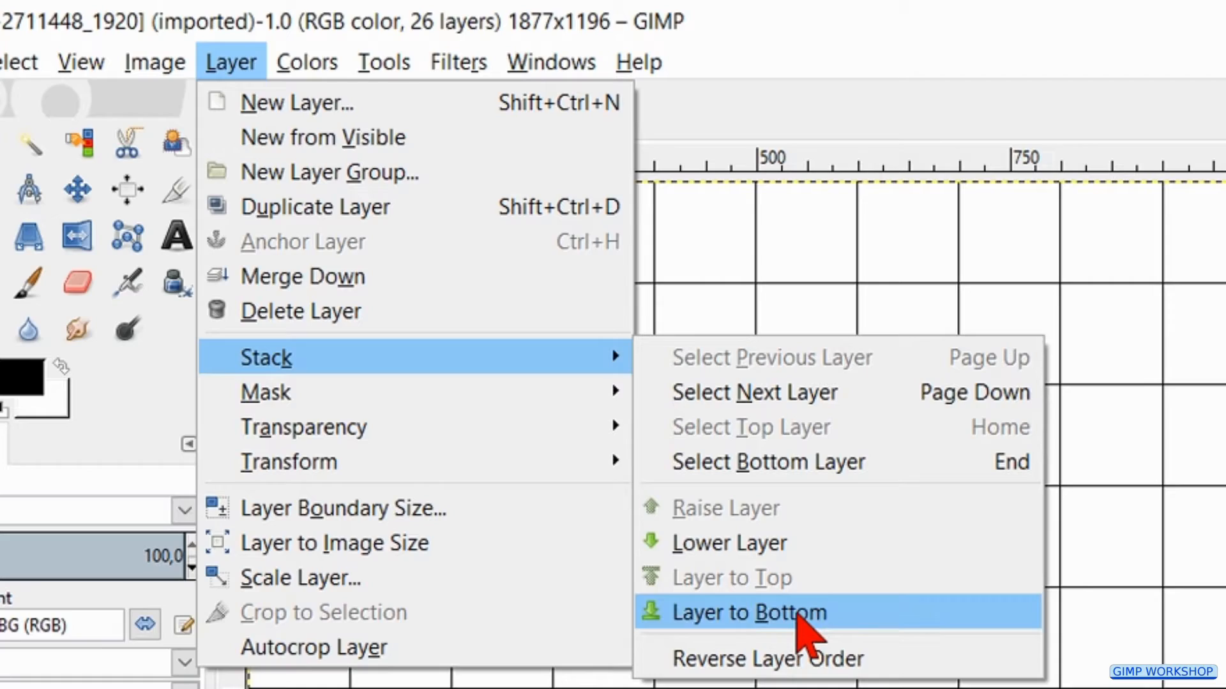
- Send the white mosaic layer to the bottom of the layer stack
click(747, 612)
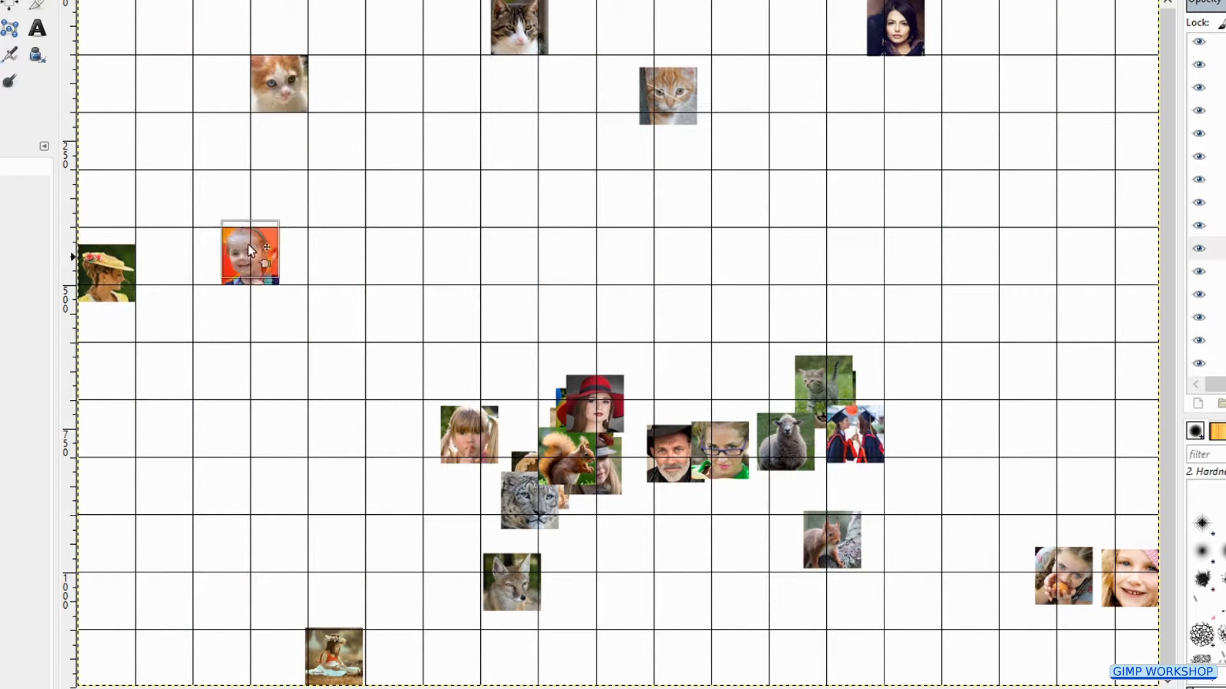
- Drag a face photo layer so it snaps into a grid cell of the mosaic
drag(249, 253, 279, 139)
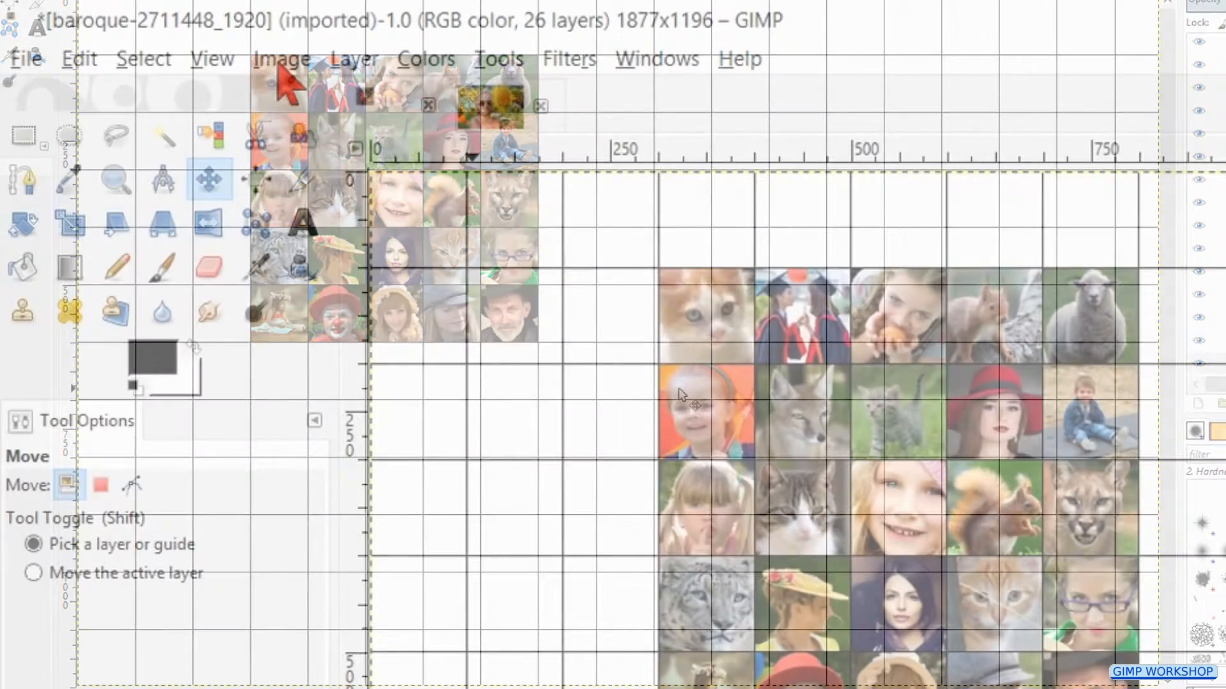
- Flatten the image to a single mosaic layer via Image > Flatten Image
click(280, 59)
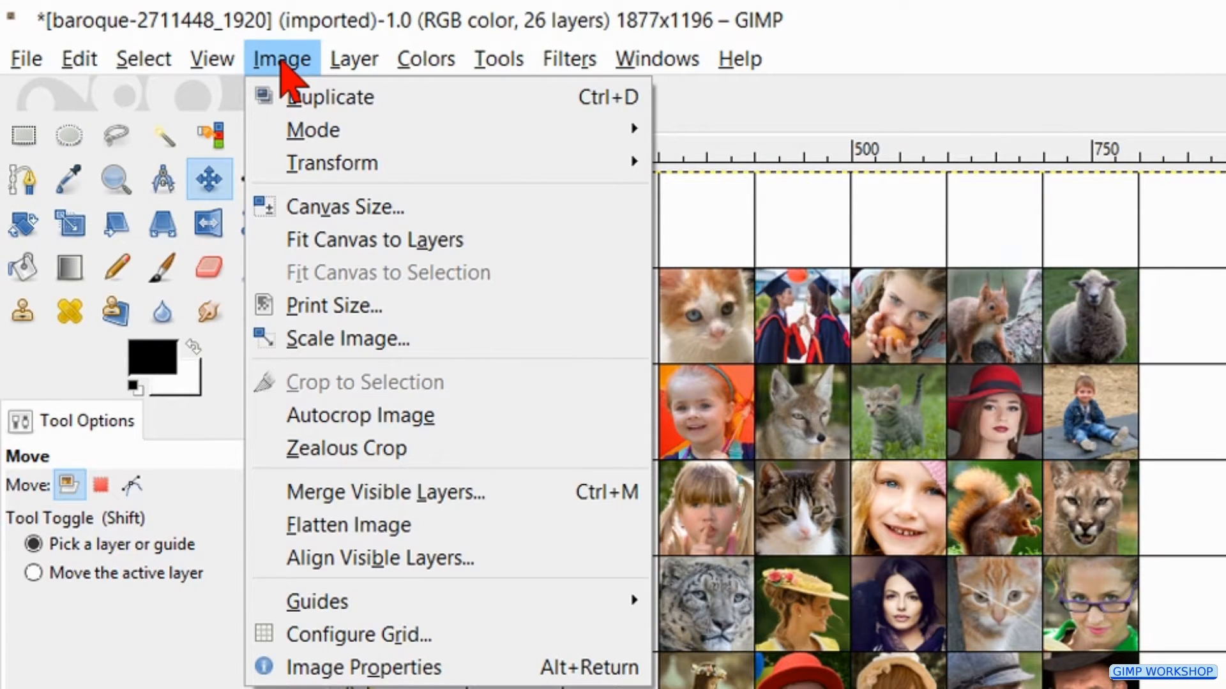
mouse_move(360, 535)
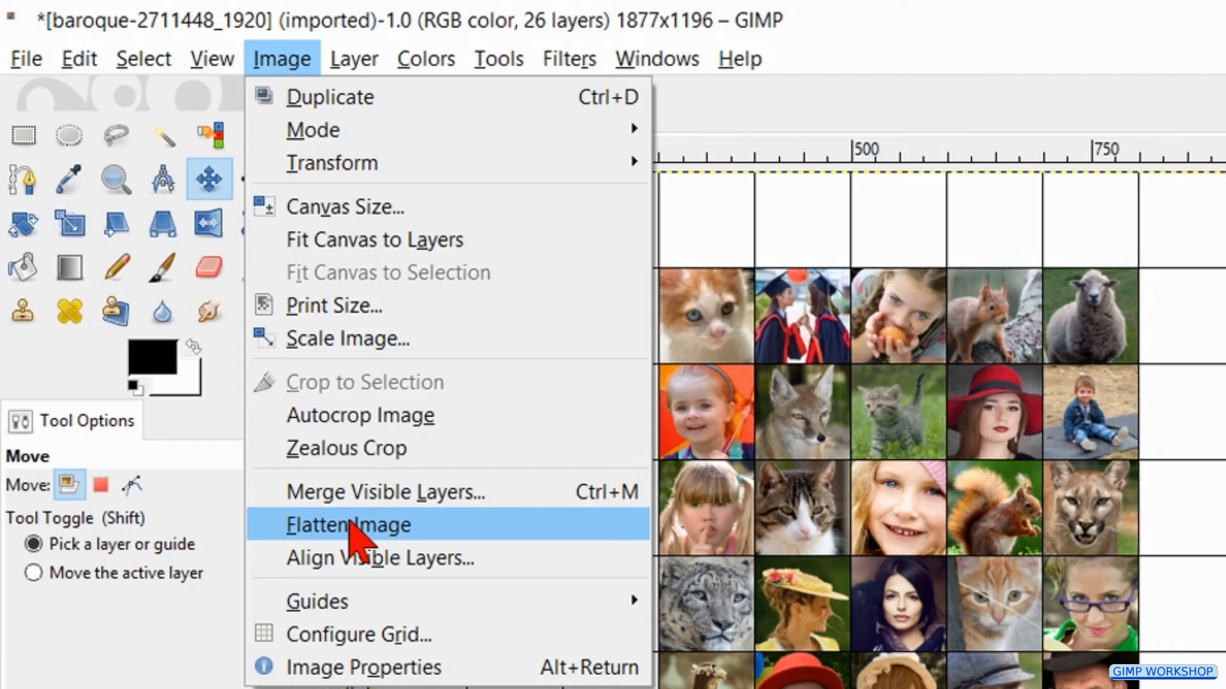
click(349, 525)
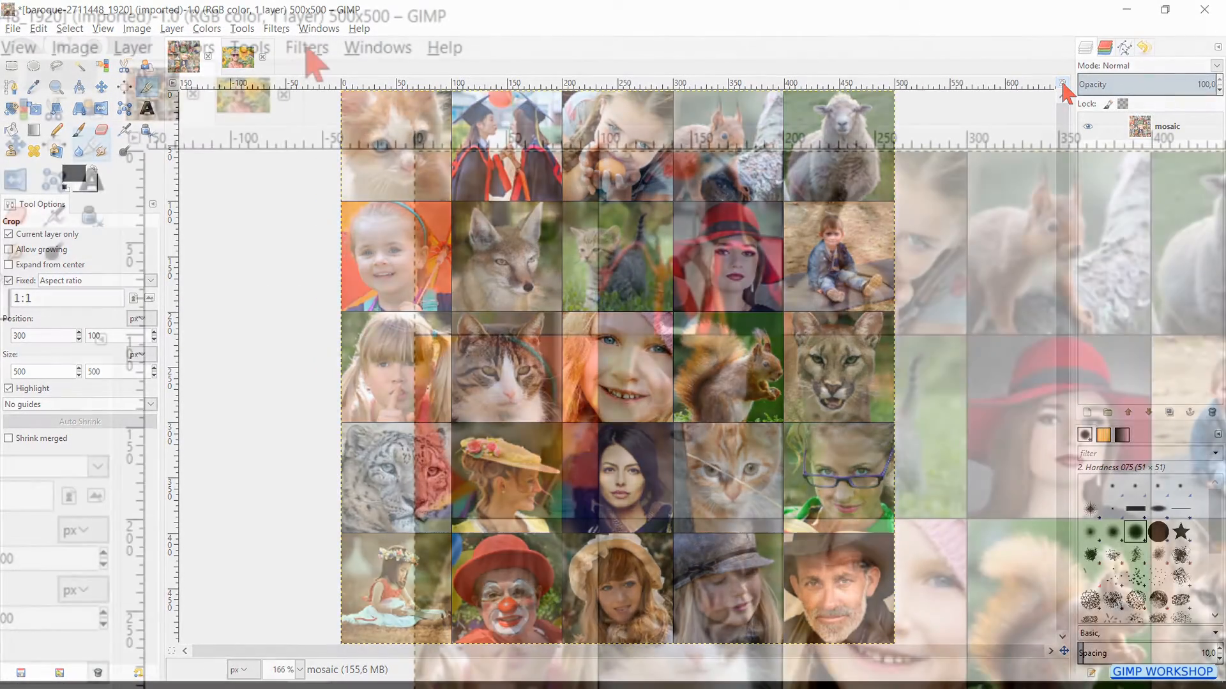
- Apply the Small Tiles filter with 2 segments, giving four half-size mosaic copies
click(305, 47)
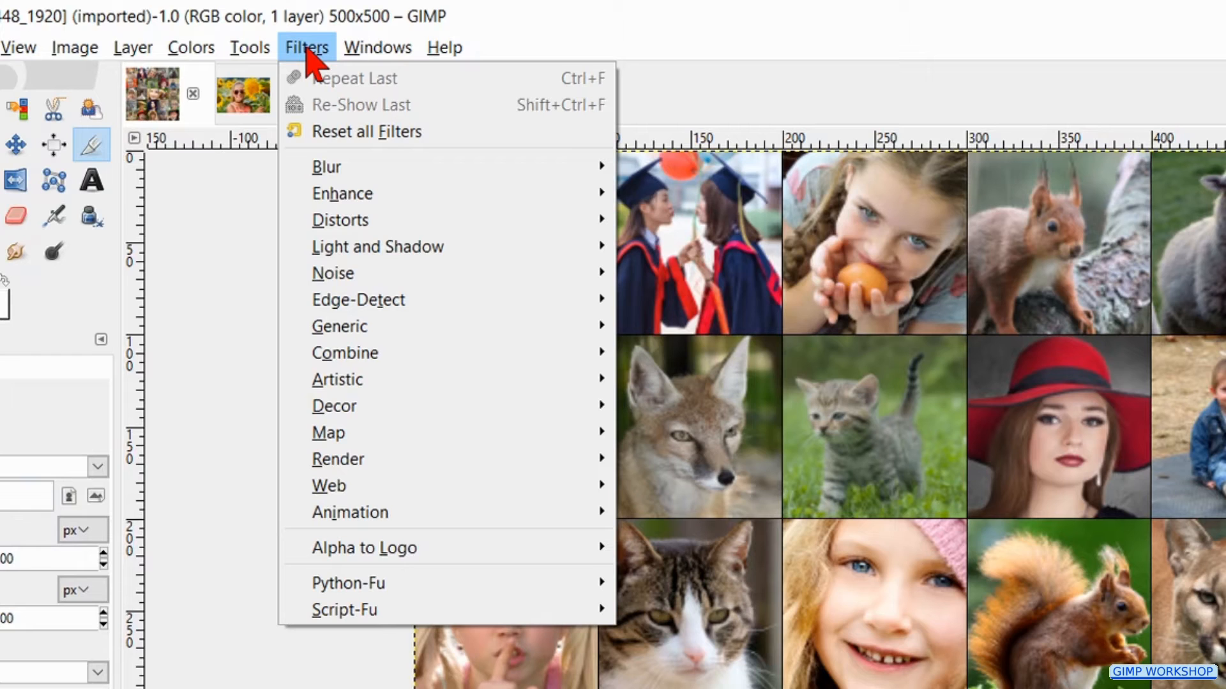
mouse_move(328, 432)
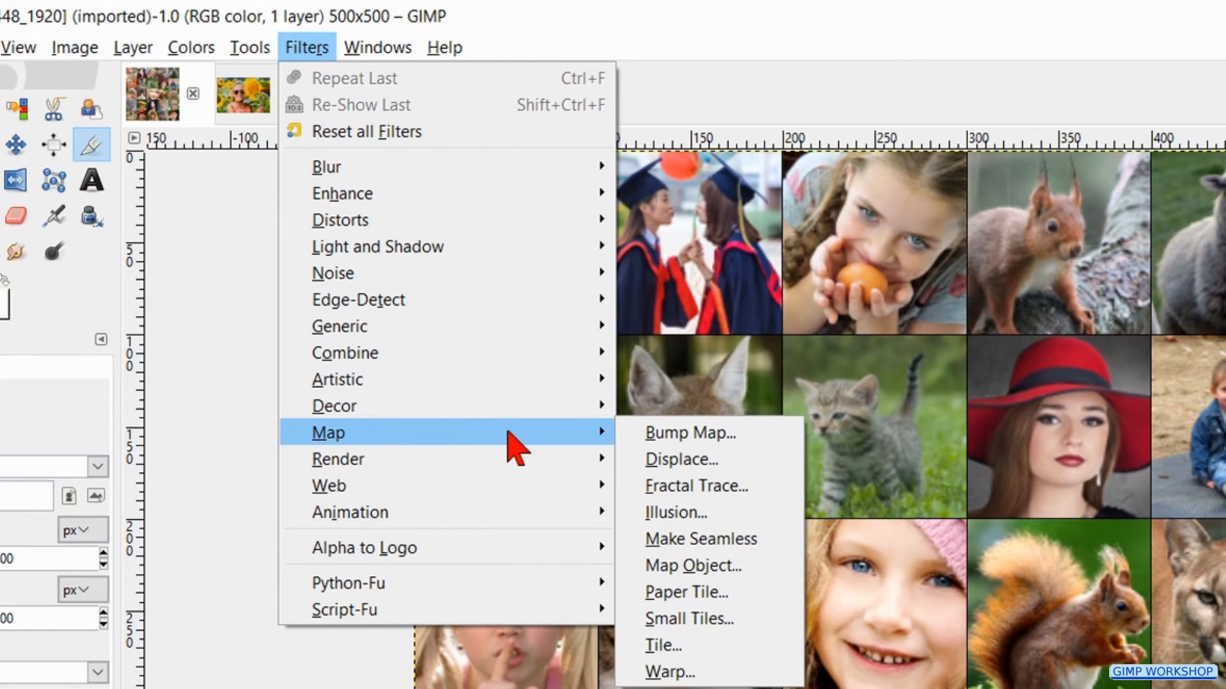
mouse_move(688, 619)
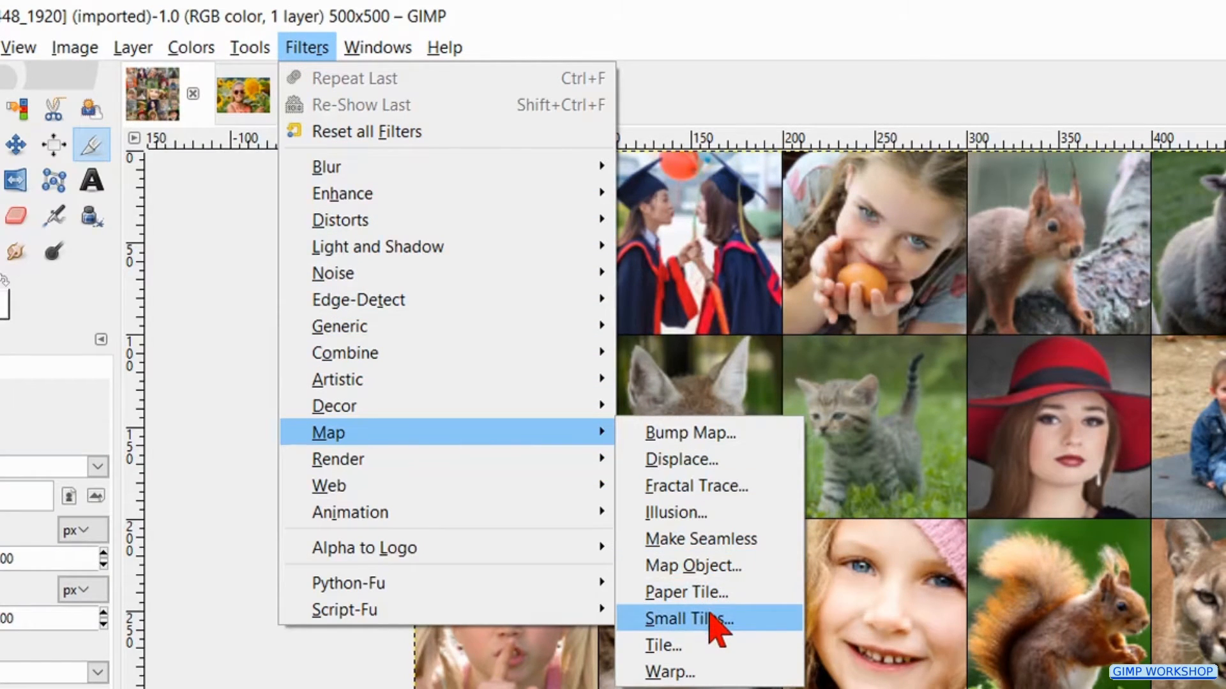
click(687, 619)
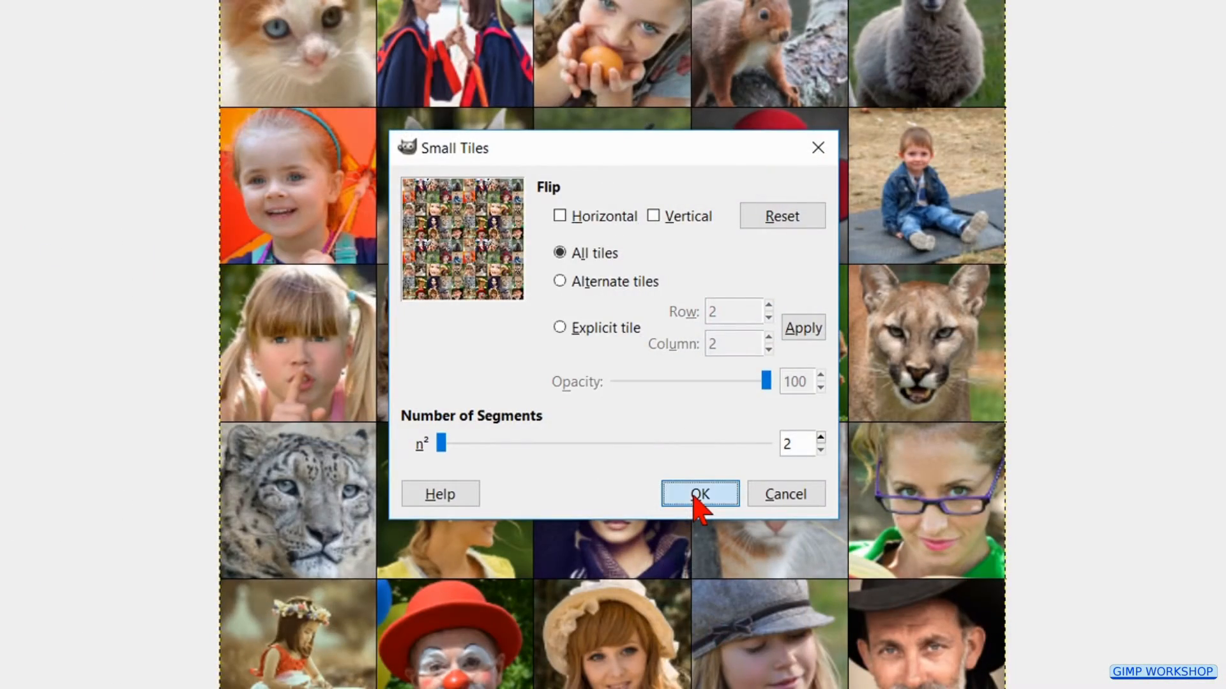
click(699, 494)
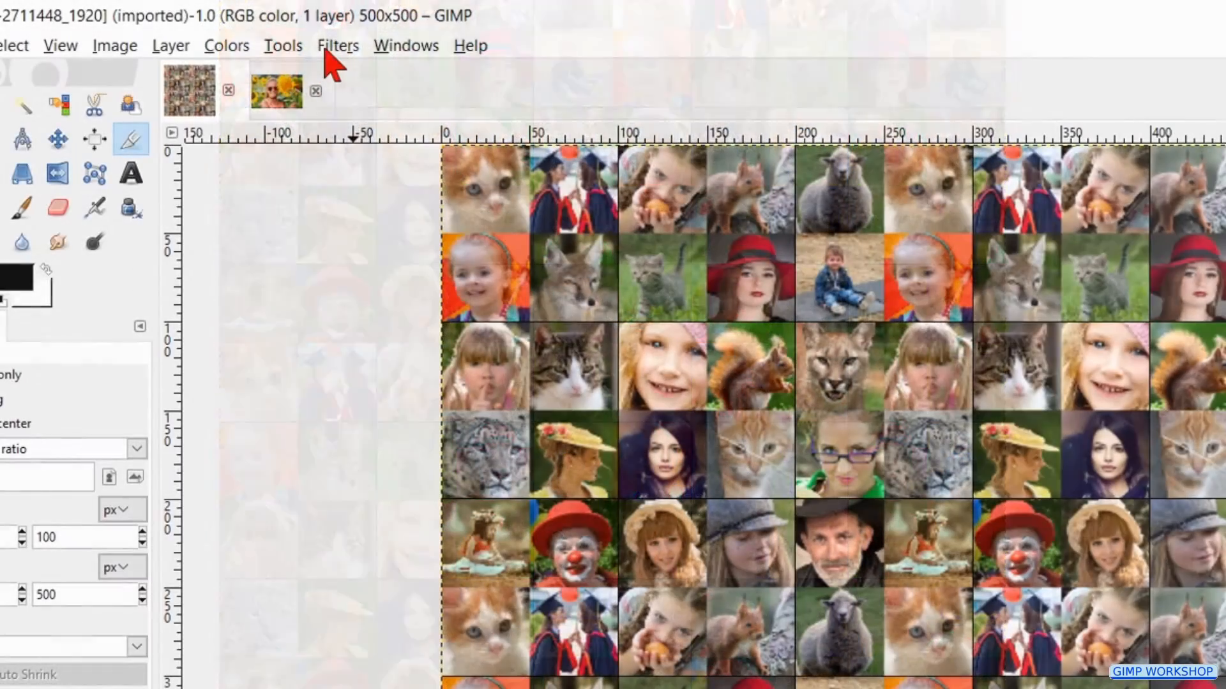
- Tile the mosaic into a new 1920×1280 image with the Tile filter
click(337, 45)
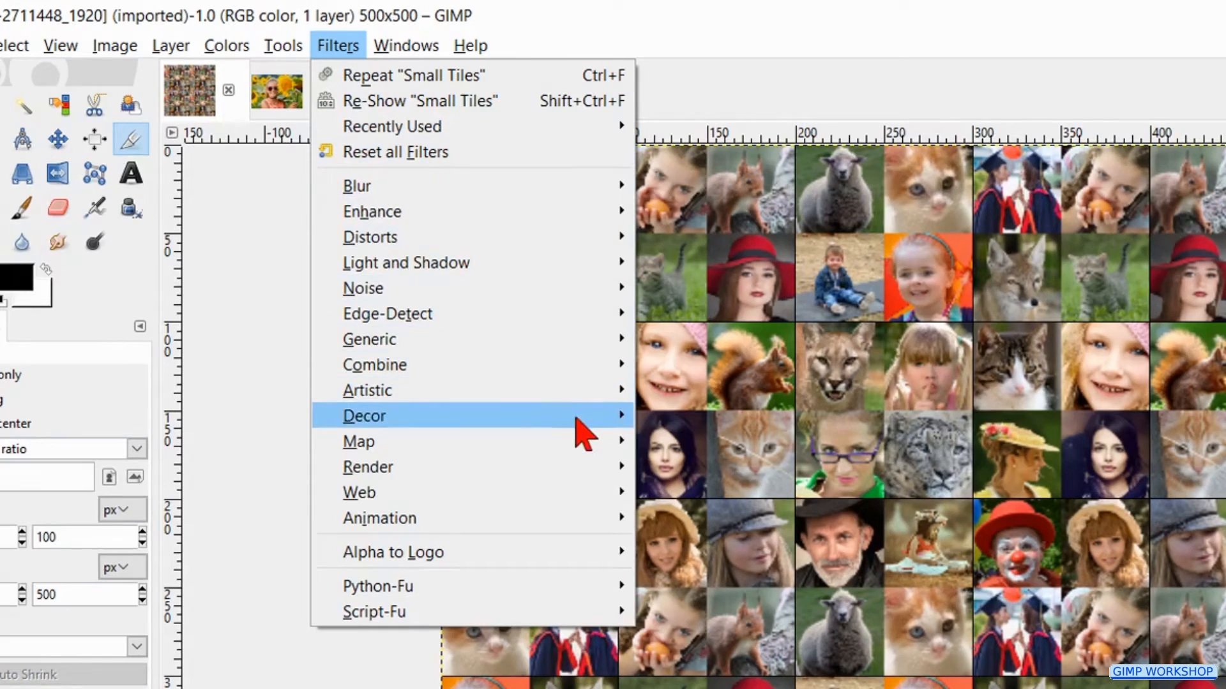
mouse_move(357, 440)
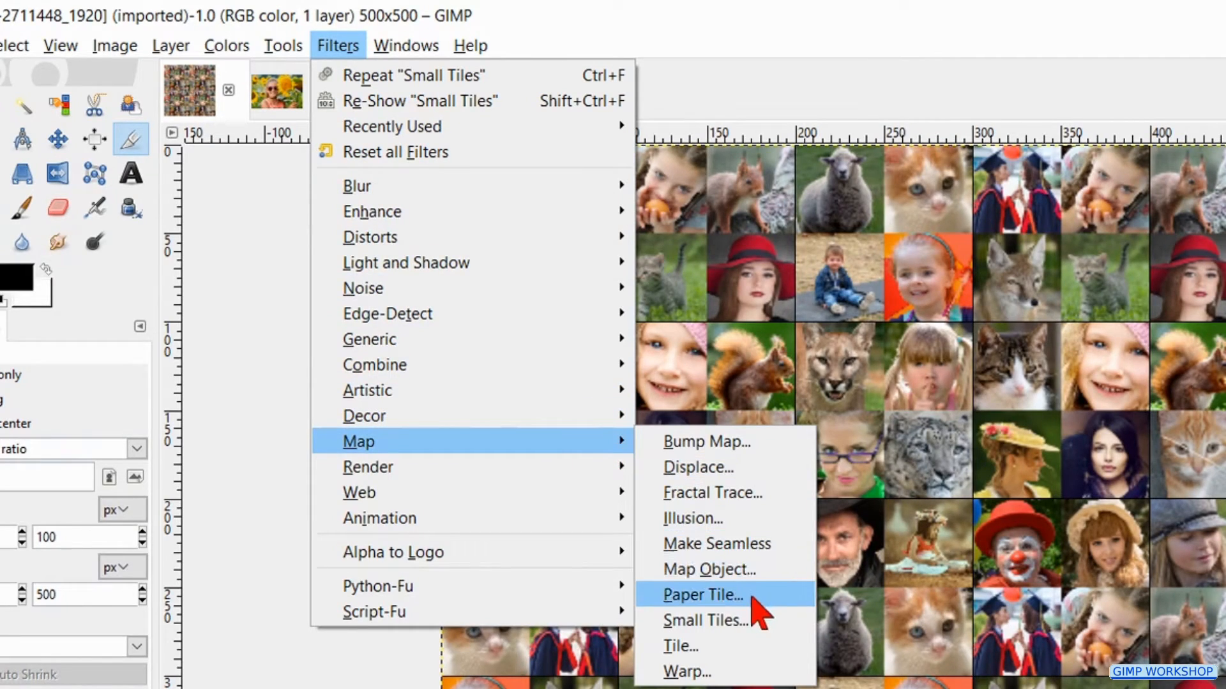
click(679, 646)
text(1)
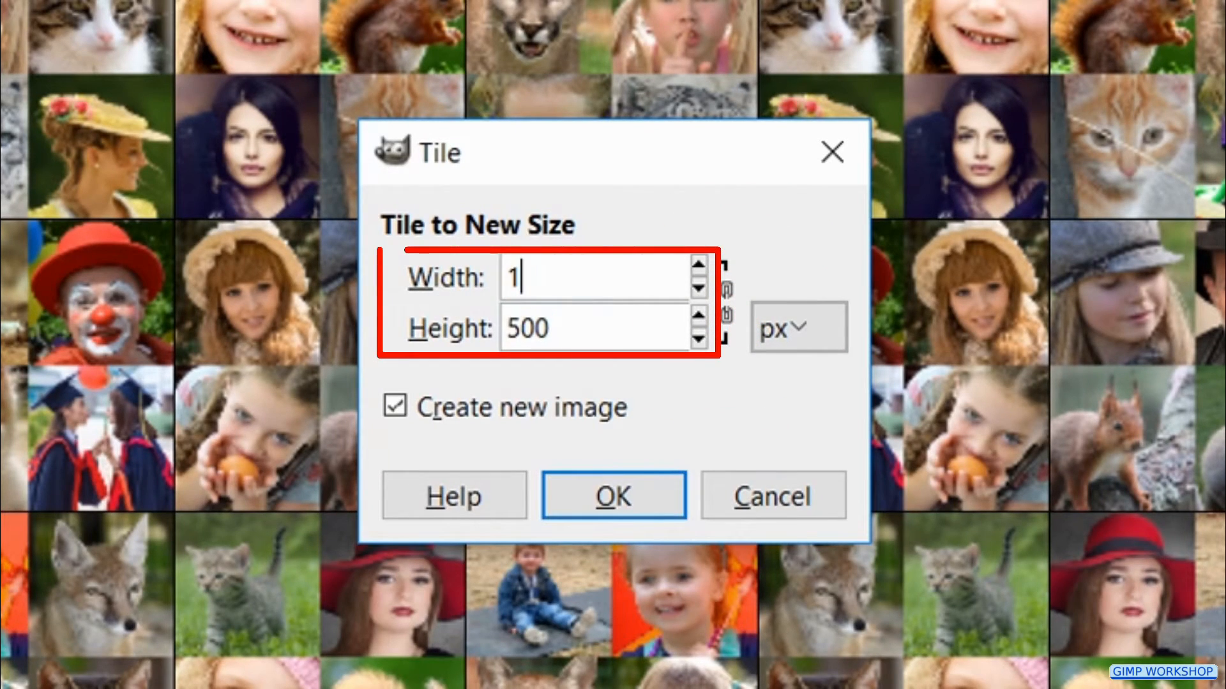
text(920)
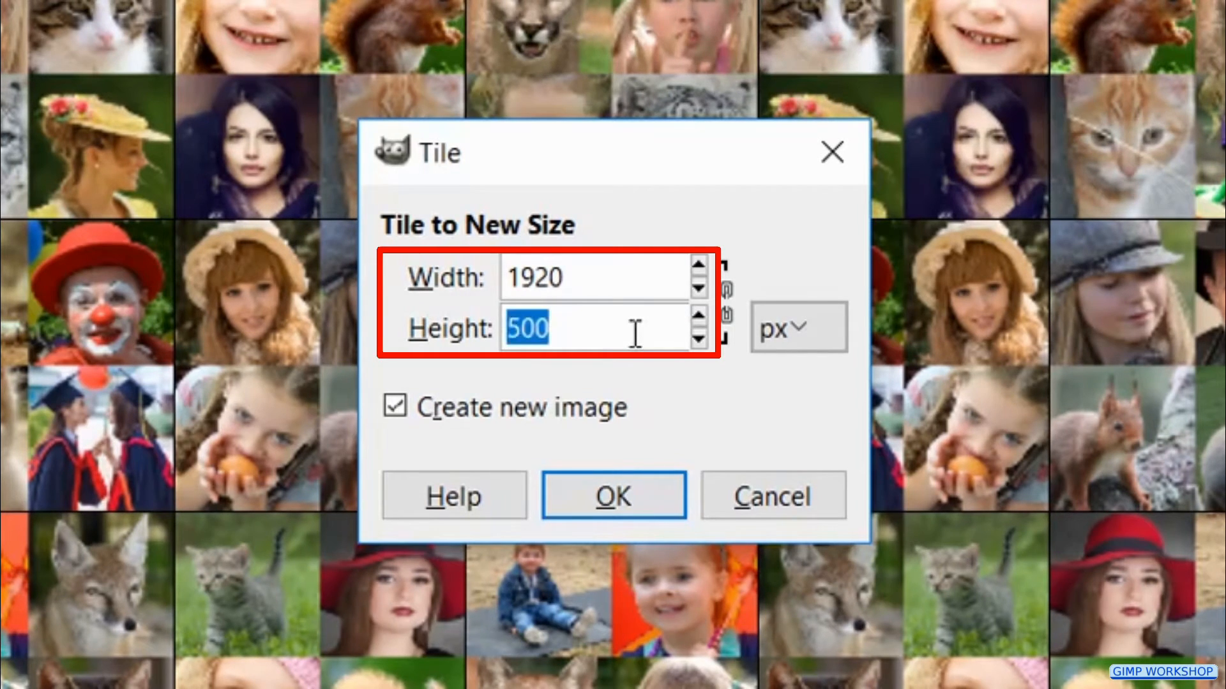
text(1280)
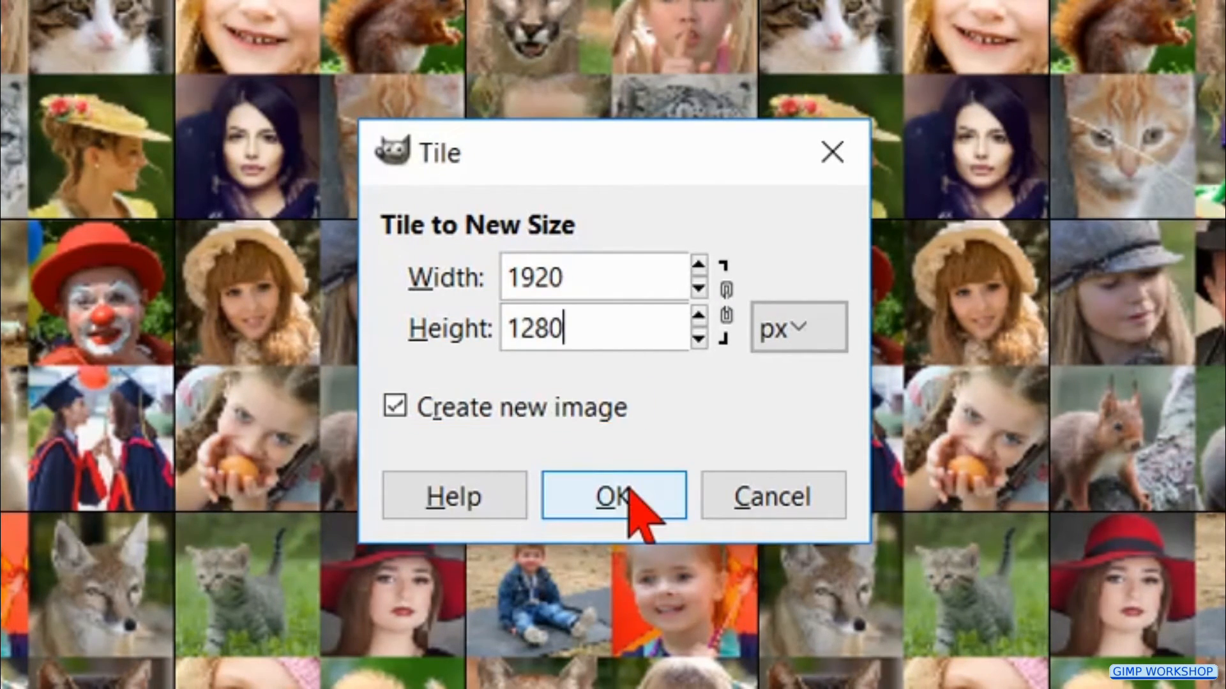
click(611, 496)
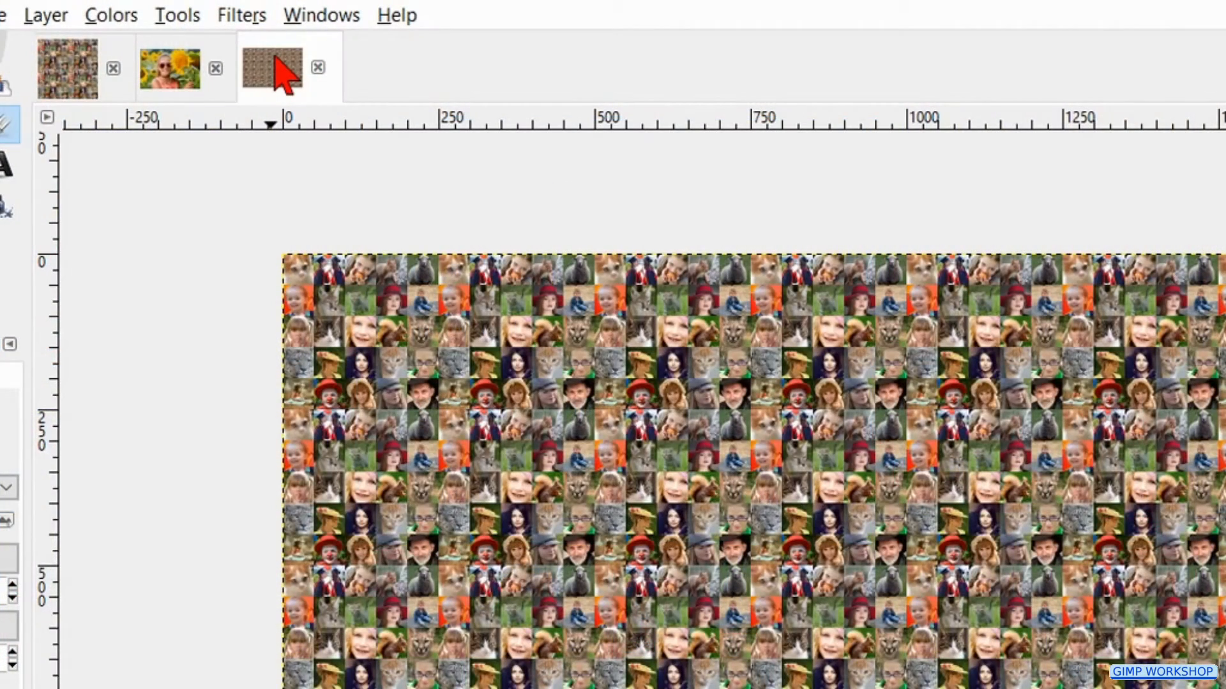
mouse_move(290, 66)
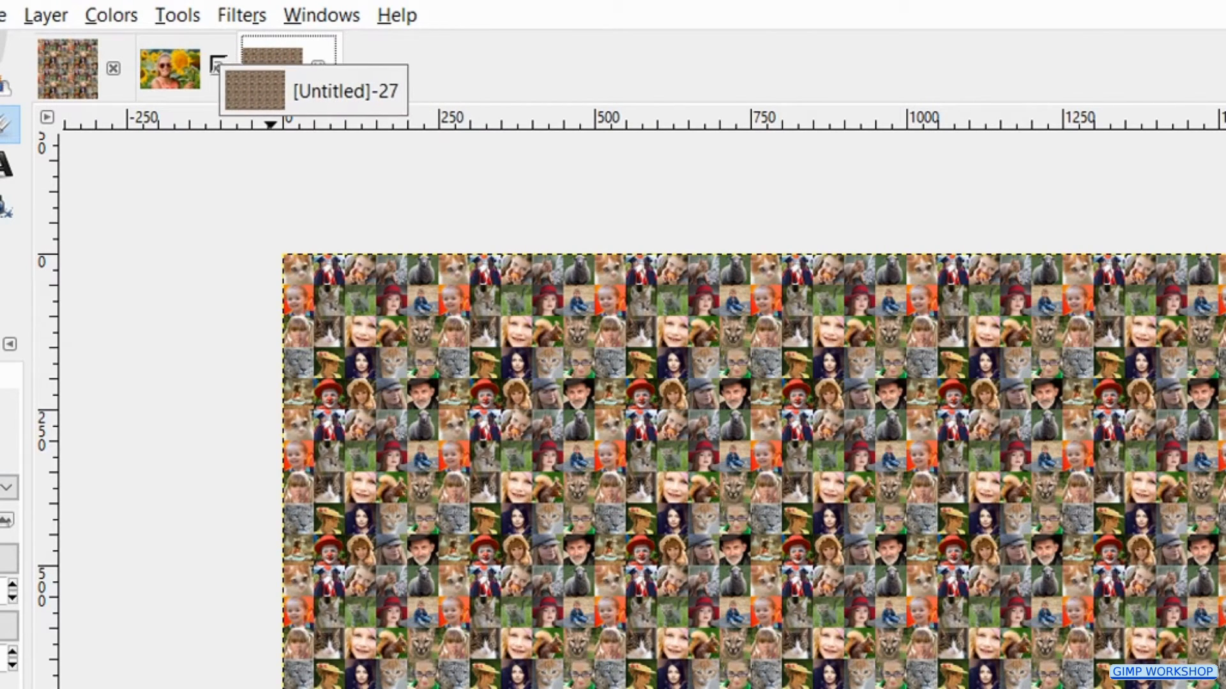
- Place the tiled mosaic as a layer over the sunflower photo in Overlay mode
click(167, 68)
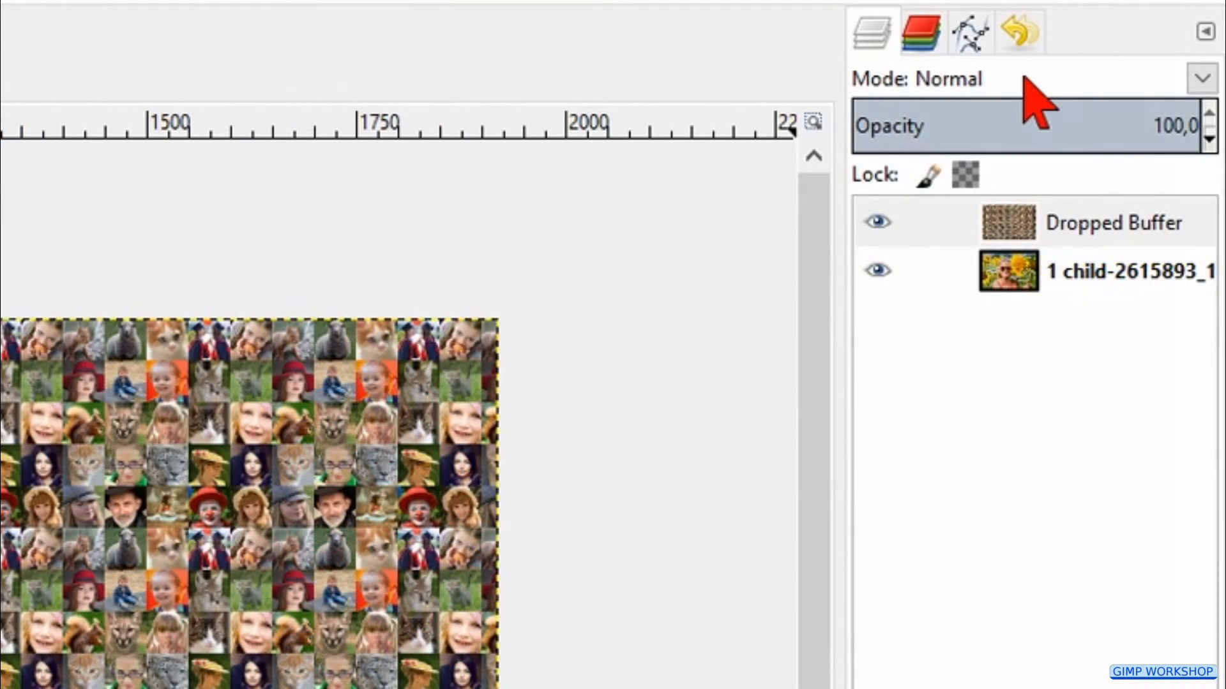
click(1203, 78)
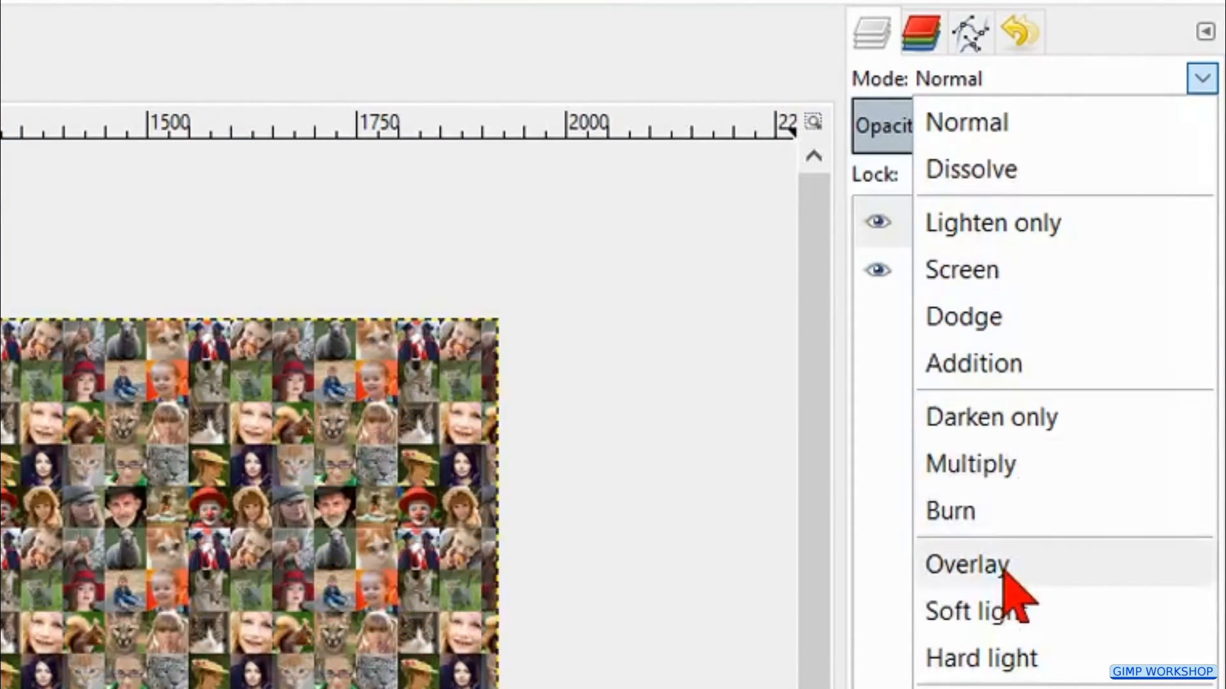
click(965, 563)
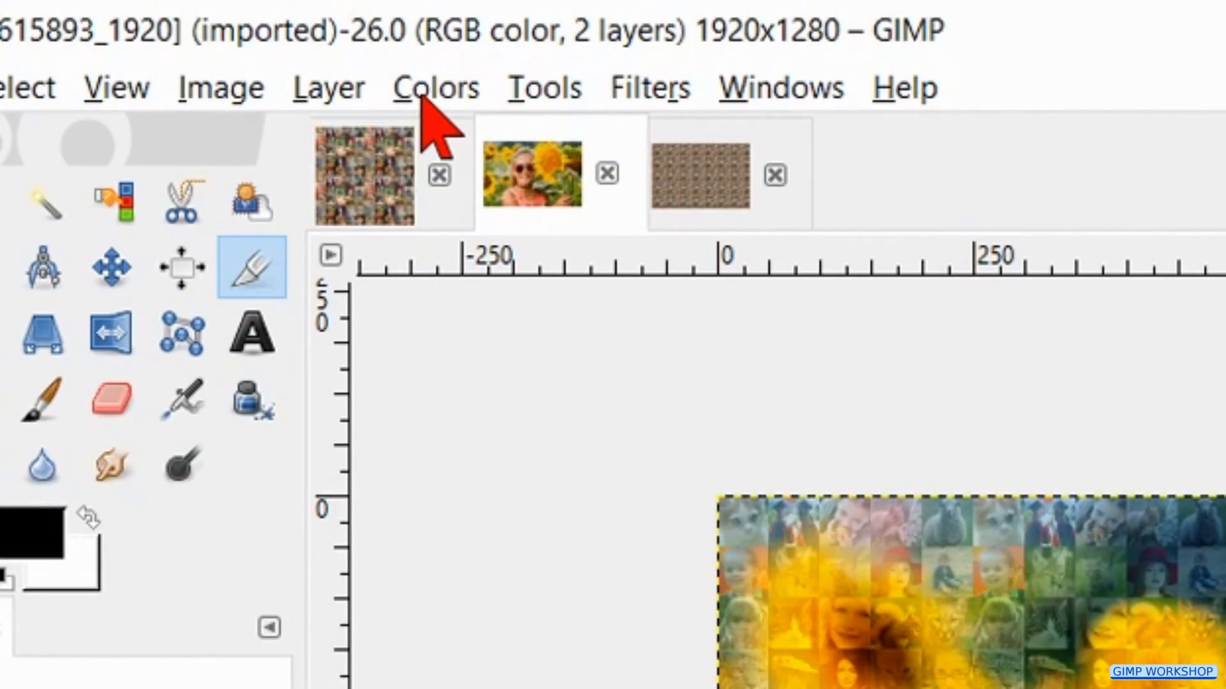
- Raise the mosaic overlay layer's contrast to 70 with Brightness-Contrast
click(434, 87)
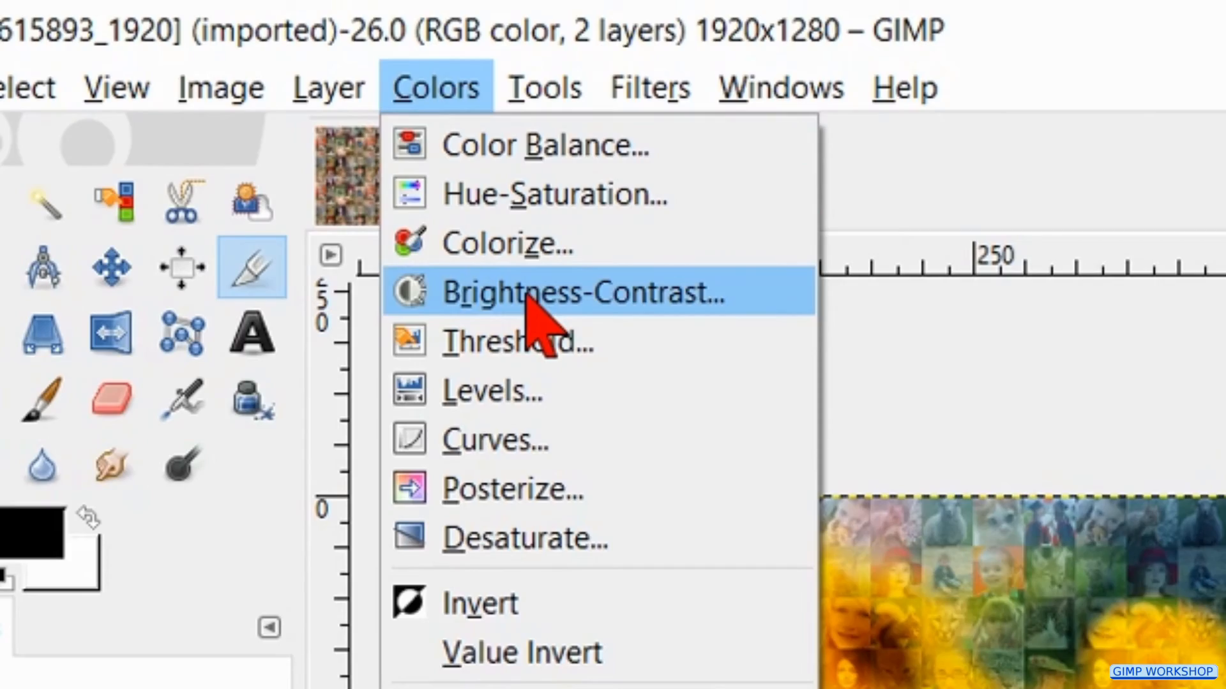
click(578, 293)
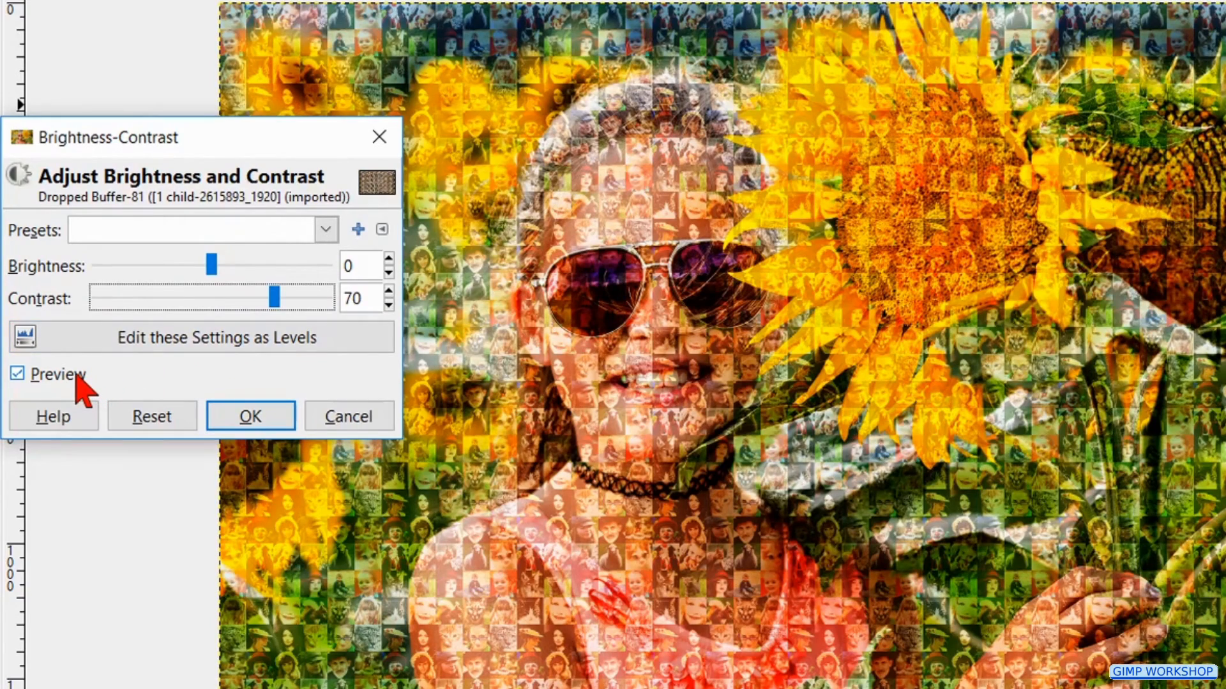
click(16, 372)
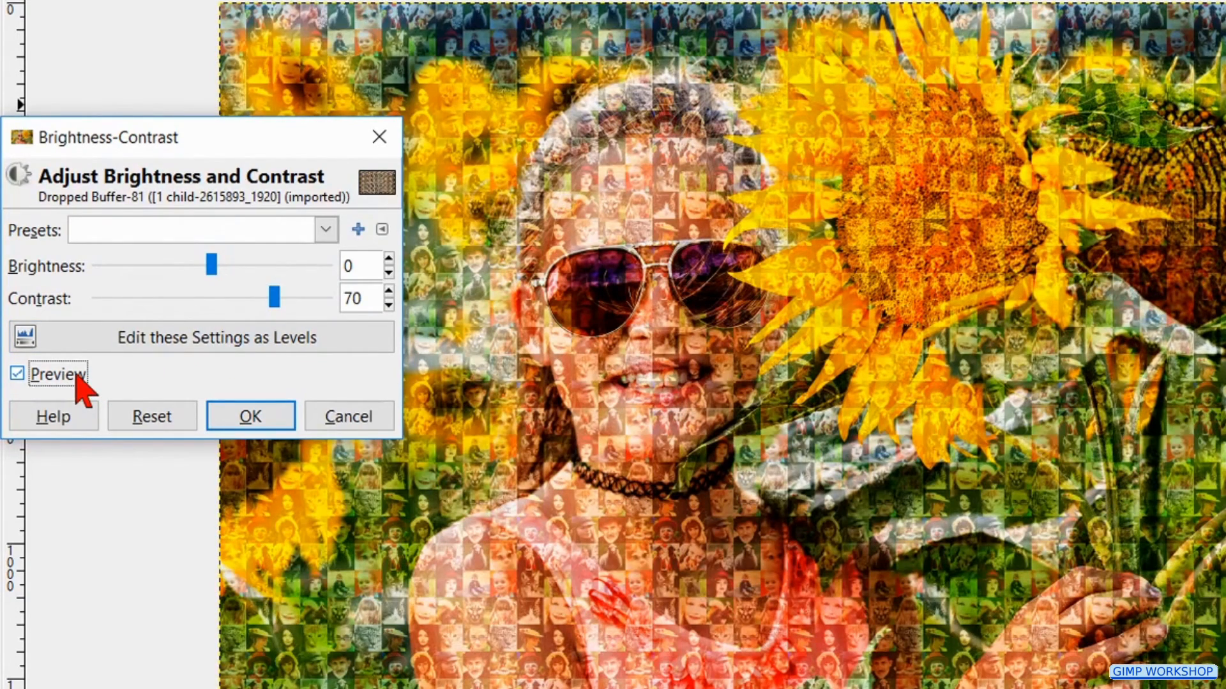
mouse_move(250, 415)
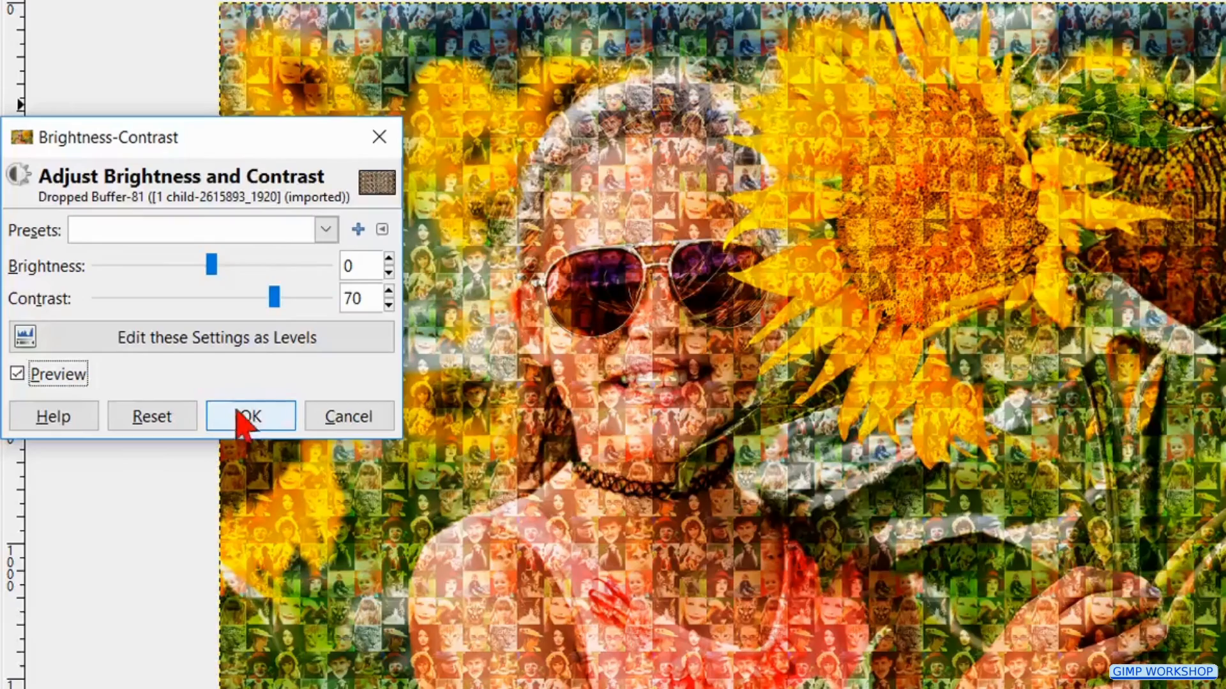
click(250, 416)
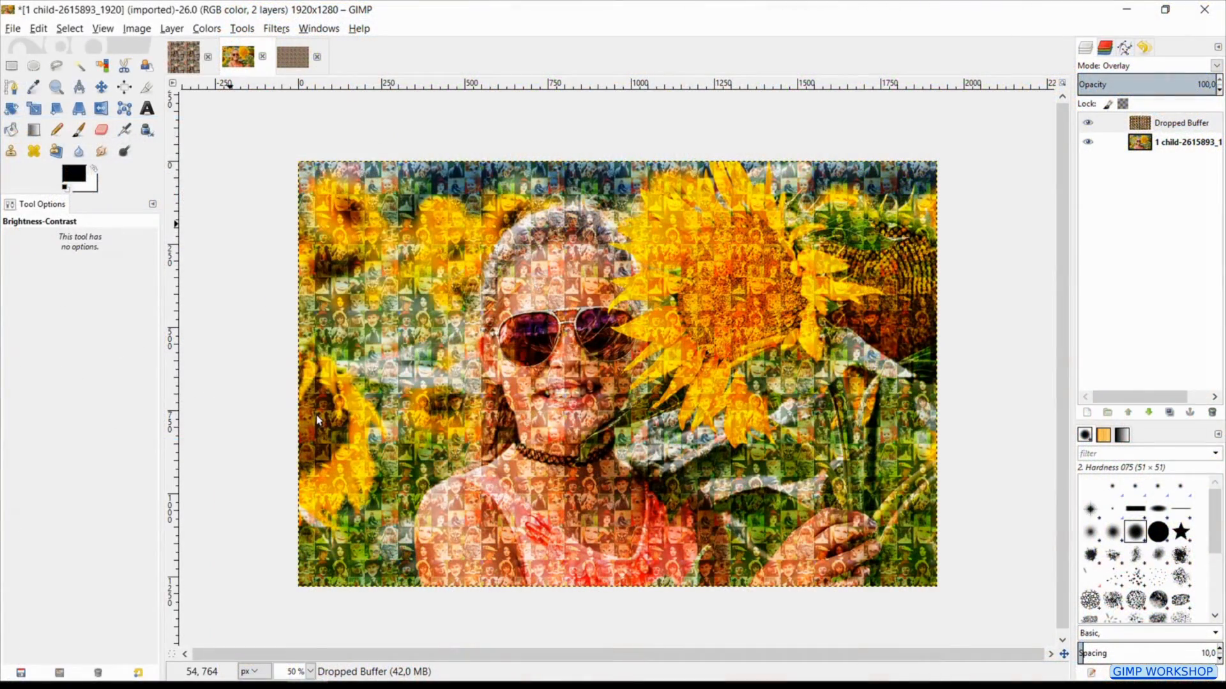